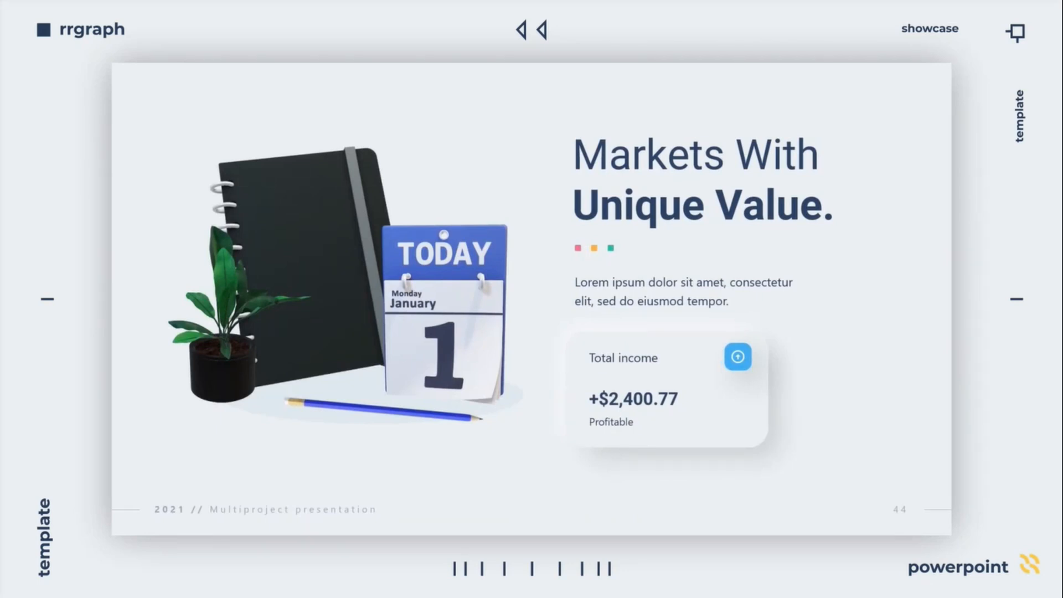
Play the neumorphic template promo video and watch its slide showcase
{"action": "left_click", "coordinate": [539, 30]}
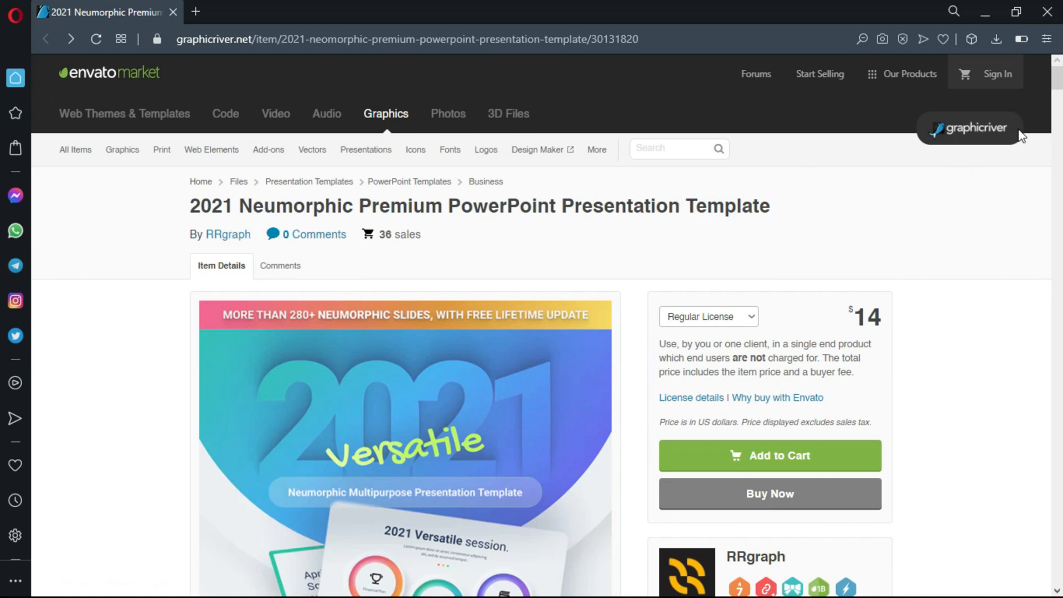
Scroll down the 2021 Neumorphic template's GraphicRiver product page
{"action": "scroll", "scroll_direction": "down", "scroll_amount": 3}
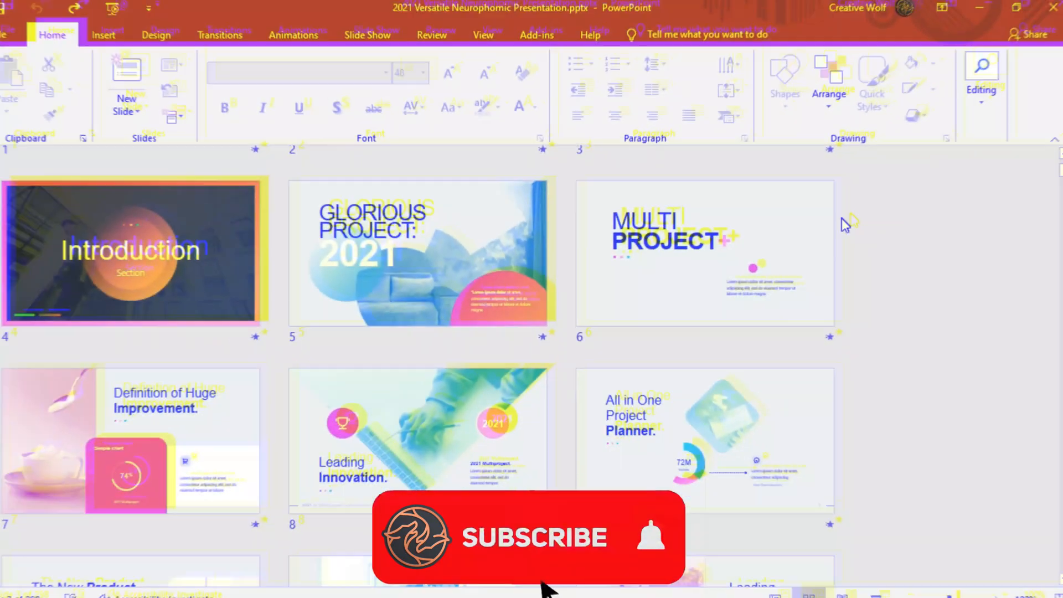
Browse all 298 slides, return to the start, and collapse all 16 sections
{"action": "scroll", "scroll_direction": "down", "scroll_amount": 3}
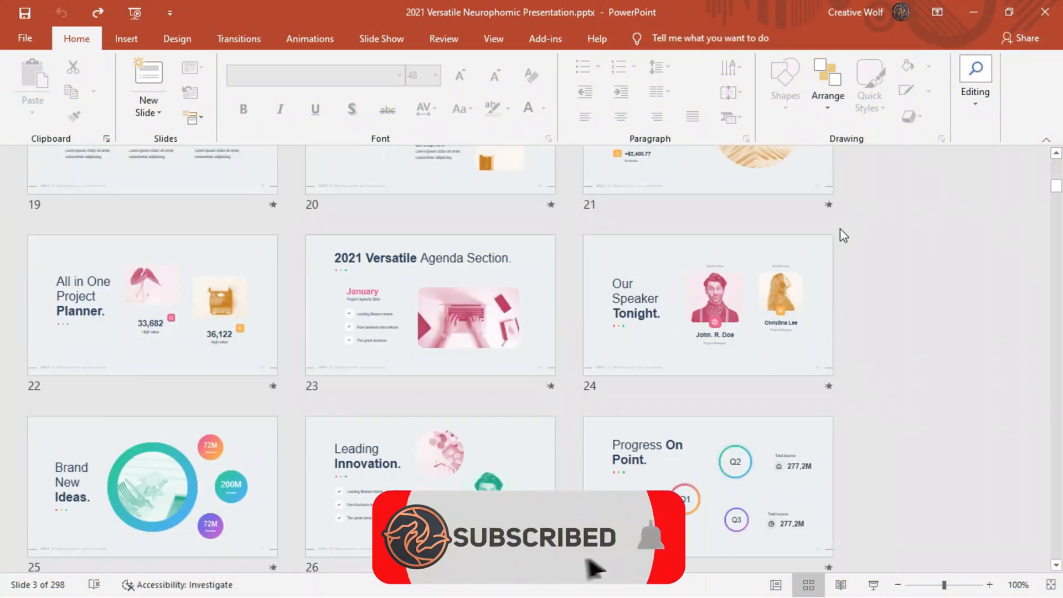
{"action": "scroll", "scroll_direction": "down", "scroll_amount": 3}
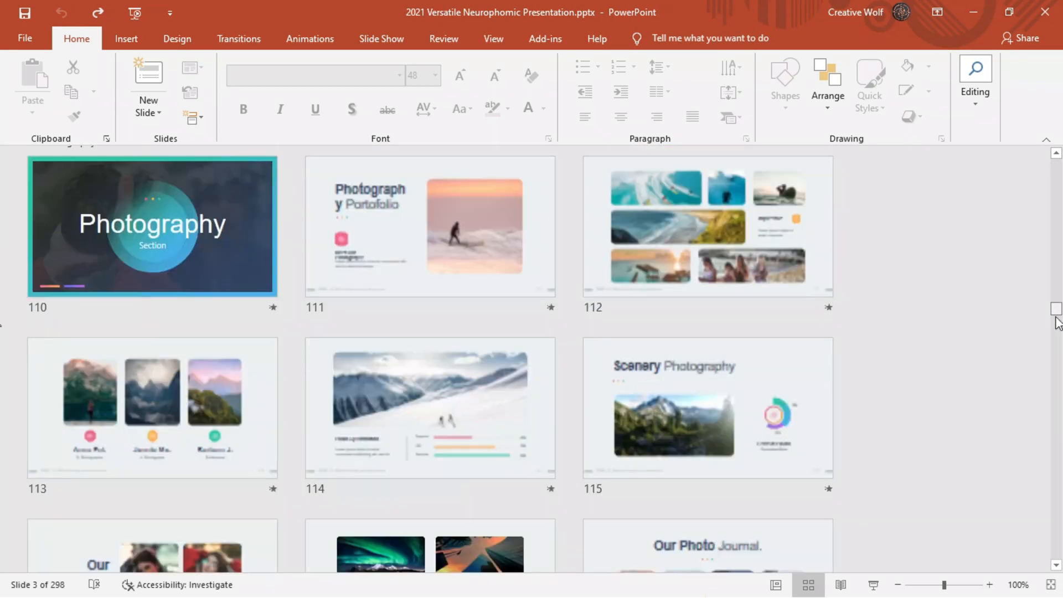
{"action": "scroll", "scroll_direction": "down", "scroll_amount": 3}
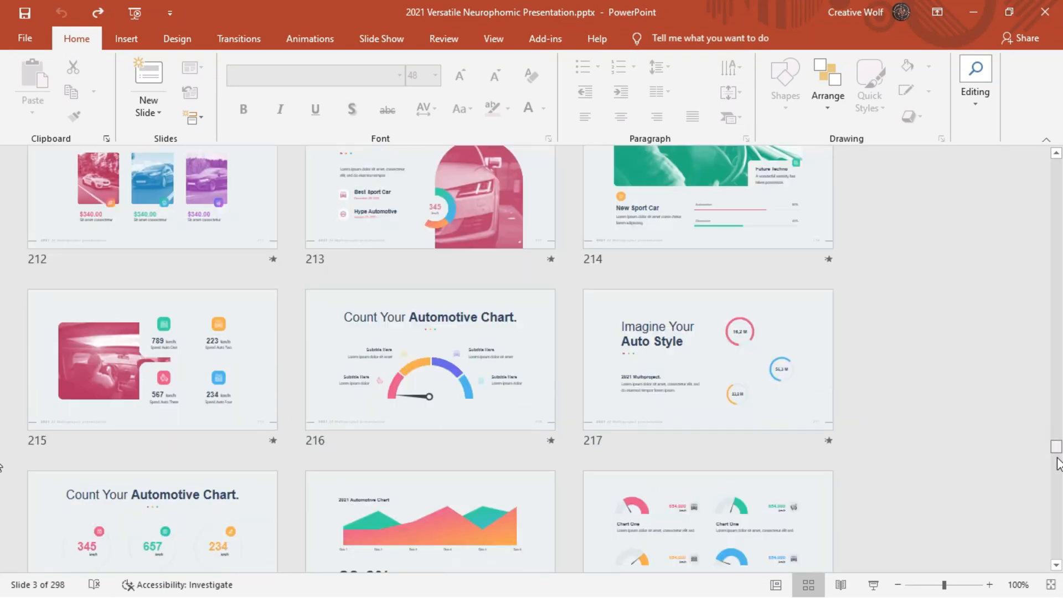
{"action": "scroll", "scroll_direction": "down", "scroll_amount": 3}
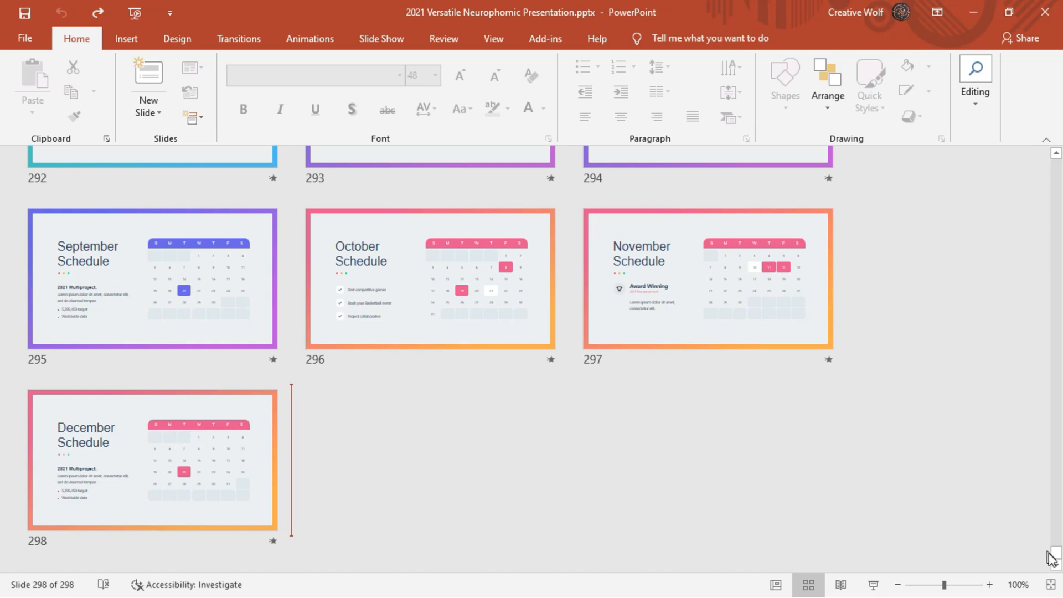
{"action": "left_click", "coordinate": [494, 39]}
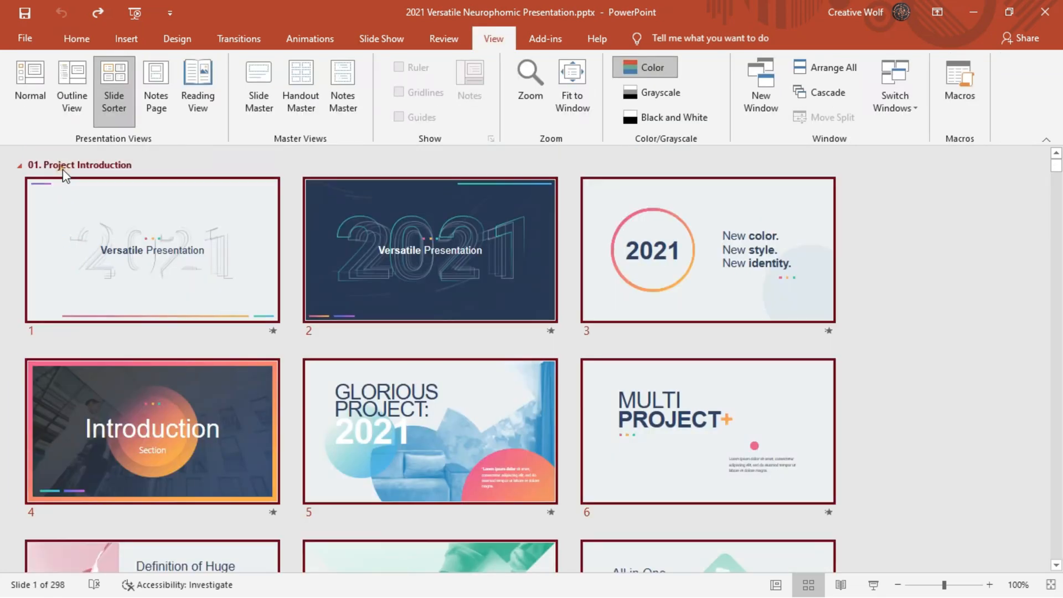
{"action": "right_click", "coordinate": [79, 165]}
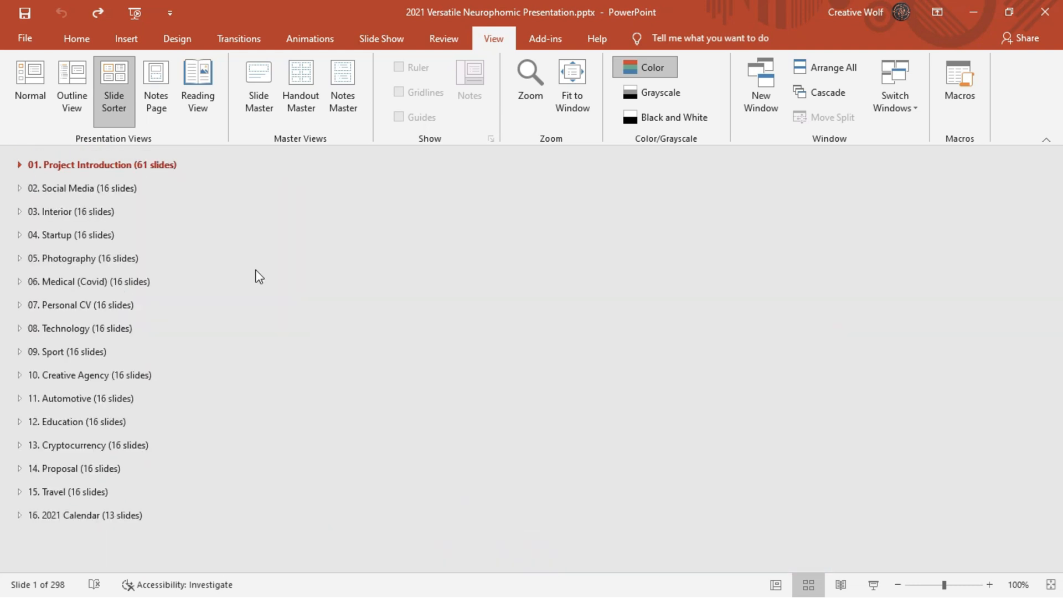
{"action": "left_click", "coordinate": [90, 281]}
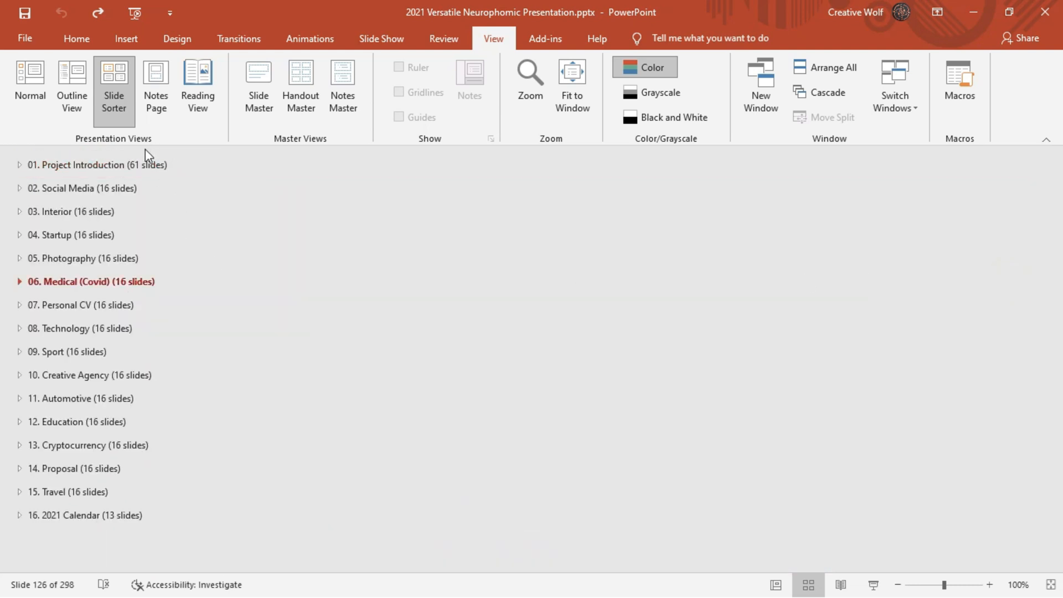
{"action": "mouse_move", "coordinate": [94, 502]}
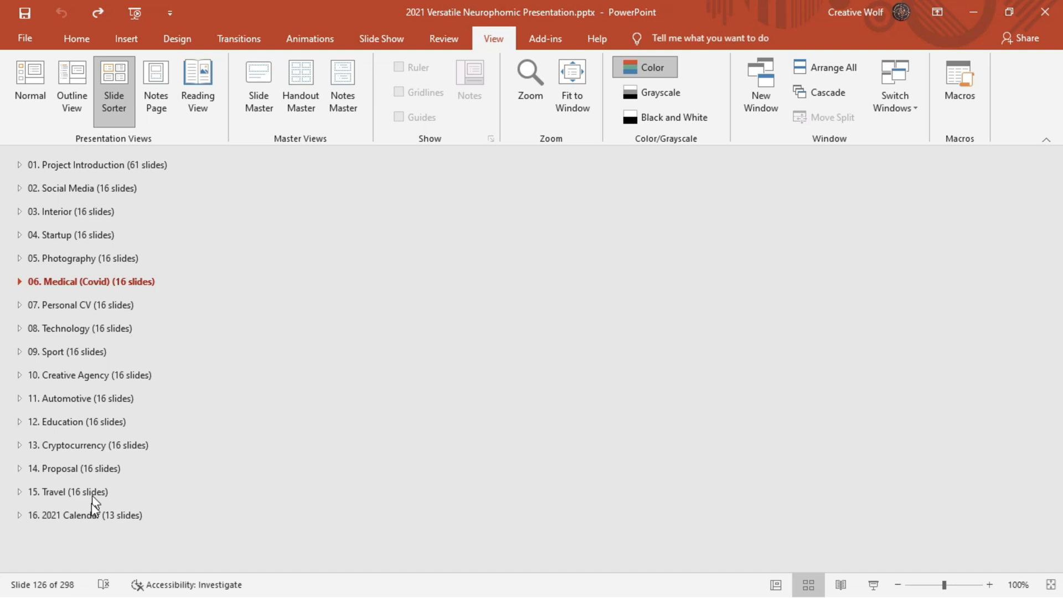
{"action": "mouse_move", "coordinate": [155, 186]}
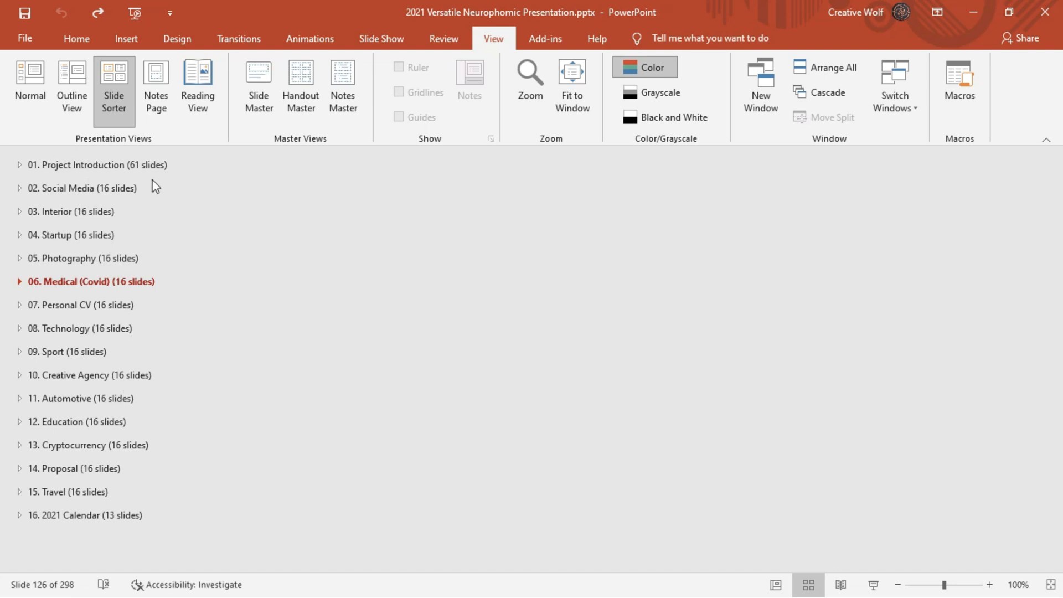
Expand the sections and preview the first slide's animation
{"action": "left_click", "coordinate": [20, 164]}
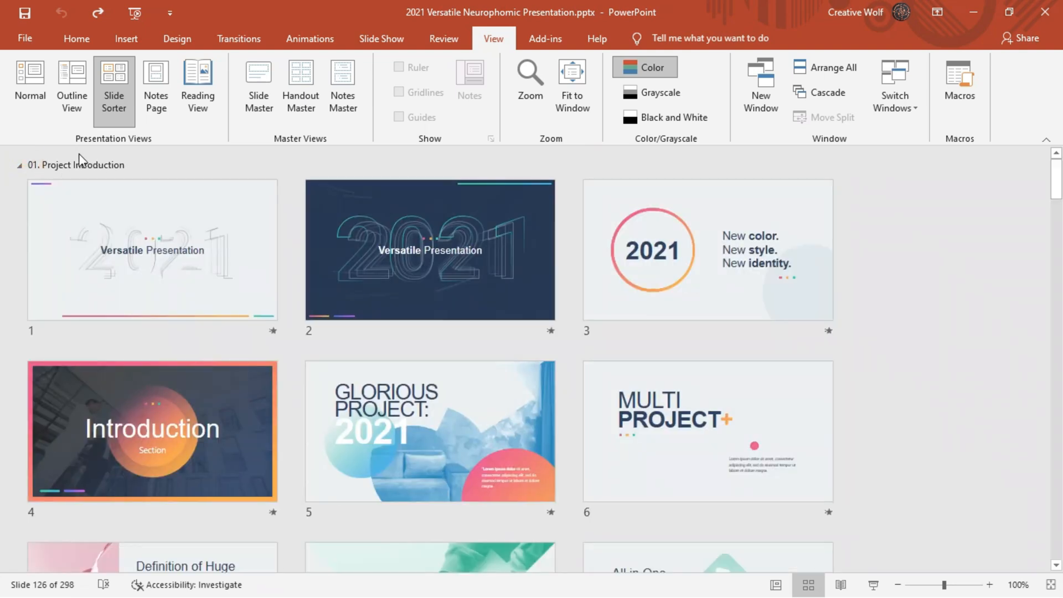
{"action": "left_click", "coordinate": [707, 249]}
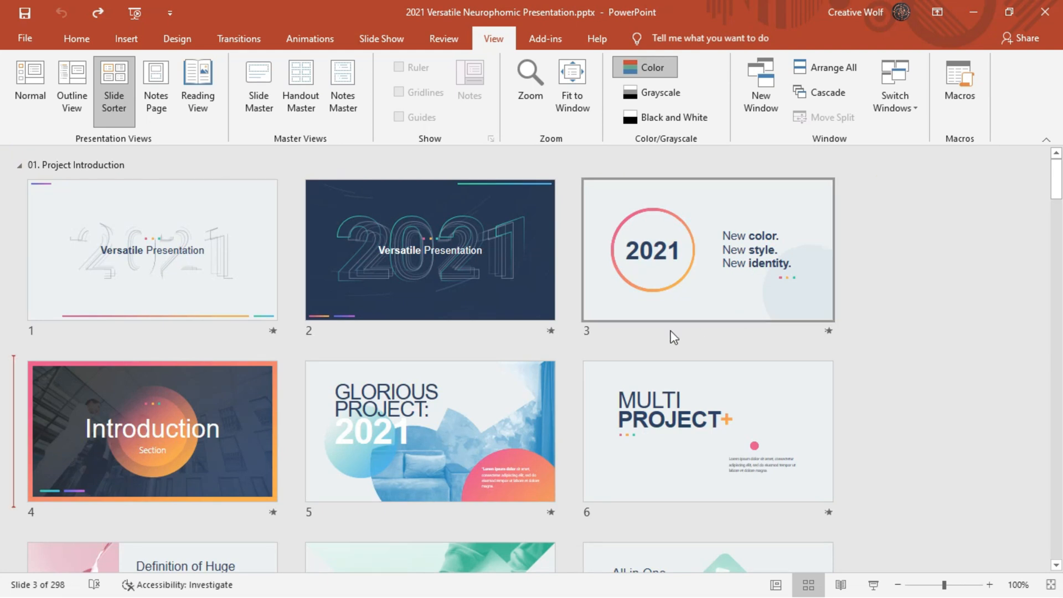
{"action": "left_click", "coordinate": [152, 249]}
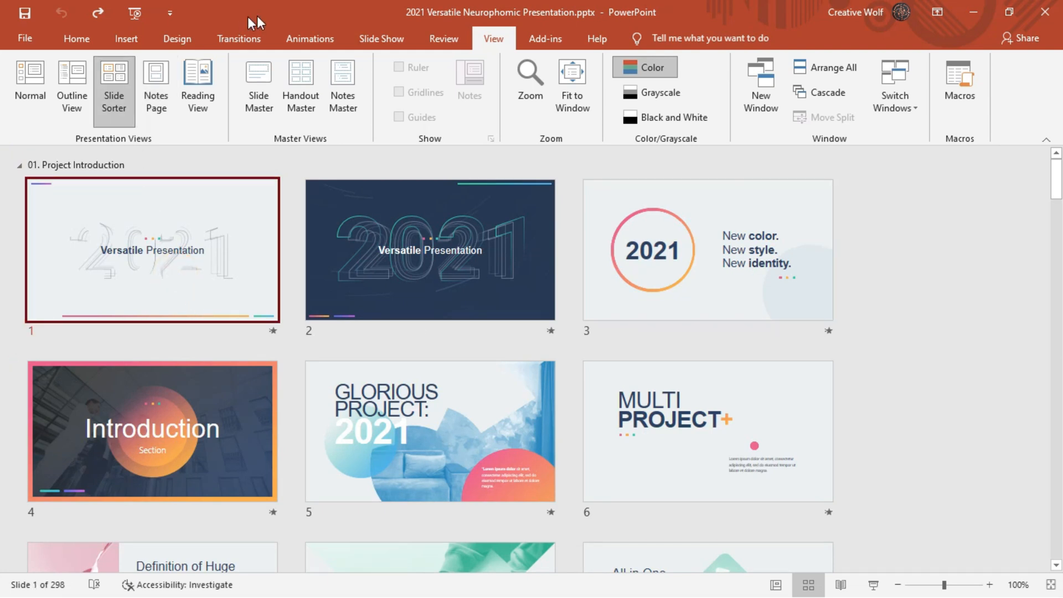
{"action": "left_click", "coordinate": [309, 38]}
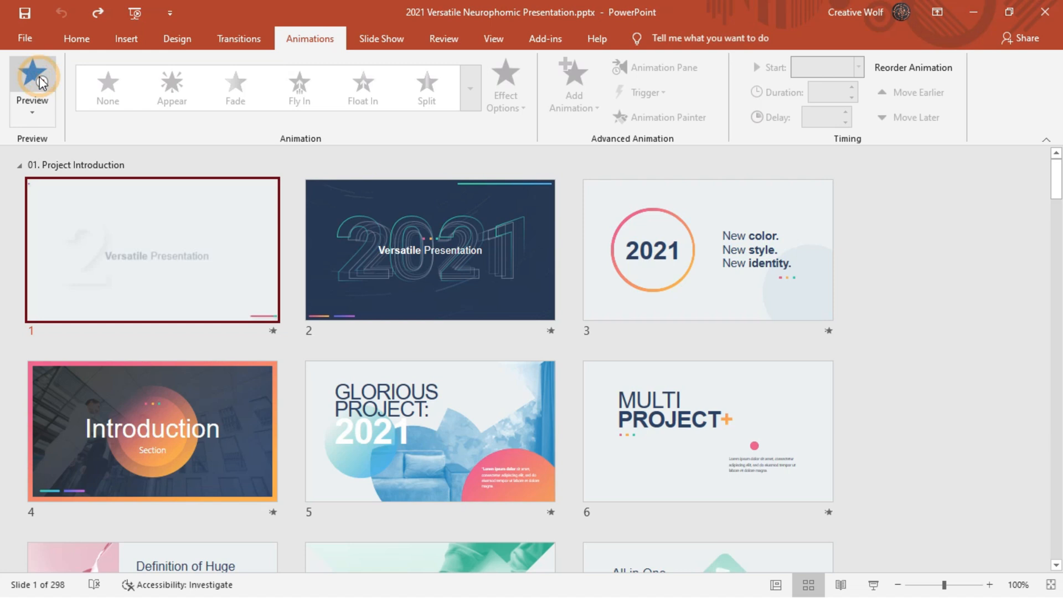
{"action": "left_click", "coordinate": [31, 81]}
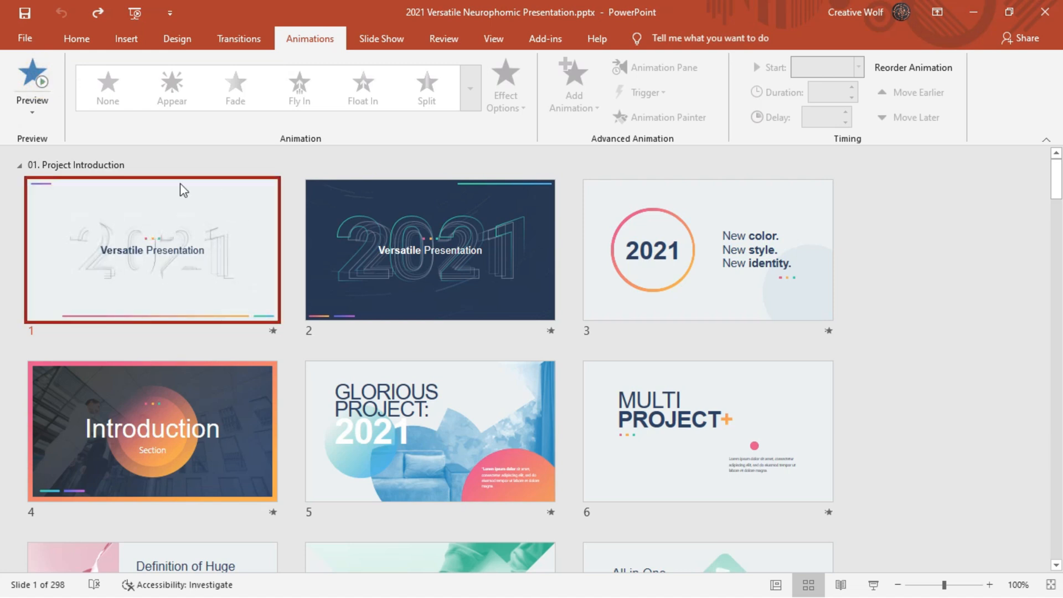
{"action": "mouse_move", "coordinate": [134, 299]}
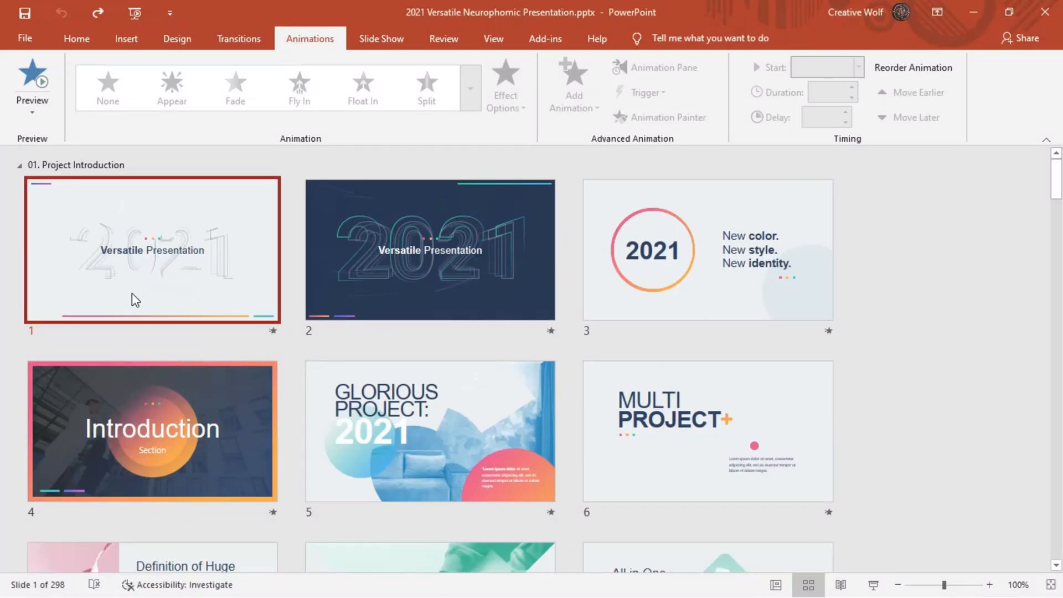
Preview slide 2's animation, then open slide 5, the Introduction slide
{"action": "left_click", "coordinate": [429, 250]}
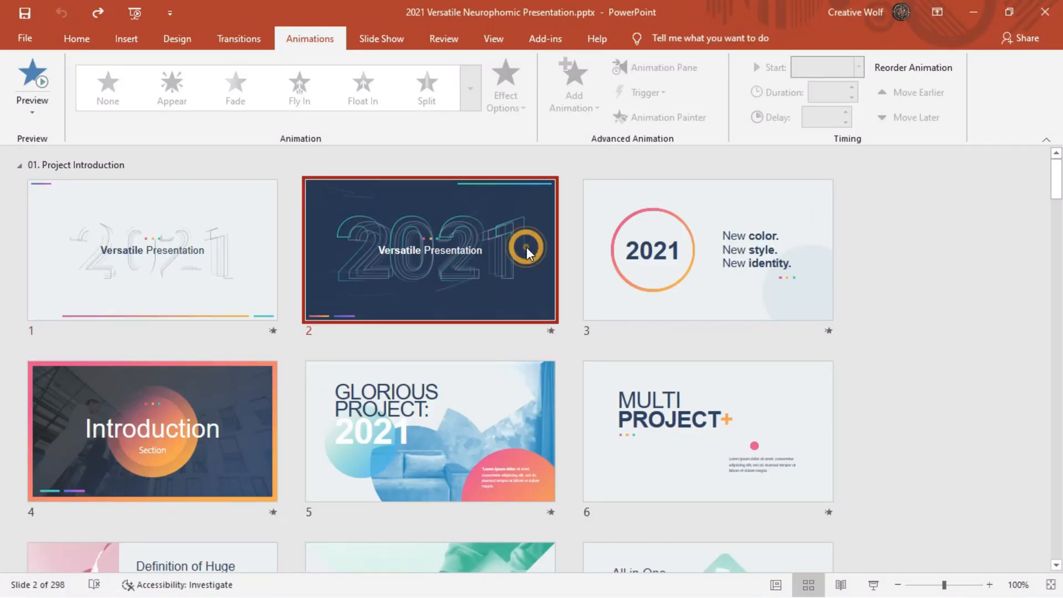
{"action": "left_click", "coordinate": [32, 81]}
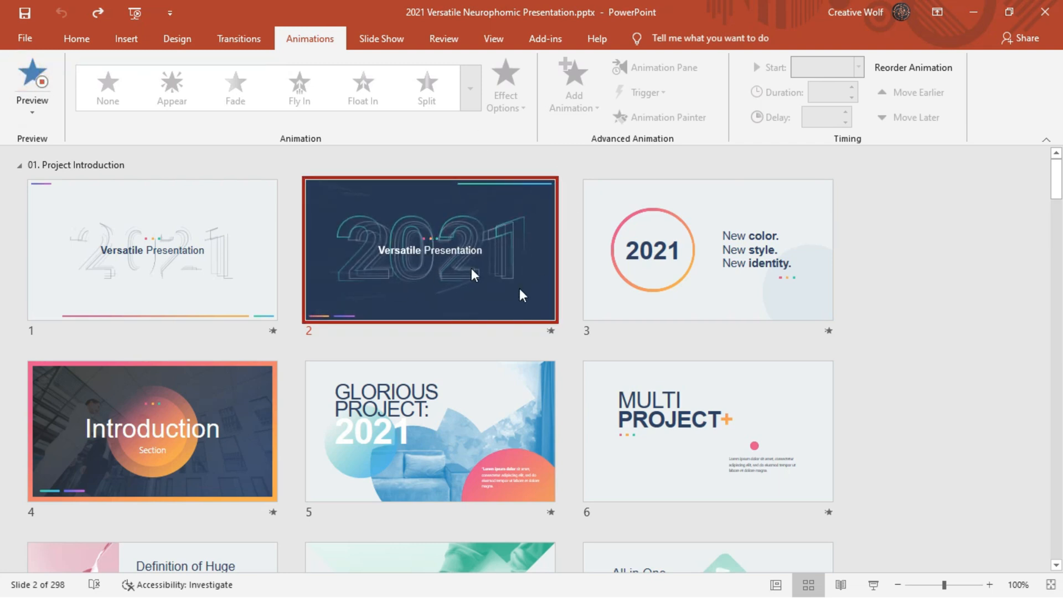
{"action": "mouse_move", "coordinate": [547, 344]}
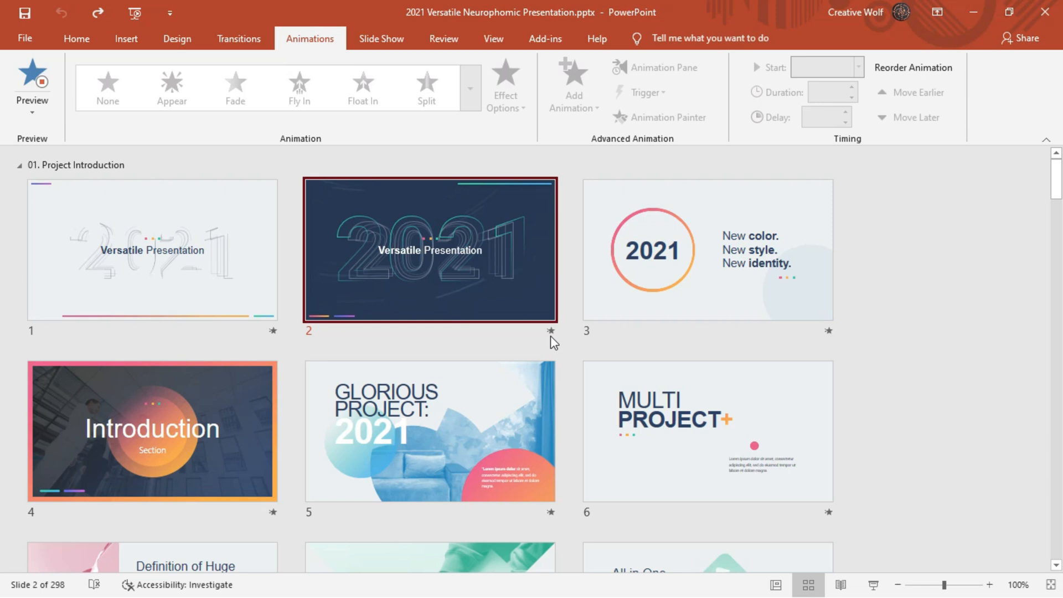
{"action": "mouse_move", "coordinate": [198, 419]}
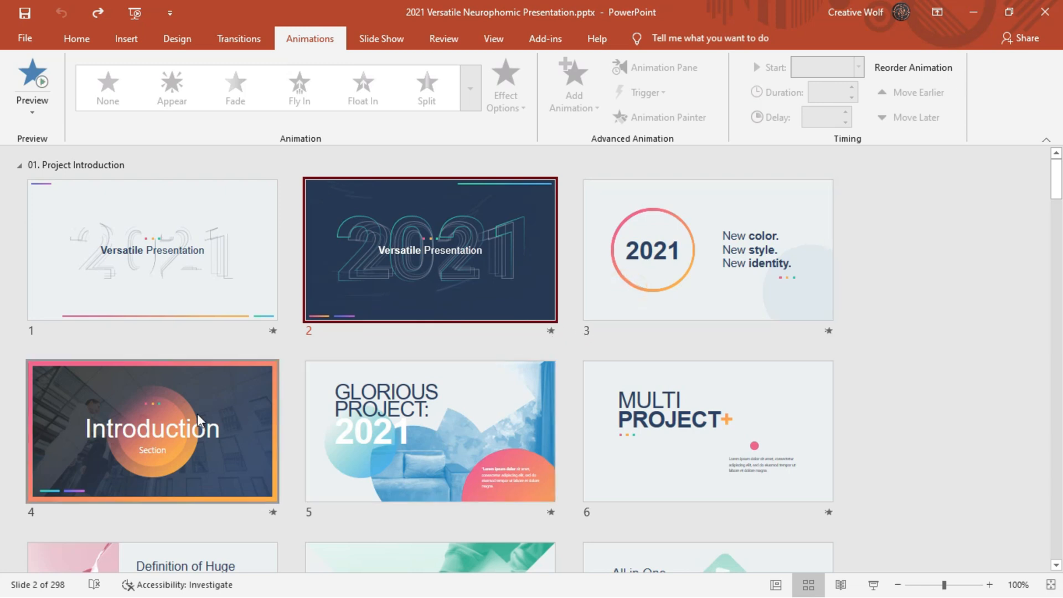
{"action": "left_click", "coordinate": [428, 430]}
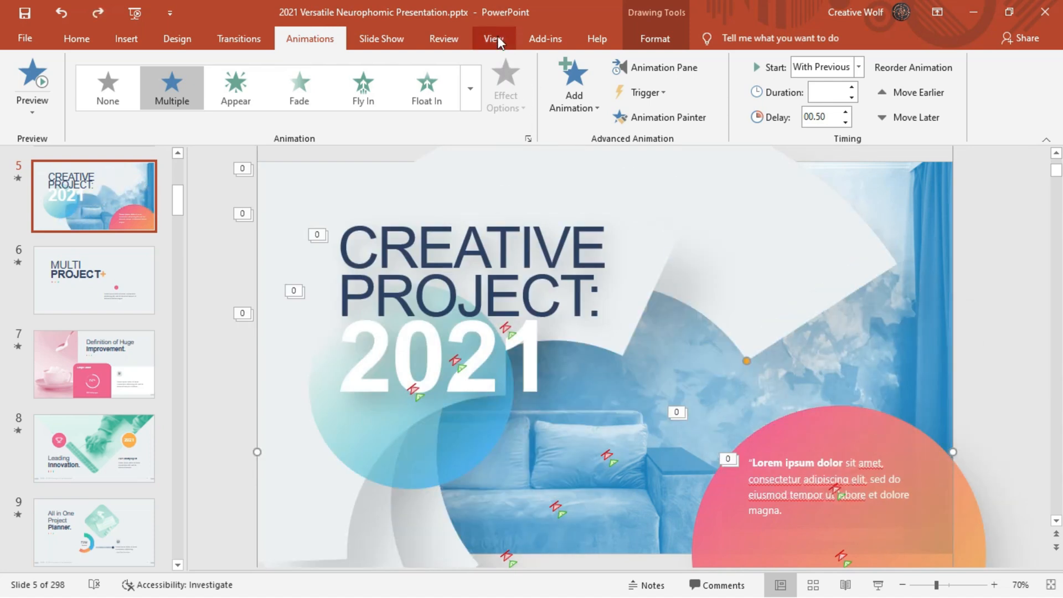
Preview the animations of slide 5 and slide 6, MULTI PROJECT+
{"action": "left_click", "coordinate": [32, 78]}
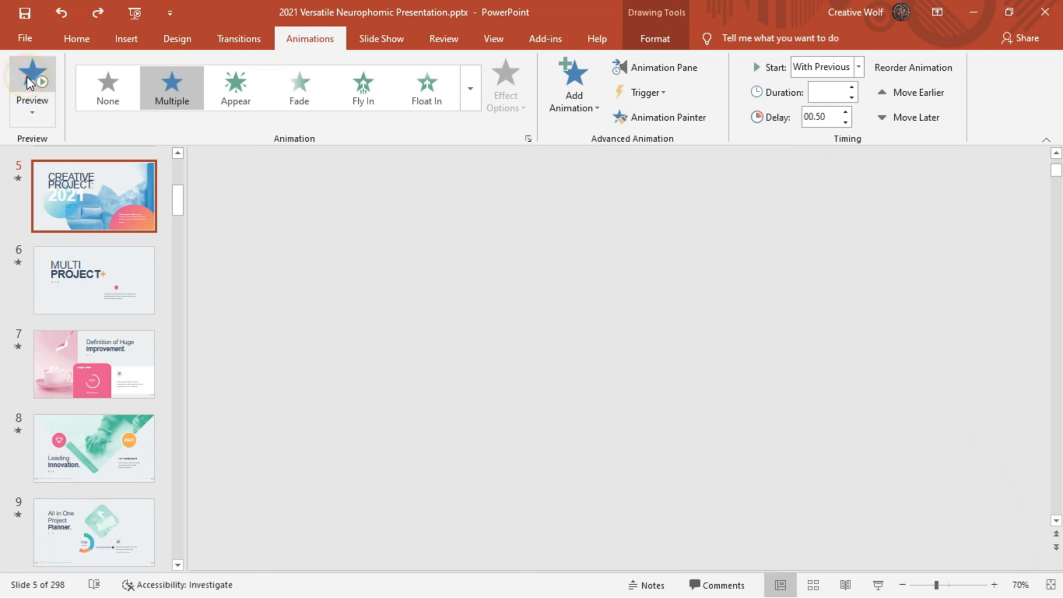
{"action": "left_click", "coordinate": [32, 74]}
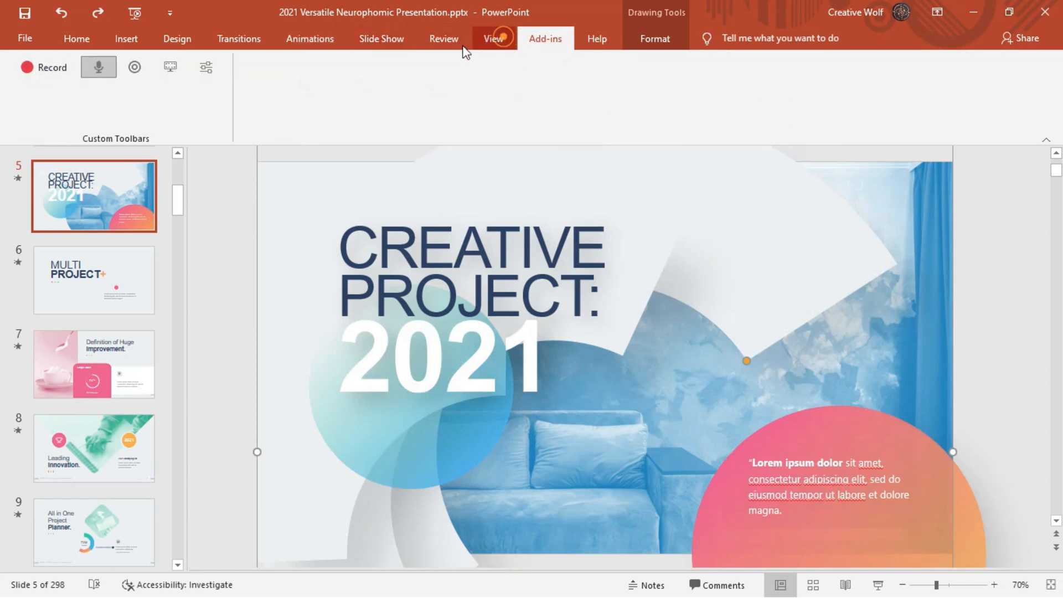
{"action": "left_click", "coordinate": [113, 85]}
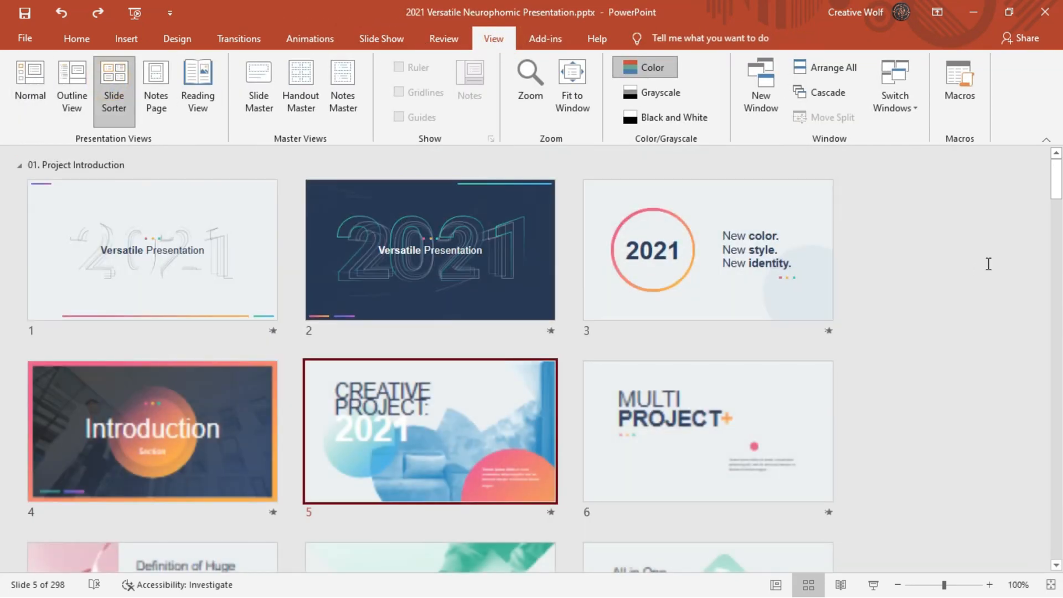
{"action": "scroll", "scroll_direction": "down", "scroll_amount": 3}
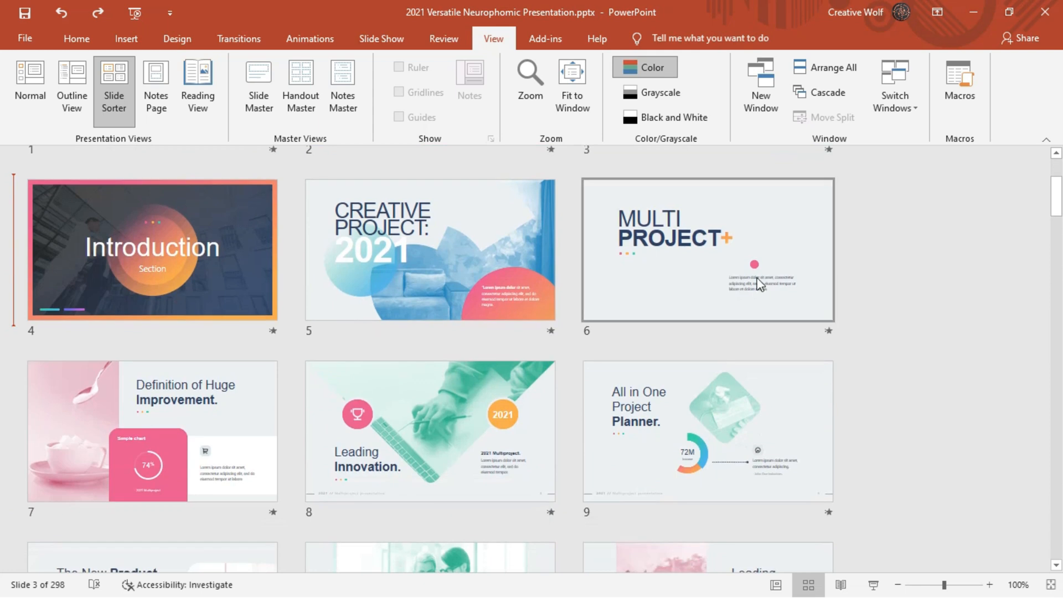
{"action": "left_click", "coordinate": [707, 249]}
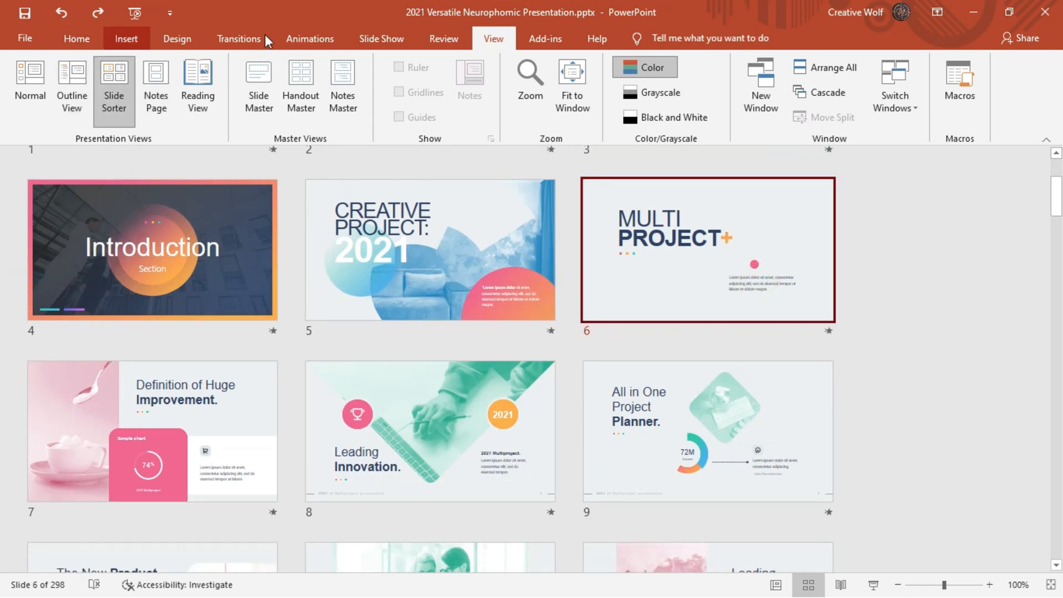
{"action": "left_click", "coordinate": [309, 38]}
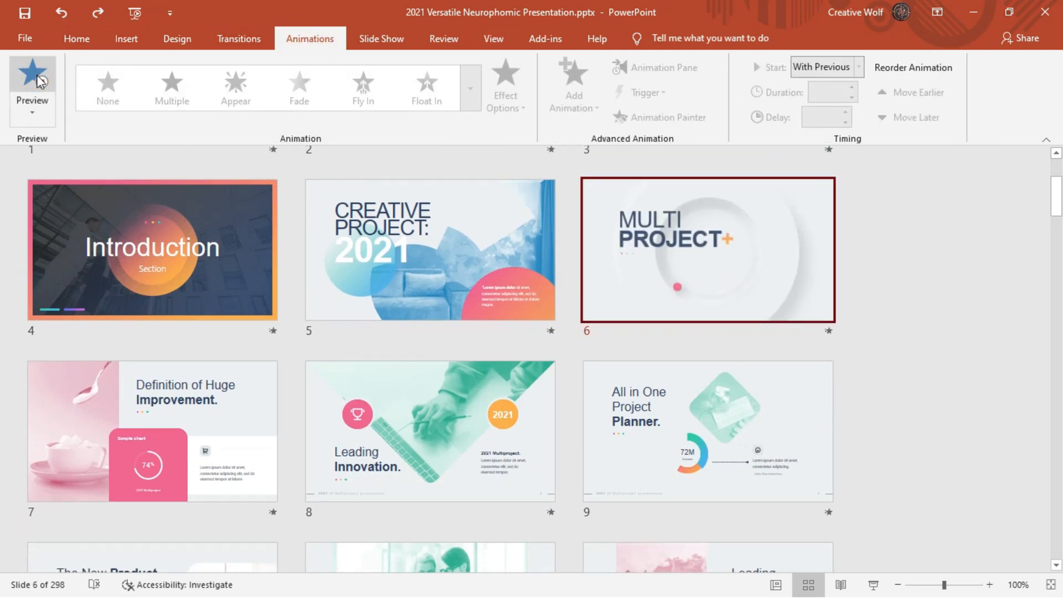
{"action": "left_click", "coordinate": [31, 73]}
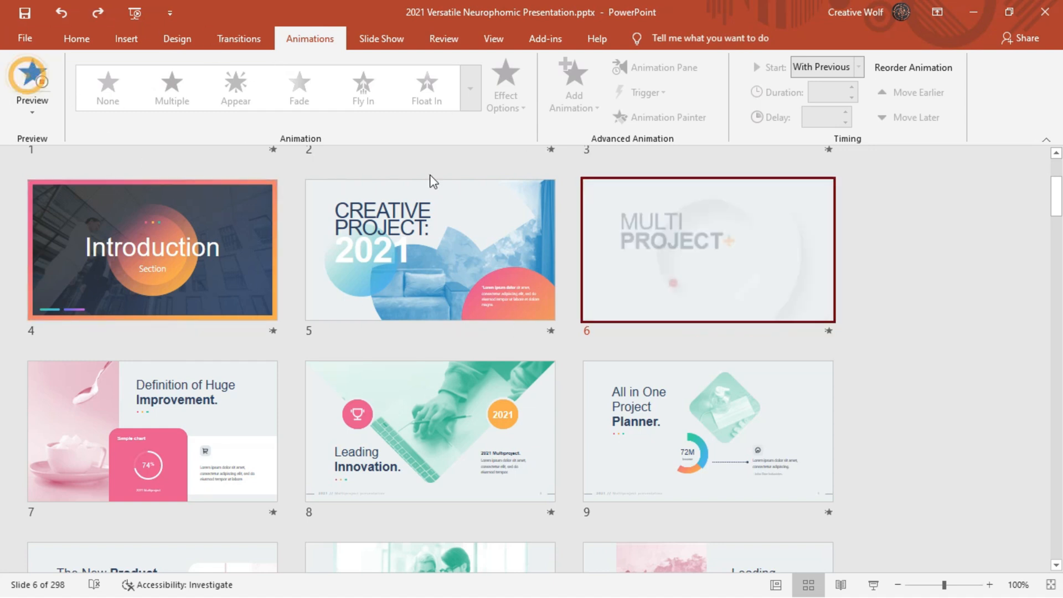
{"action": "left_click", "coordinate": [31, 81]}
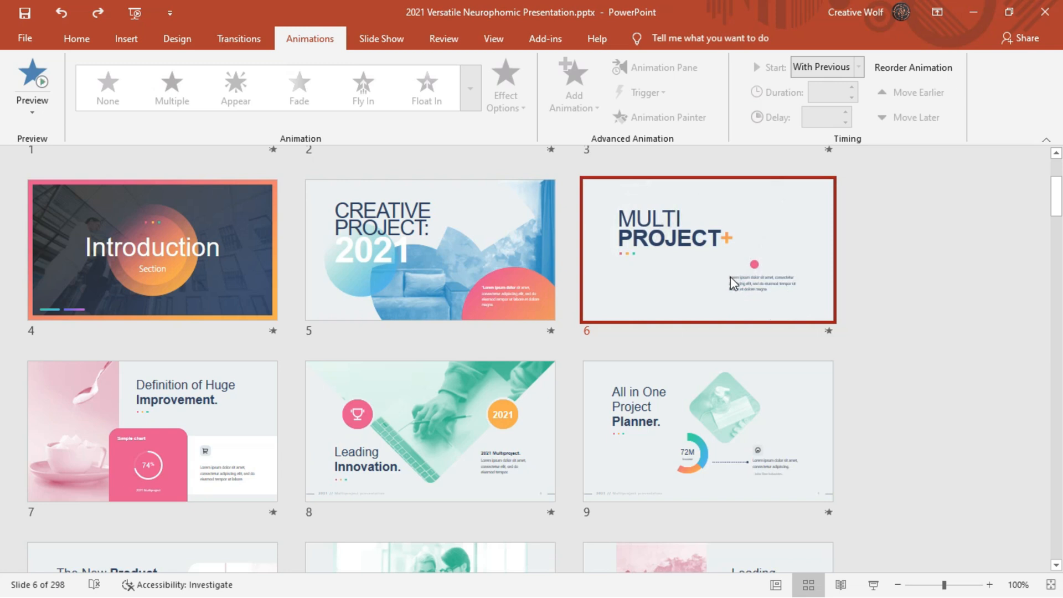
Scroll the Slide Sorter down to slide 24, Our Speaker Tonight
{"action": "scroll", "scroll_direction": "down", "scroll_amount": 3}
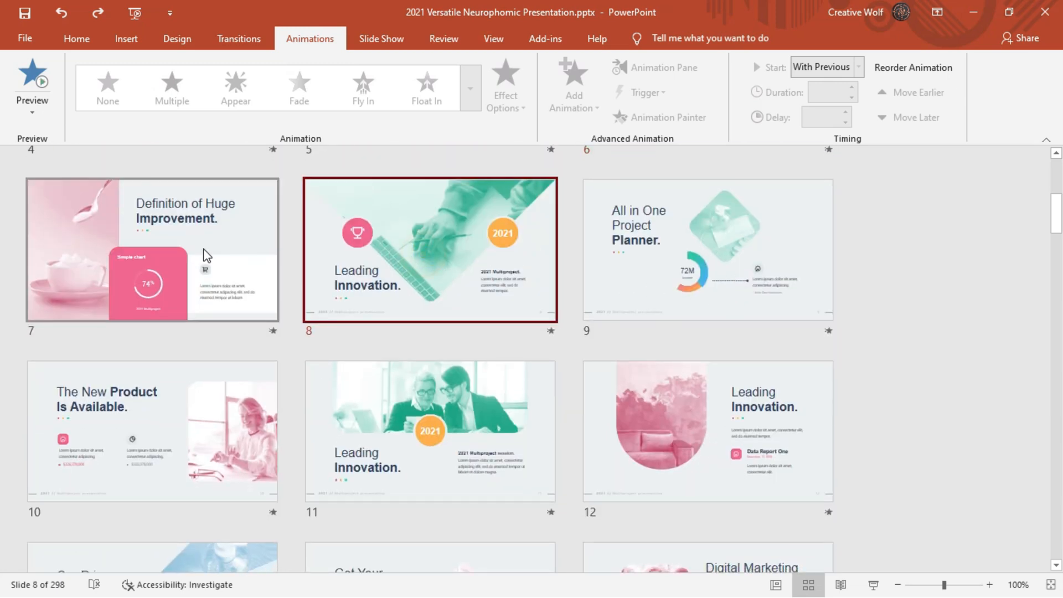
{"action": "scroll", "scroll_direction": "down", "scroll_amount": 3}
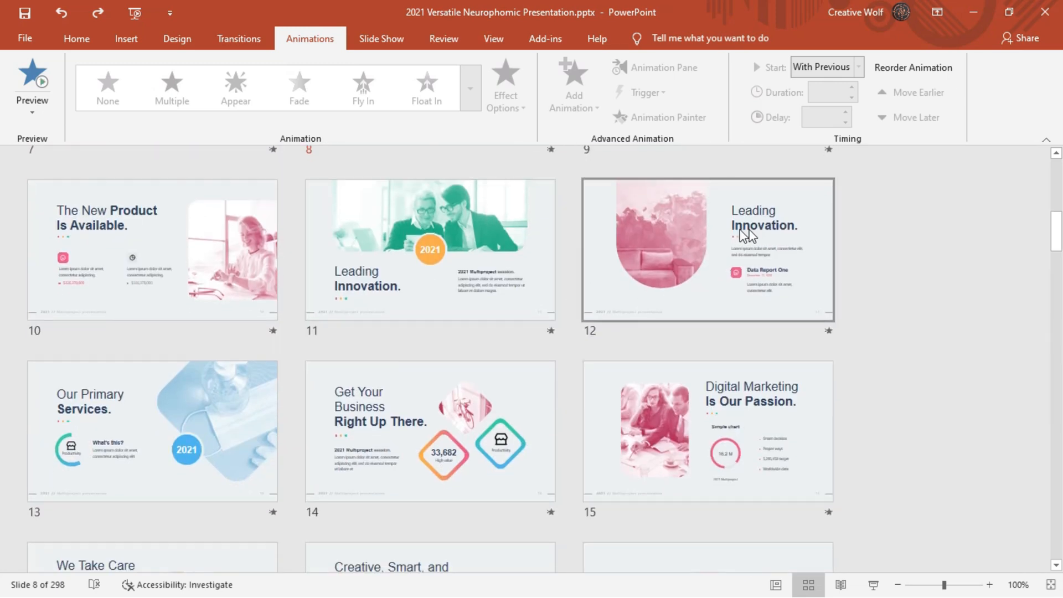
{"action": "scroll", "scroll_direction": "down", "scroll_amount": 3}
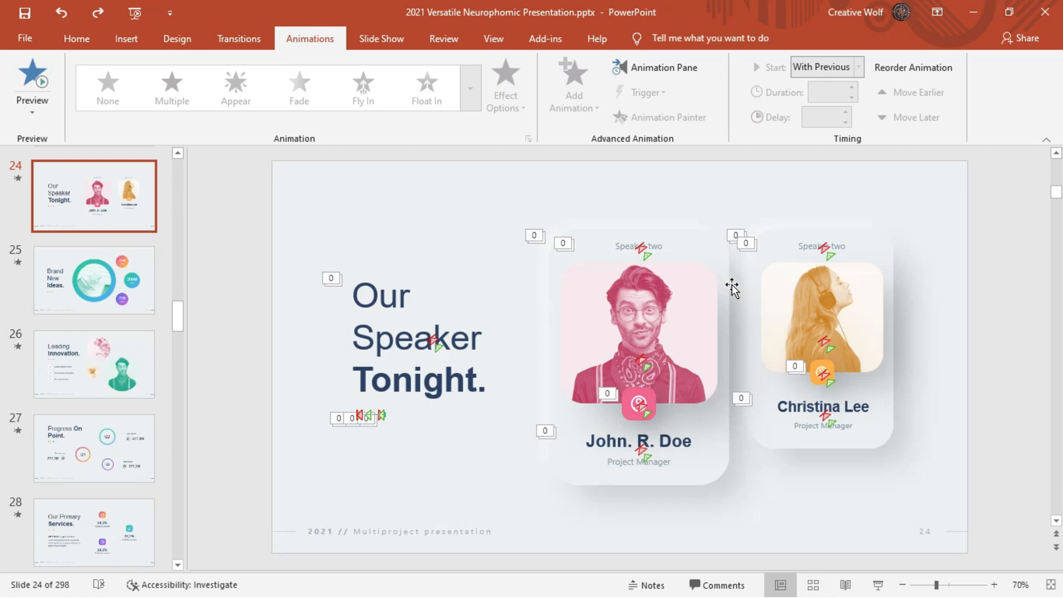
Swap John R. Doe's photo for a man-in-suit image file, then preview the animations
{"action": "left_click", "coordinate": [637, 332]}
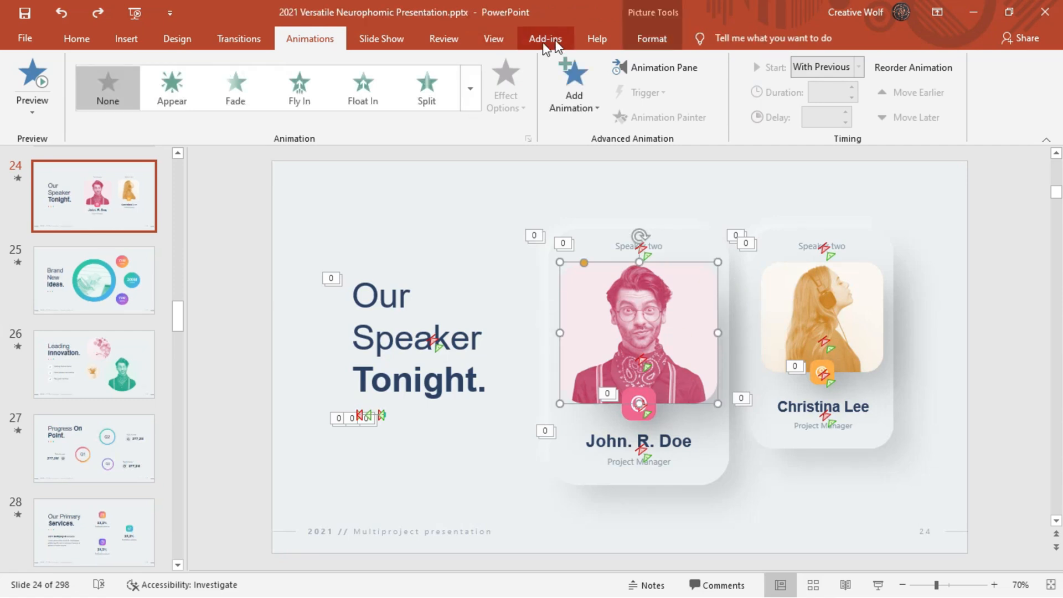
{"action": "left_click", "coordinate": [237, 75]}
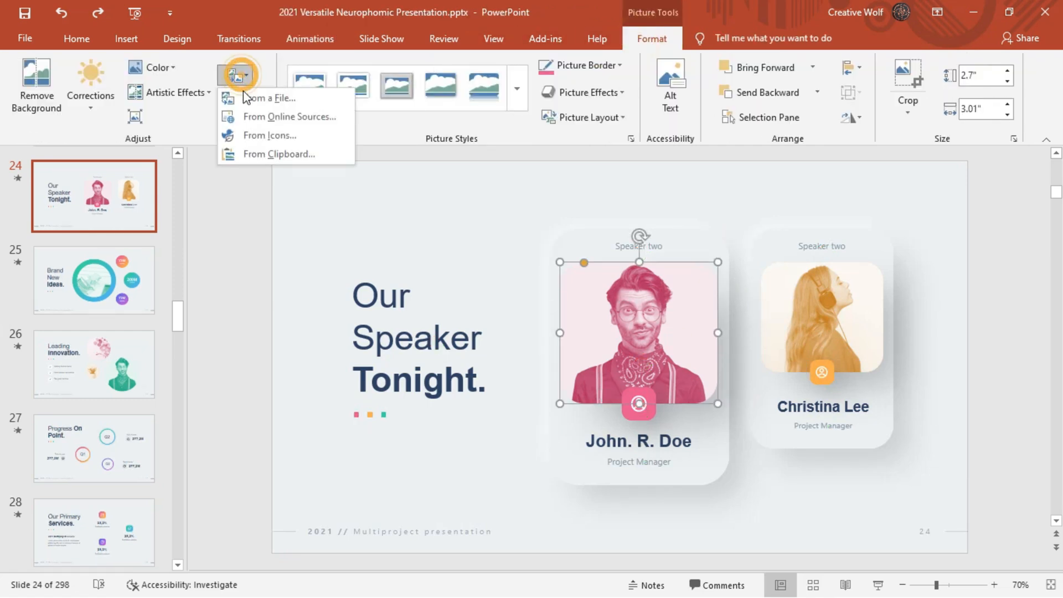
{"action": "left_click", "coordinate": [271, 98]}
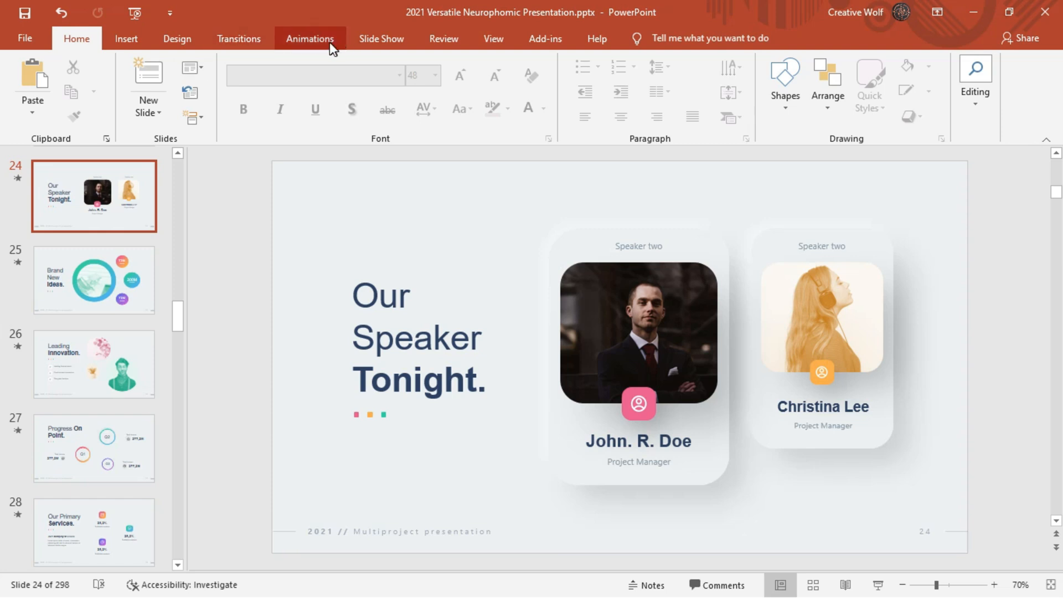
{"action": "left_click", "coordinate": [309, 39]}
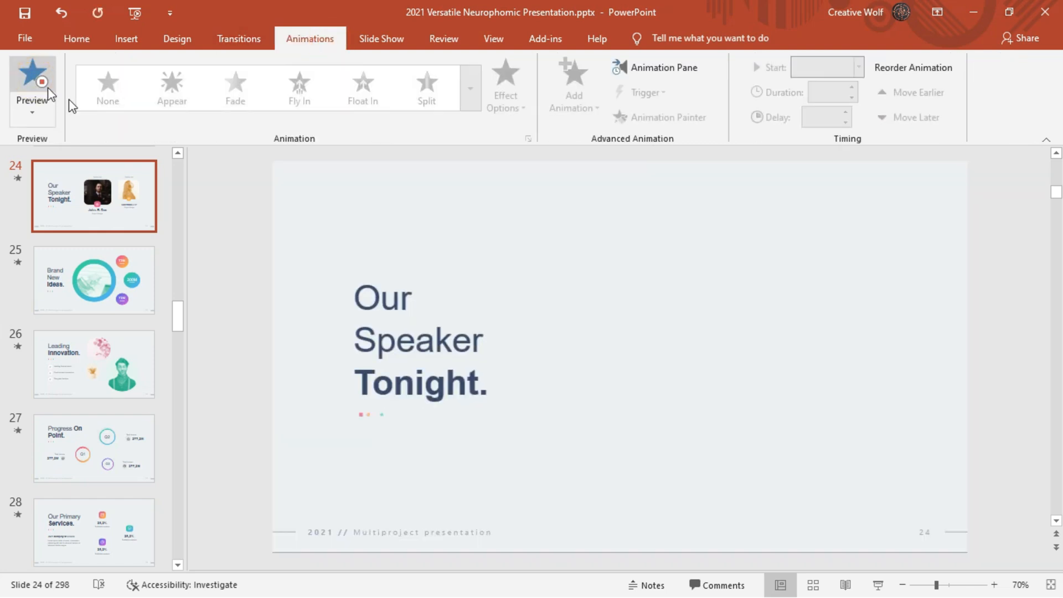
{"action": "left_click", "coordinate": [32, 75]}
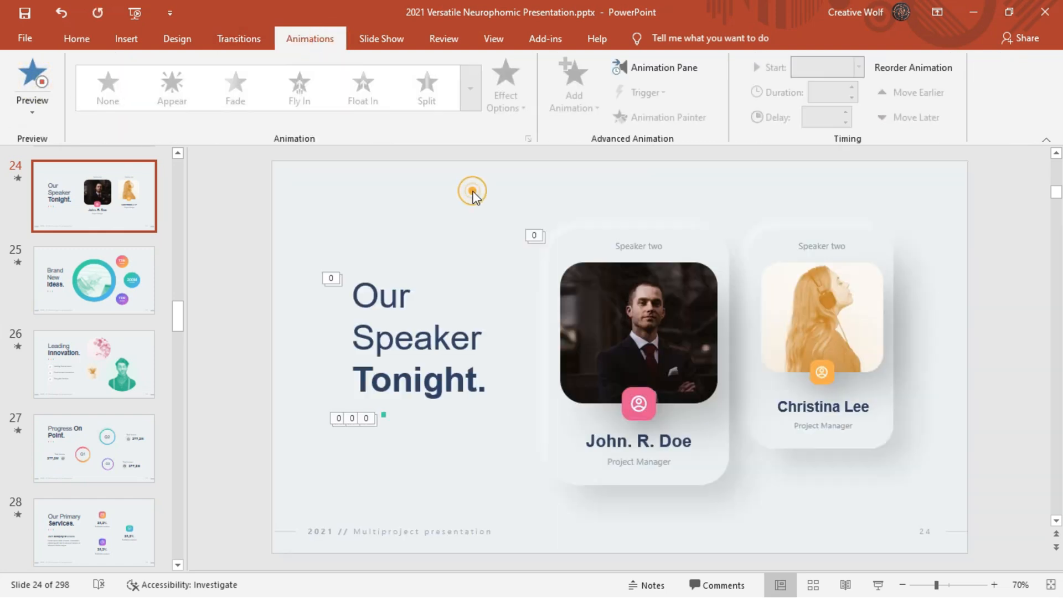
{"action": "left_click", "coordinate": [31, 81]}
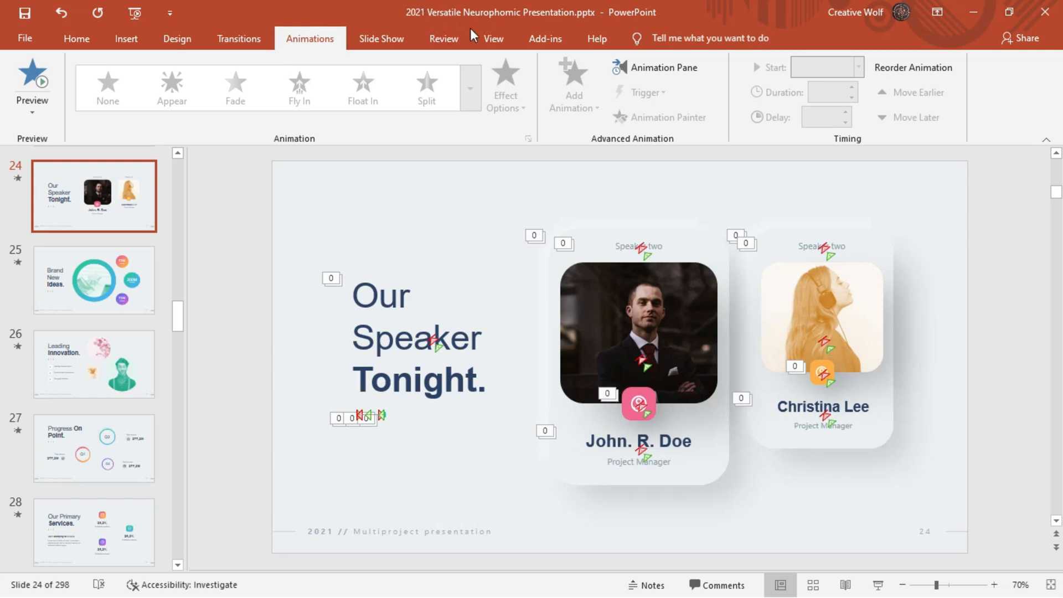
In Slide Sorter, preview slides 25 (Brand New Ideas) and 26 (Leading Innovation)
{"action": "left_click", "coordinate": [114, 82]}
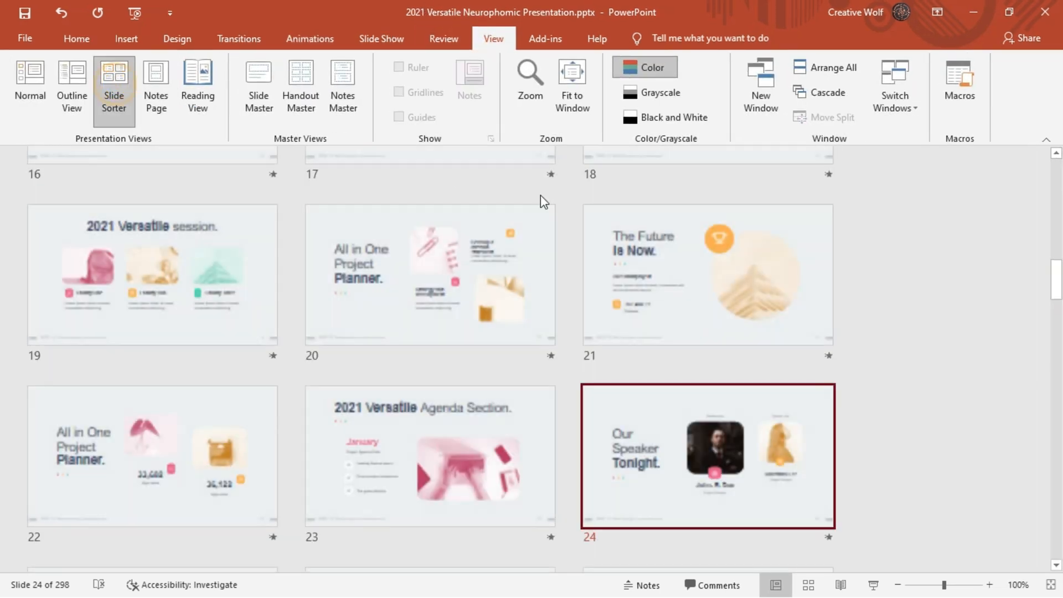
{"action": "scroll", "scroll_direction": "down", "scroll_amount": 3}
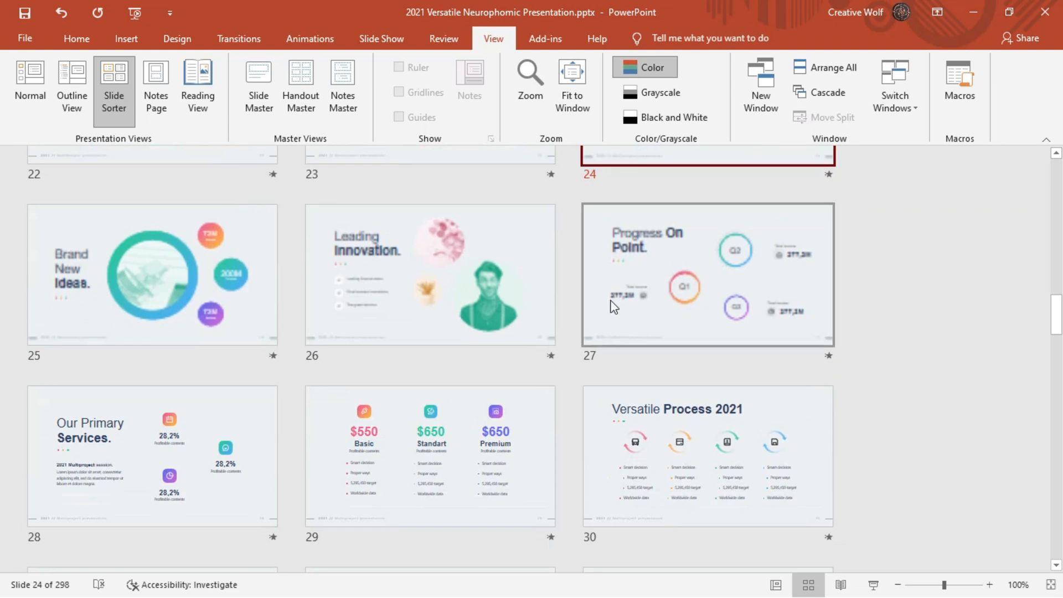
{"action": "left_click", "coordinate": [152, 275]}
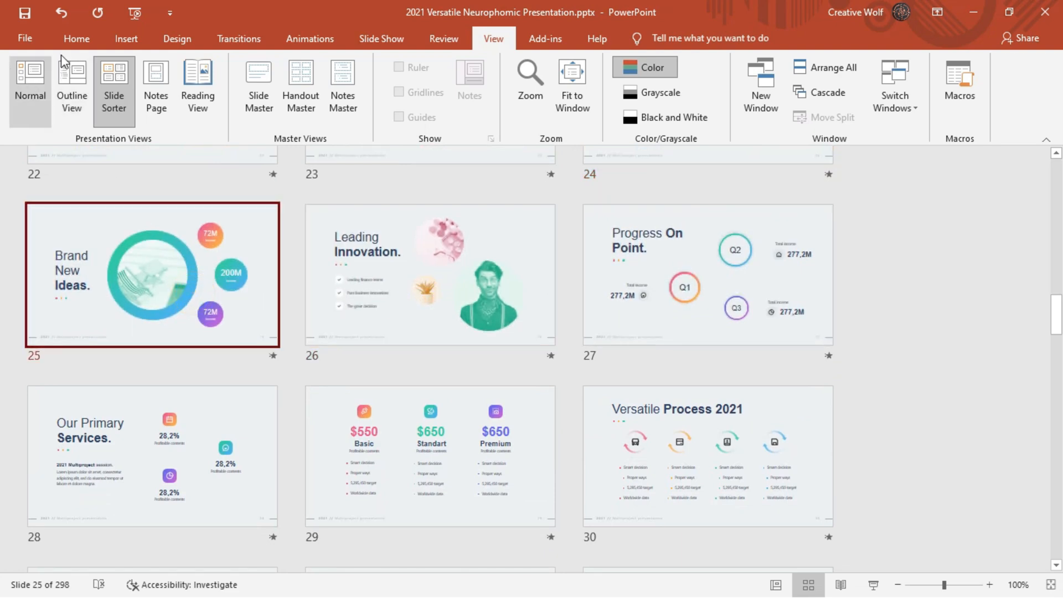
{"action": "left_click", "coordinate": [310, 39]}
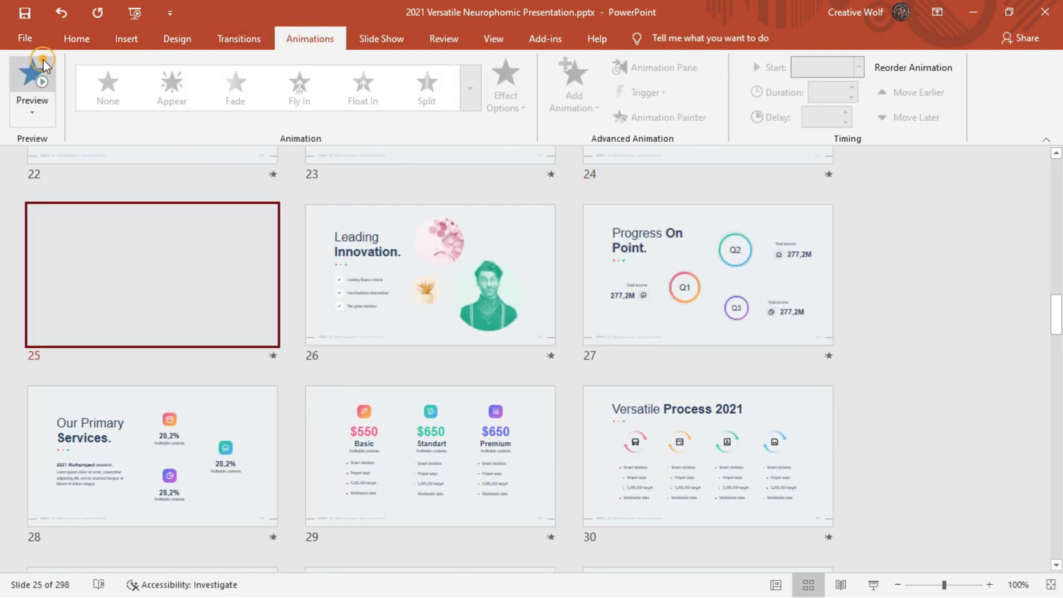
{"action": "left_click", "coordinate": [32, 75]}
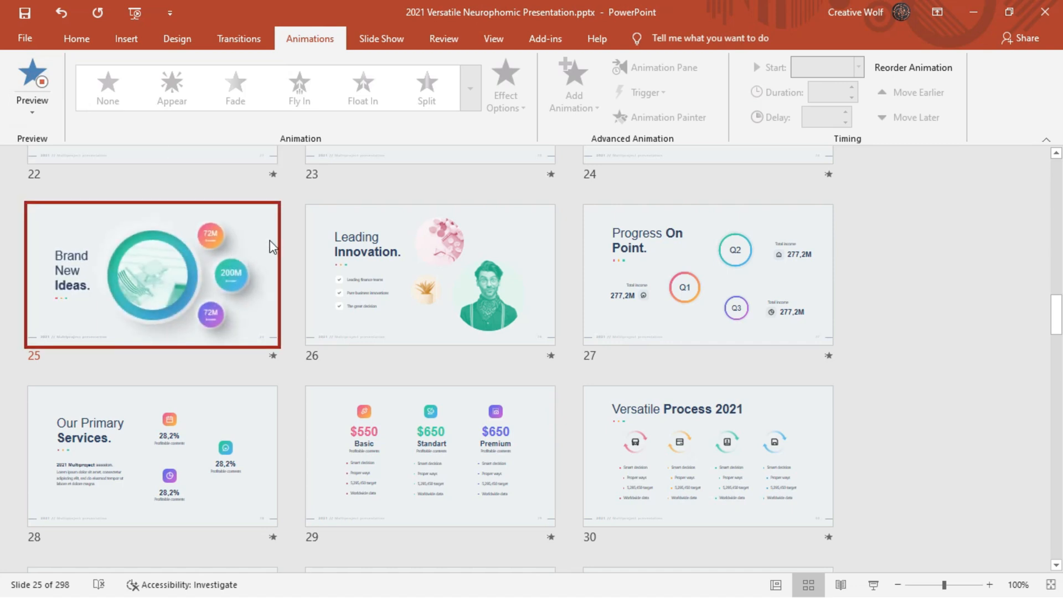
{"action": "left_click", "coordinate": [429, 275]}
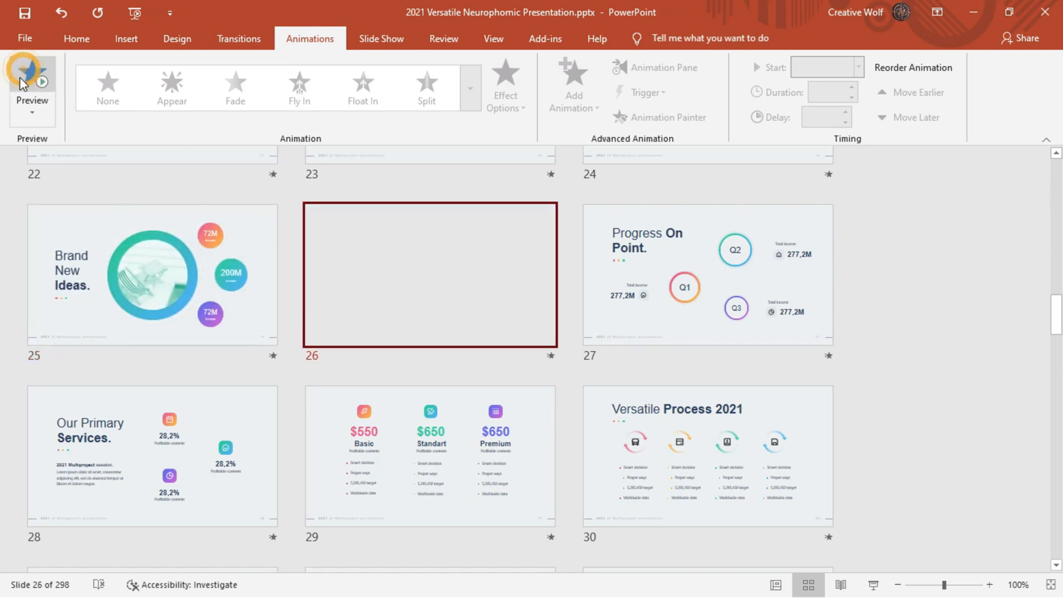
{"action": "left_click", "coordinate": [32, 81]}
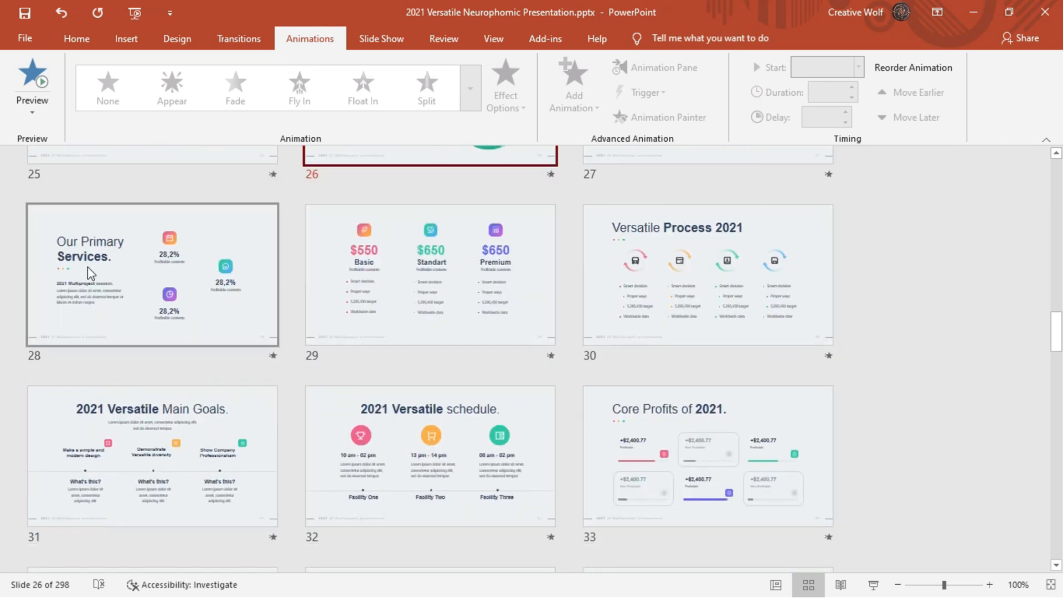
Preview the animations of slides 37 and 38
{"action": "left_click", "coordinate": [707, 274]}
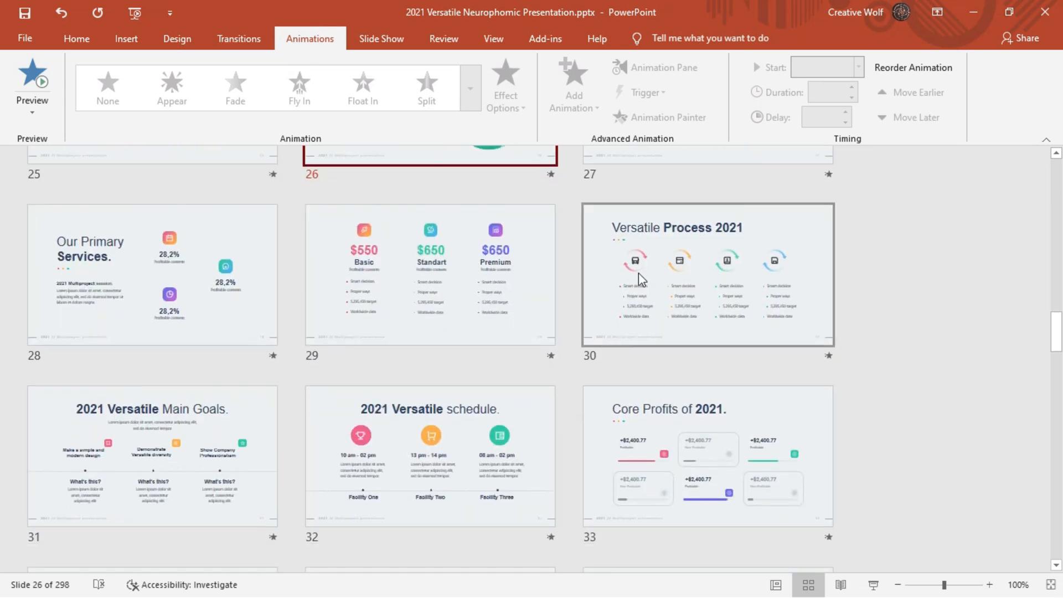
{"action": "scroll", "scroll_direction": "down", "scroll_amount": 3}
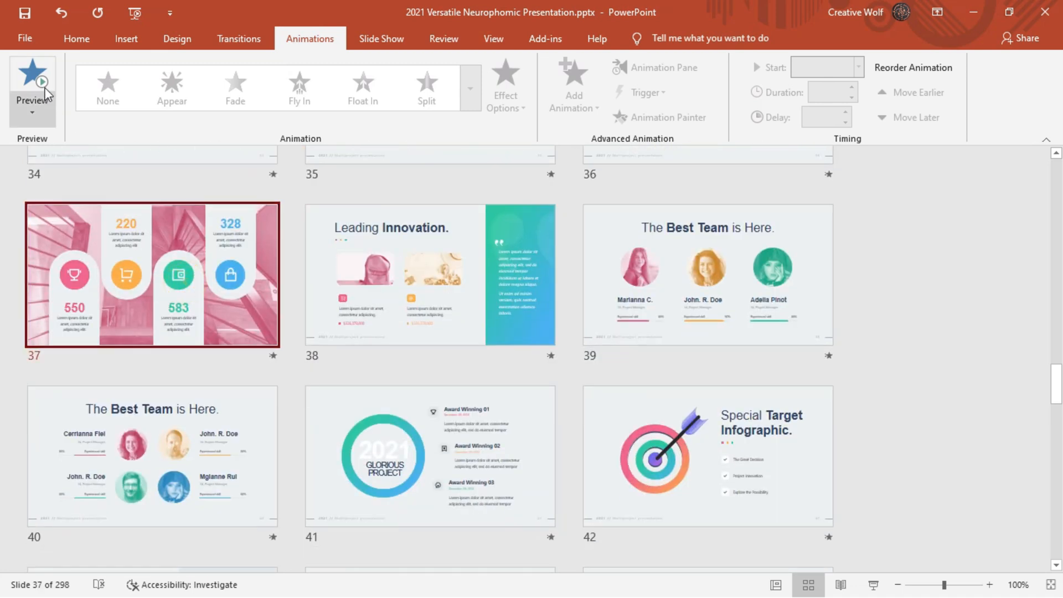
{"action": "left_click", "coordinate": [32, 79]}
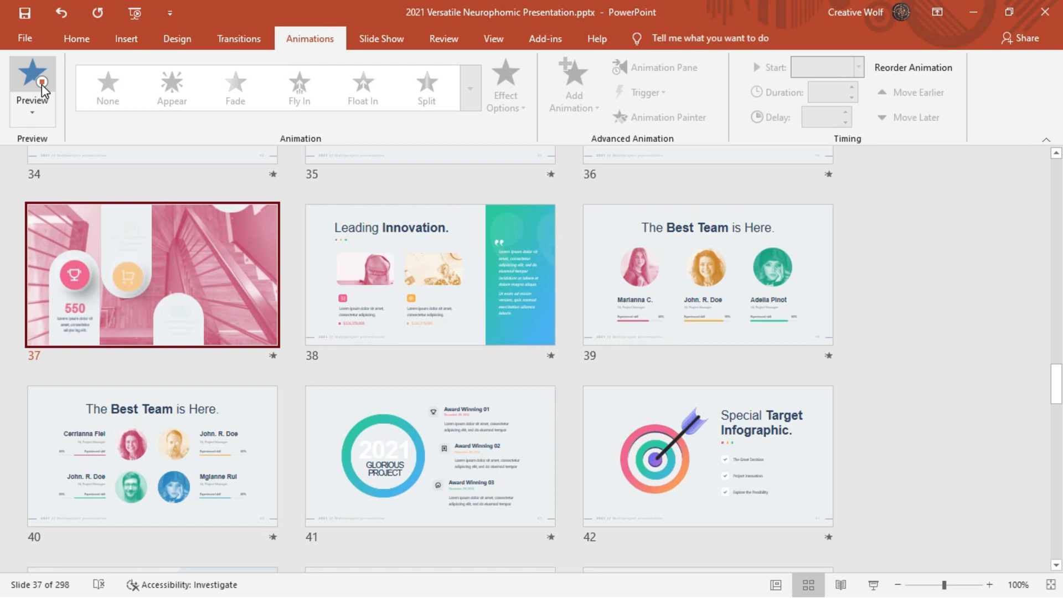
{"action": "left_click", "coordinate": [31, 87]}
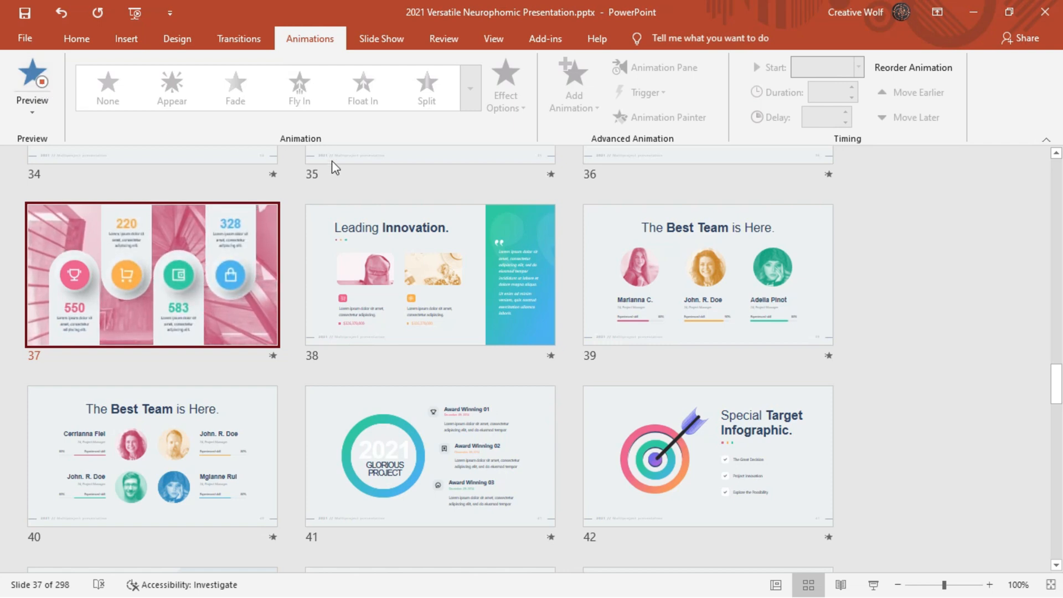
{"action": "left_click", "coordinate": [428, 275]}
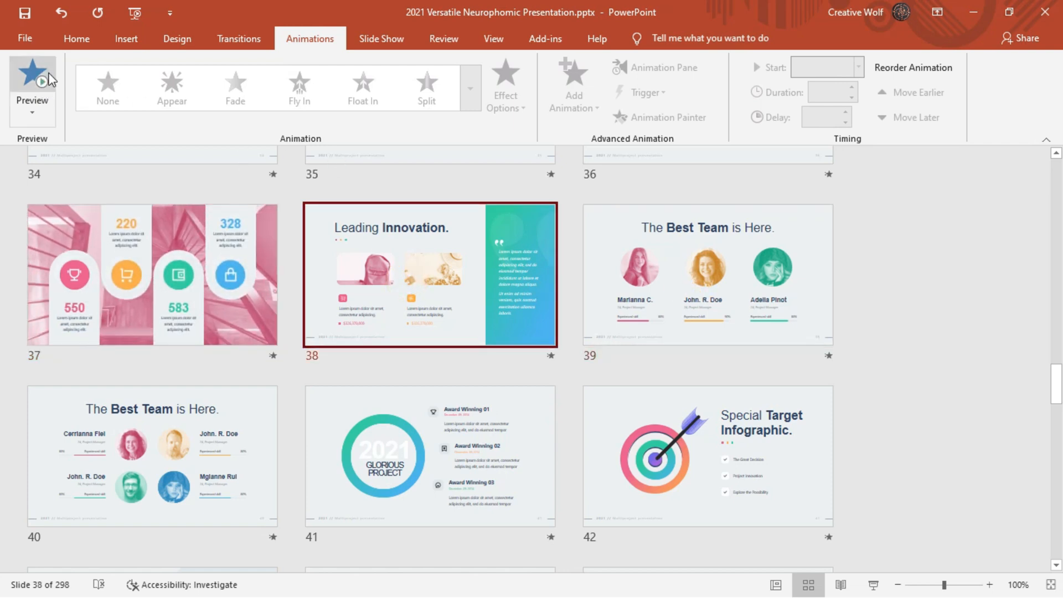
{"action": "left_click", "coordinate": [31, 88]}
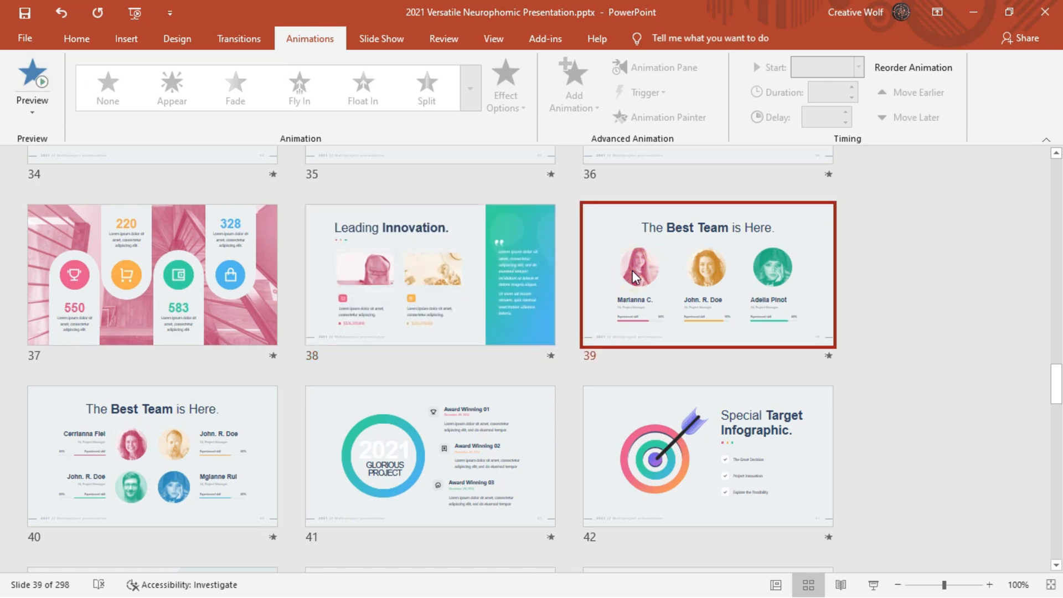
Preview slide 43's animations and bring up its right-click menu
{"action": "scroll", "scroll_direction": "down", "scroll_amount": 3}
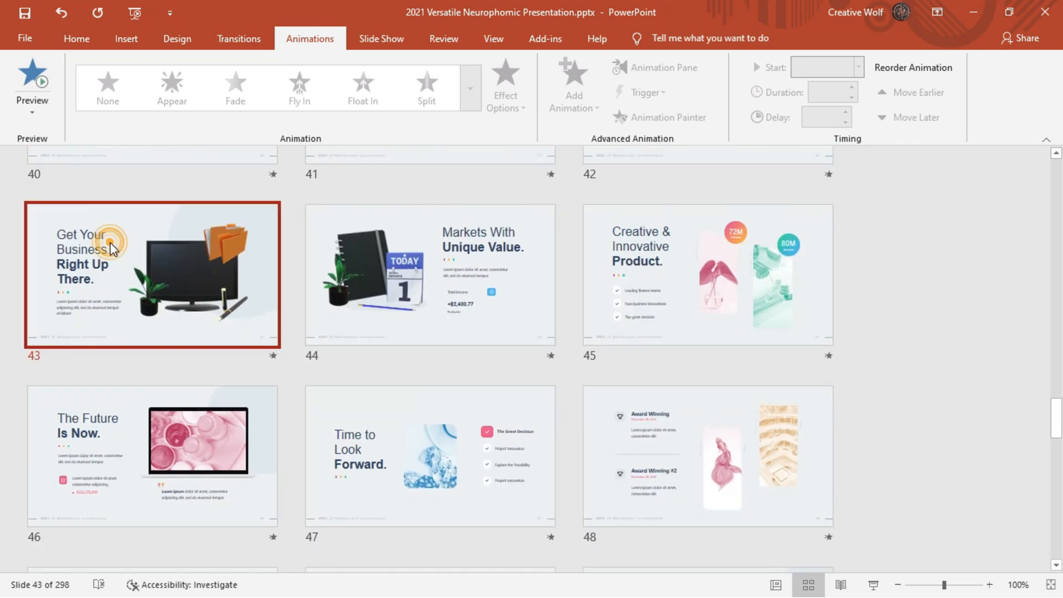
{"action": "left_click", "coordinate": [32, 82]}
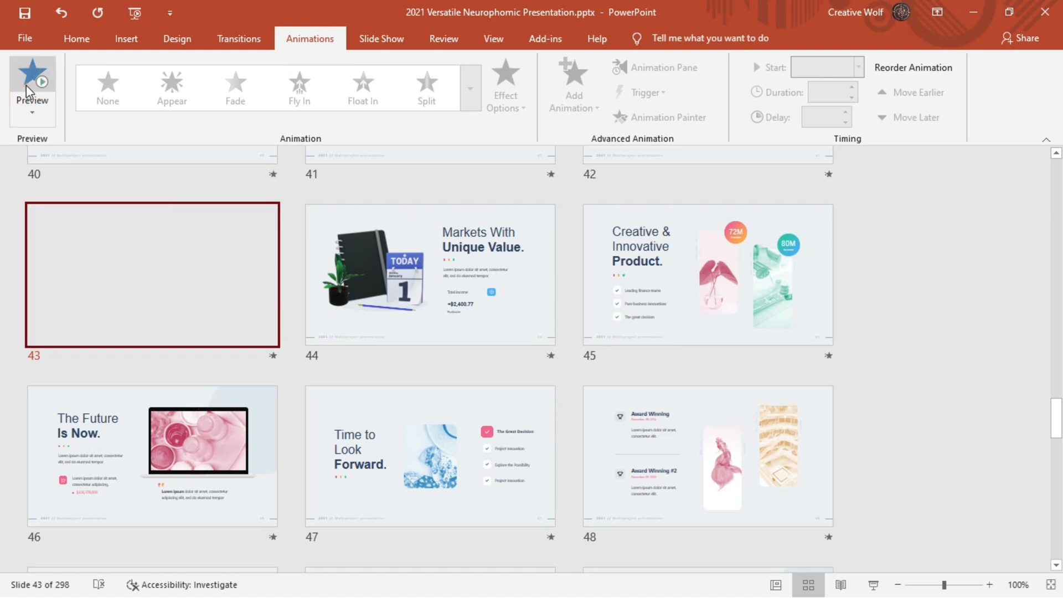
{"action": "left_click", "coordinate": [33, 88]}
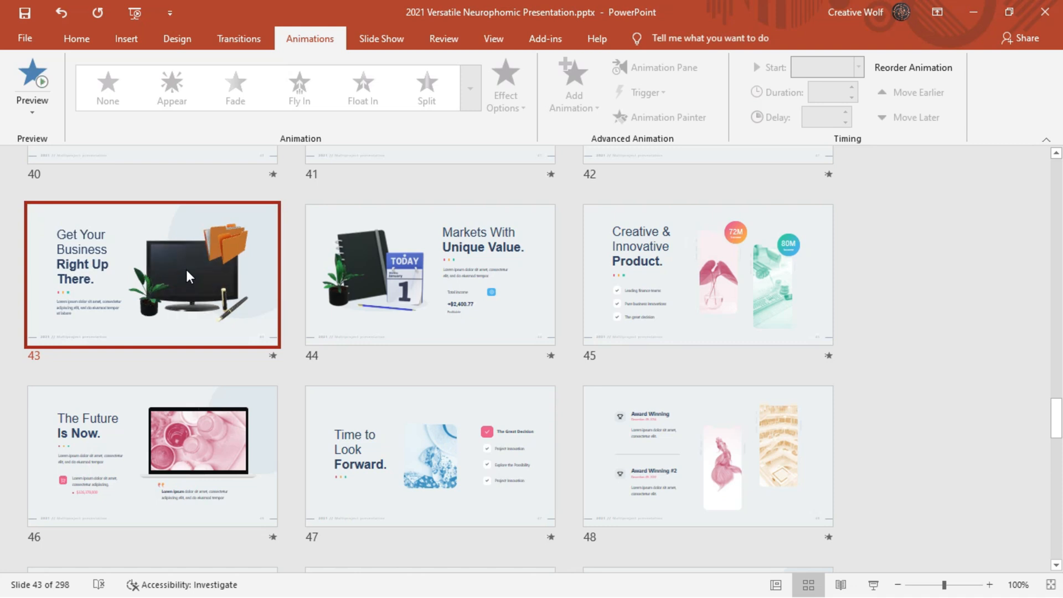
{"action": "right_click", "coordinate": [188, 276]}
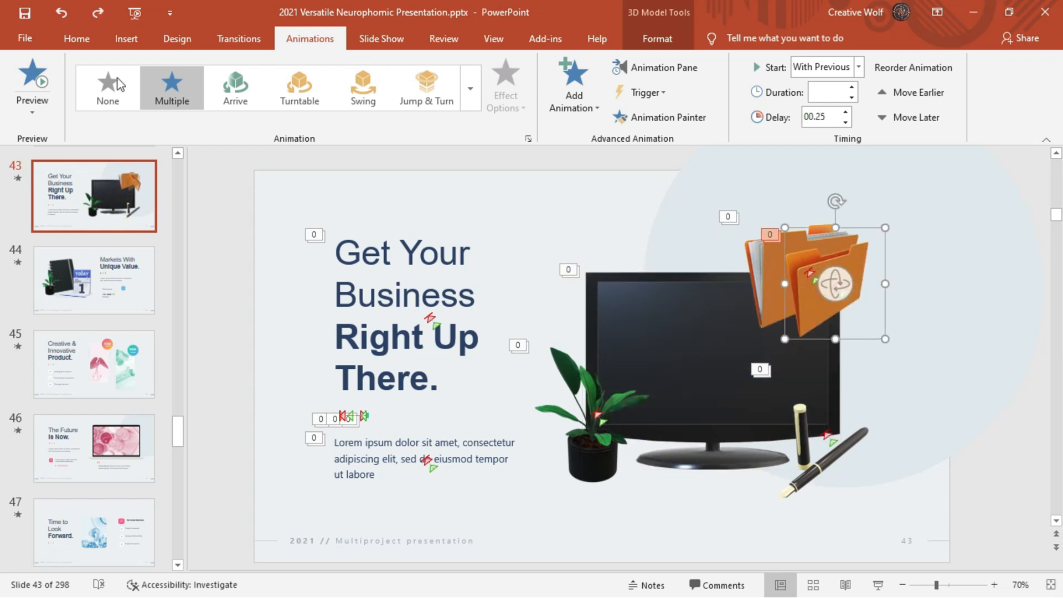
Preview slide 43's 3D model animations, then select the slide 44 thumbnail
{"action": "left_click", "coordinate": [32, 78]}
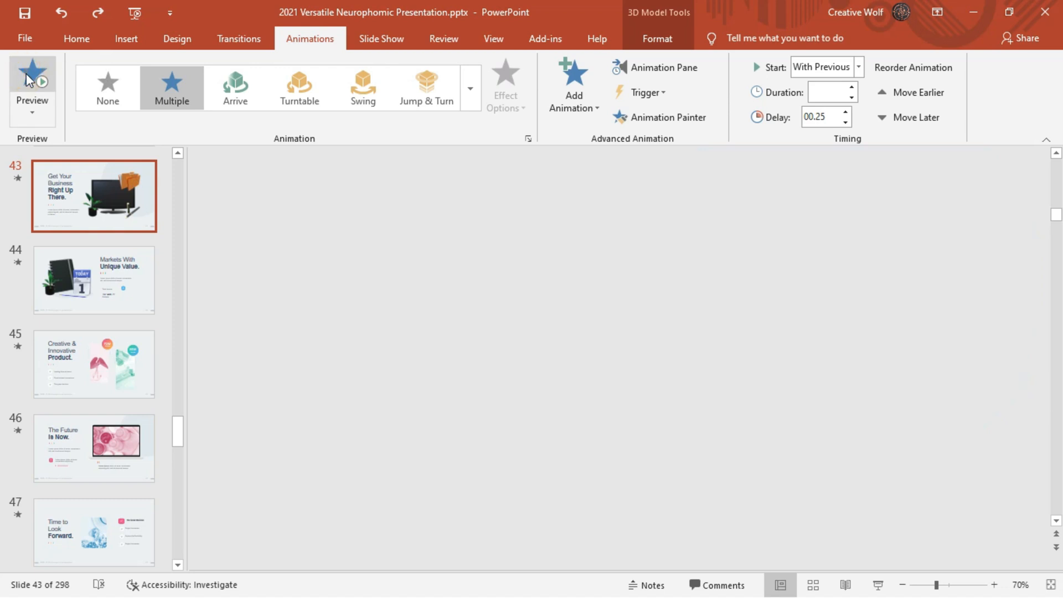
{"action": "left_click", "coordinate": [31, 74]}
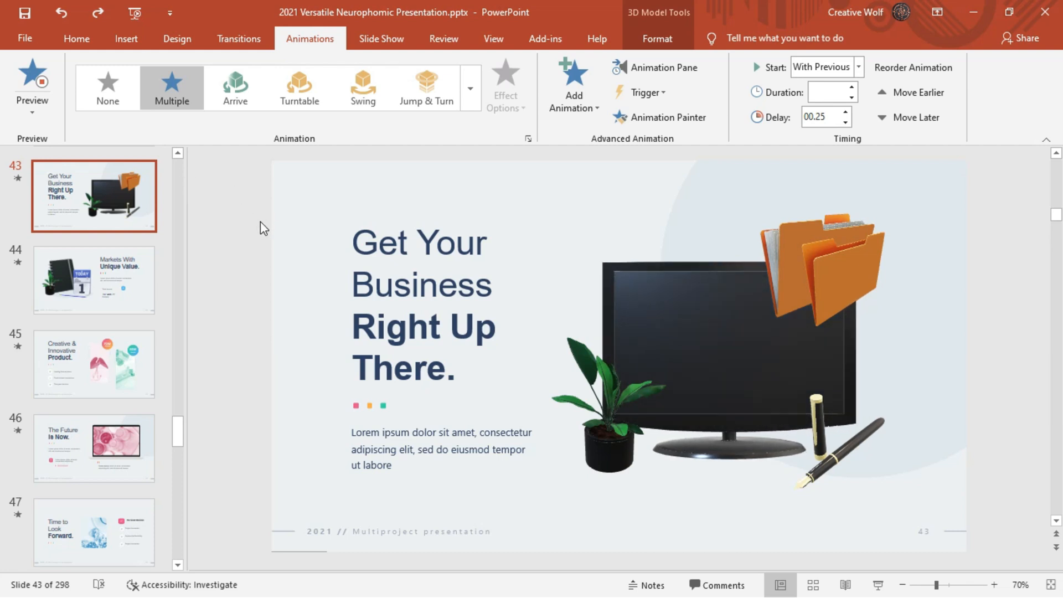
{"action": "left_click", "coordinate": [94, 279]}
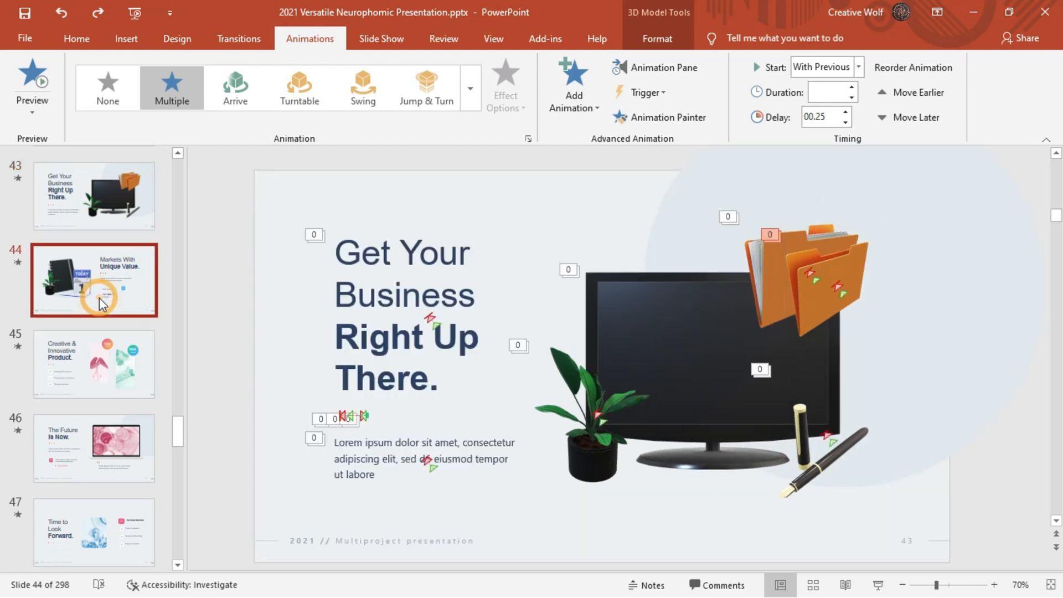
Step through slides 44, 45 and 46 to slide 47, Time to Look Forward
{"action": "left_click", "coordinate": [94, 279]}
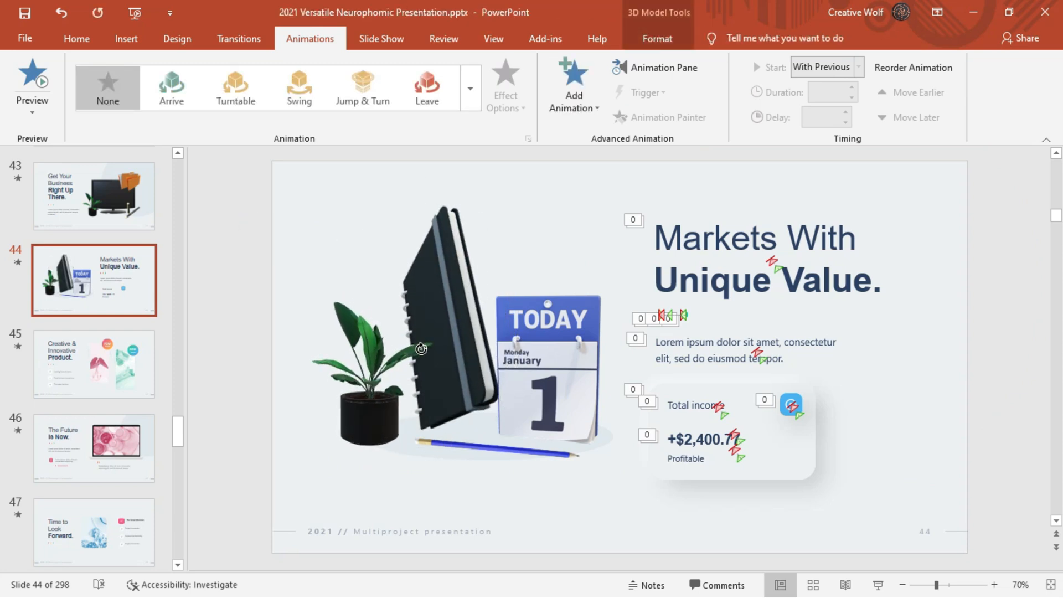
{"action": "left_click", "coordinate": [94, 363]}
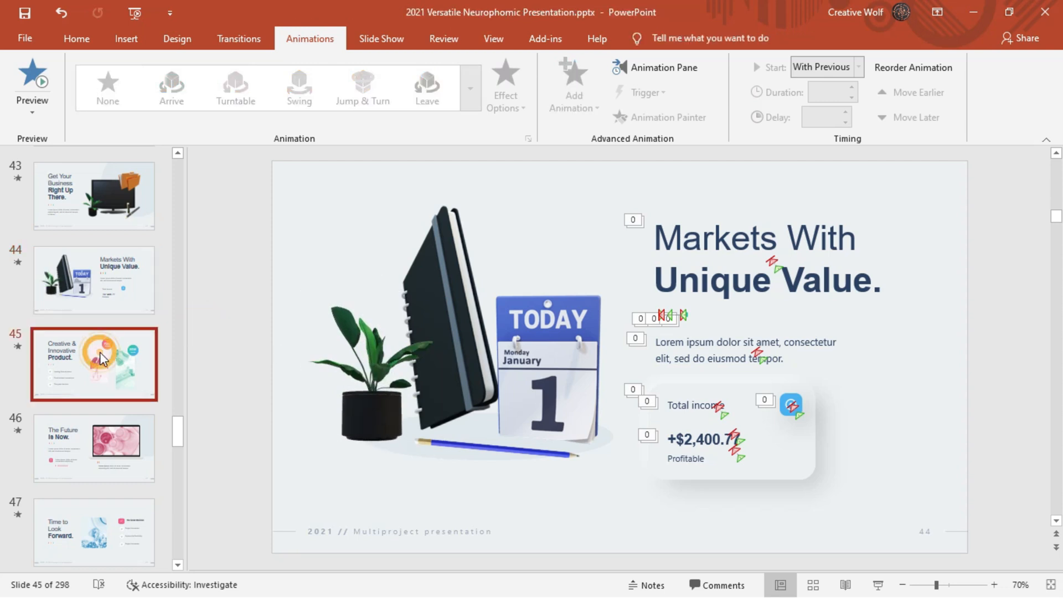
{"action": "left_click", "coordinate": [93, 363]}
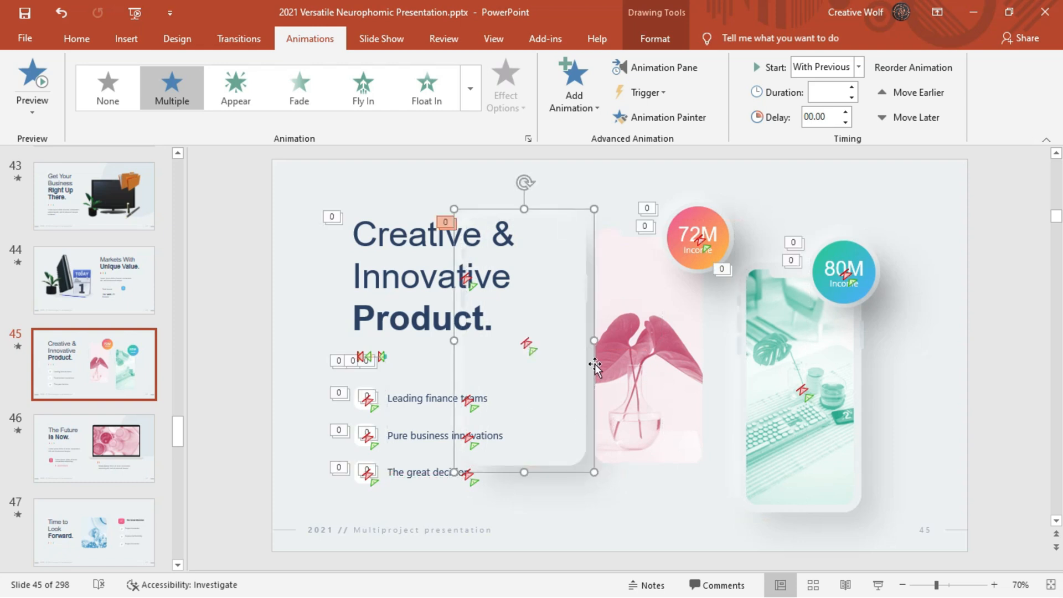
{"action": "left_click", "coordinate": [94, 447]}
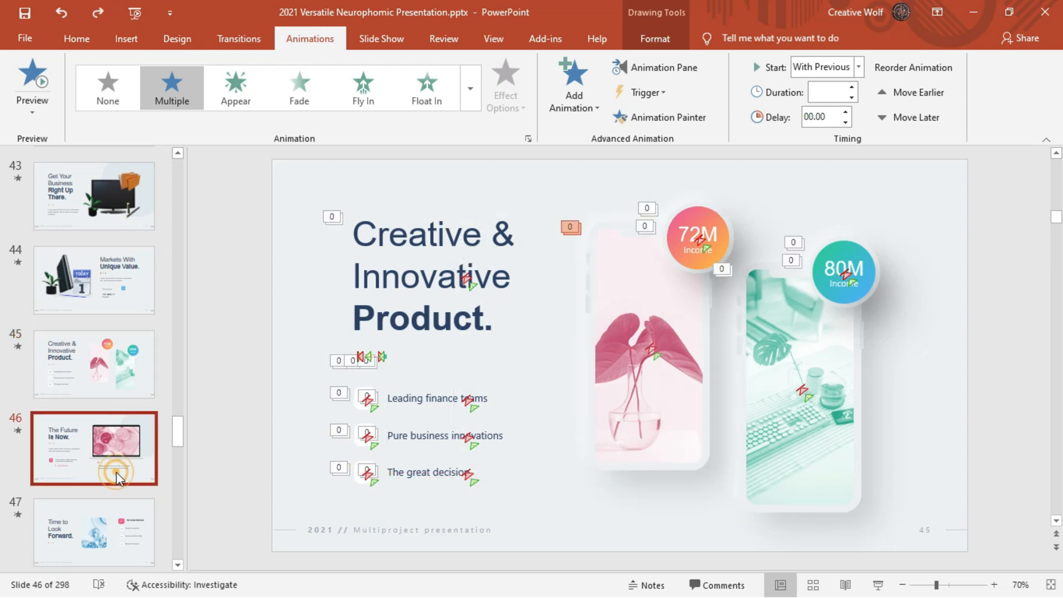
{"action": "left_click", "coordinate": [93, 439]}
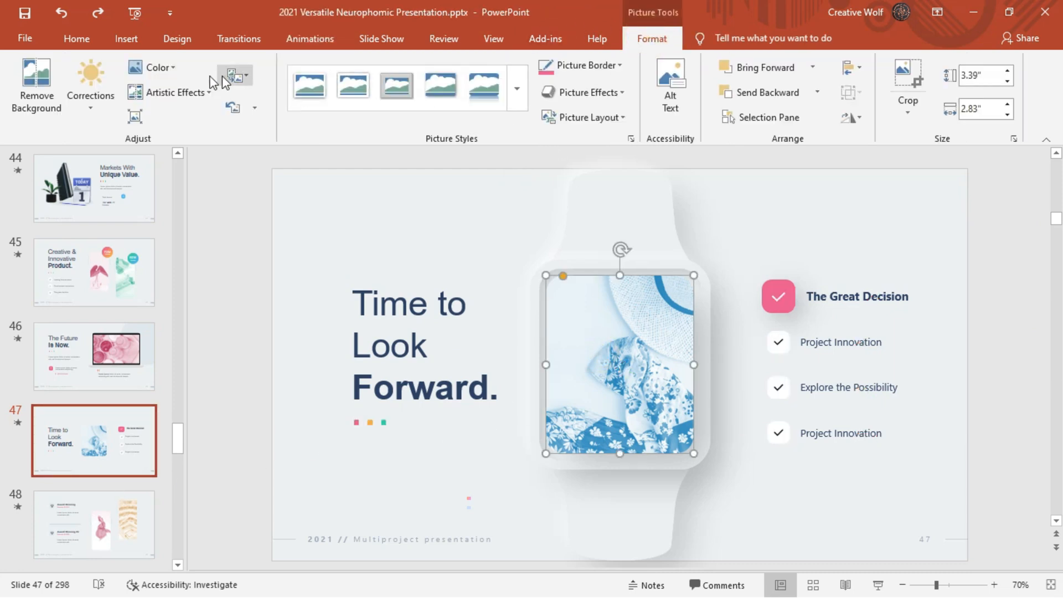
Try a teal tint on the watch photo, settle on purple, then open slide 48
{"action": "left_click", "coordinate": [156, 67]}
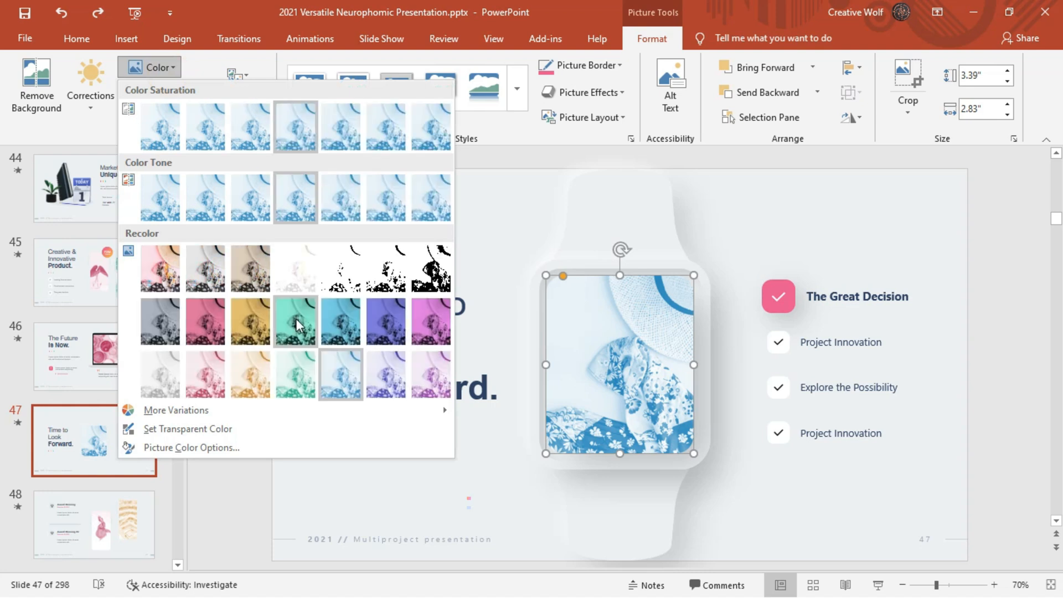
{"action": "left_click", "coordinate": [295, 320]}
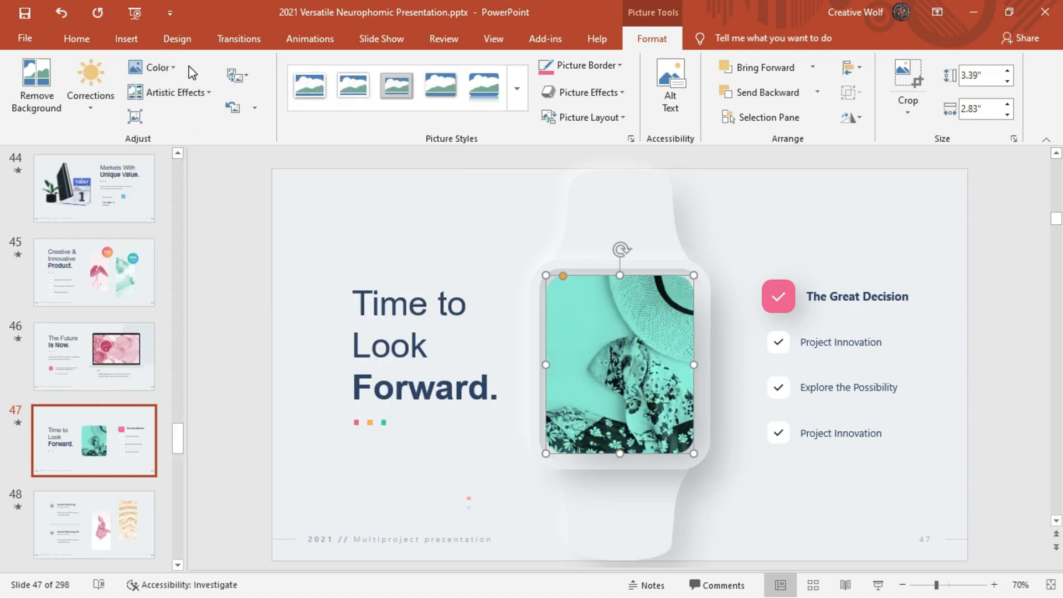
{"action": "left_click", "coordinate": [154, 67]}
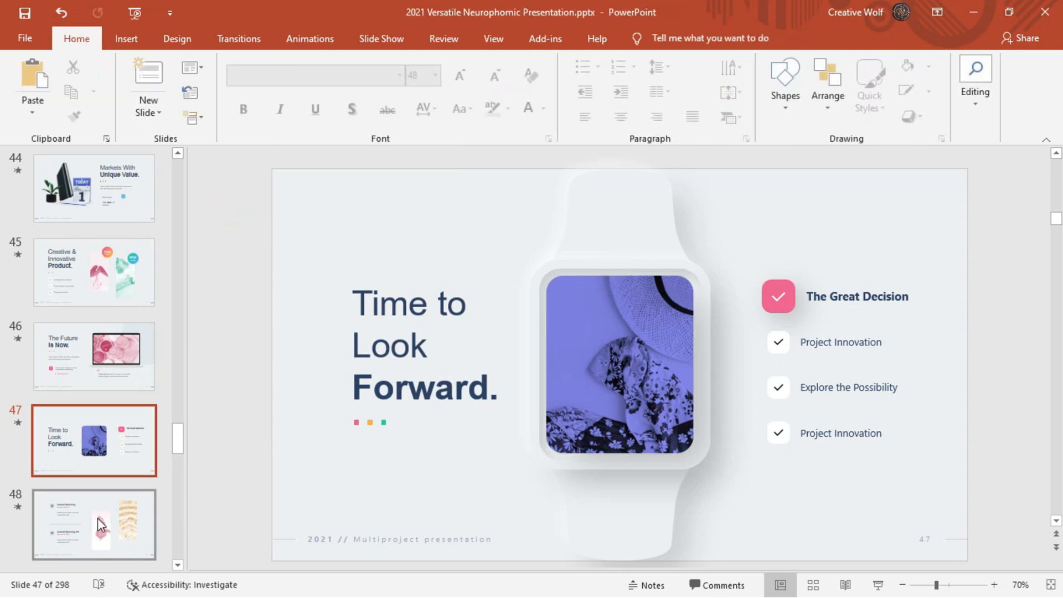
{"action": "left_click", "coordinate": [94, 444]}
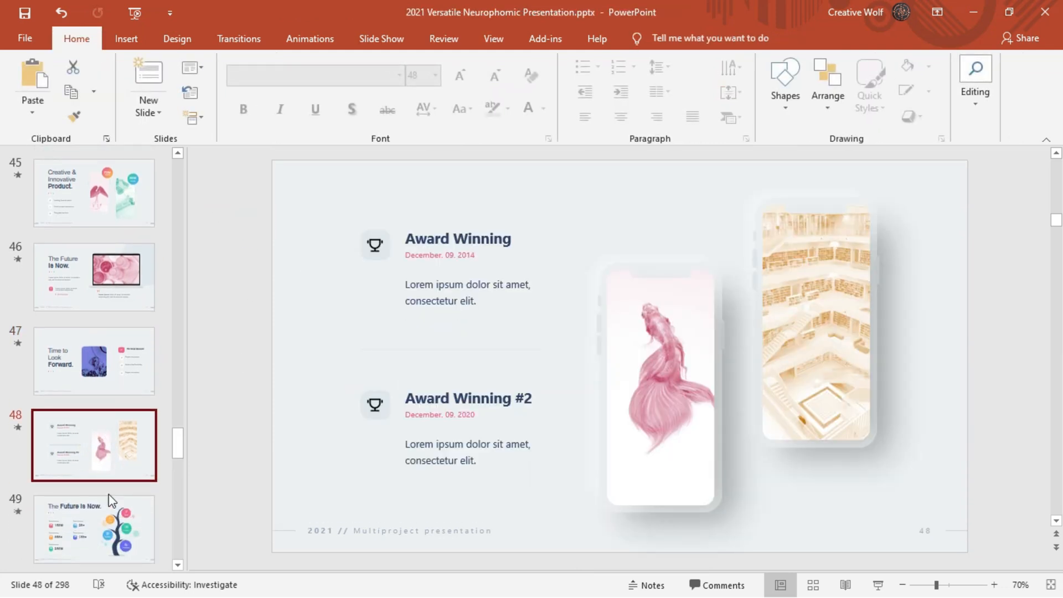
Advance to slide 60, The Future Is Now, and preview its Brazil map animations
{"action": "left_click", "coordinate": [309, 39]}
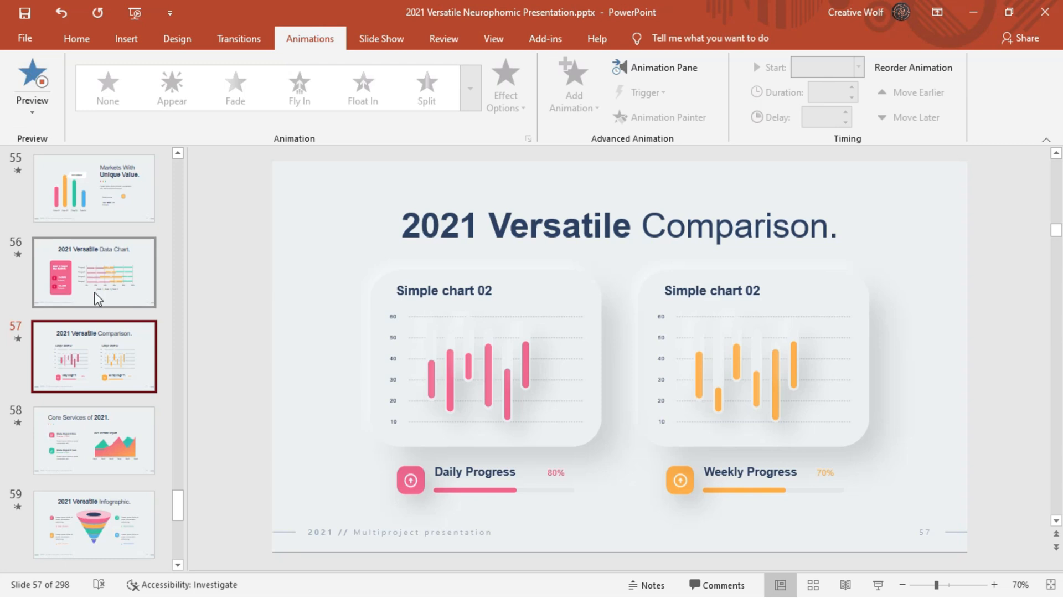
{"action": "mouse_move", "coordinate": [112, 356]}
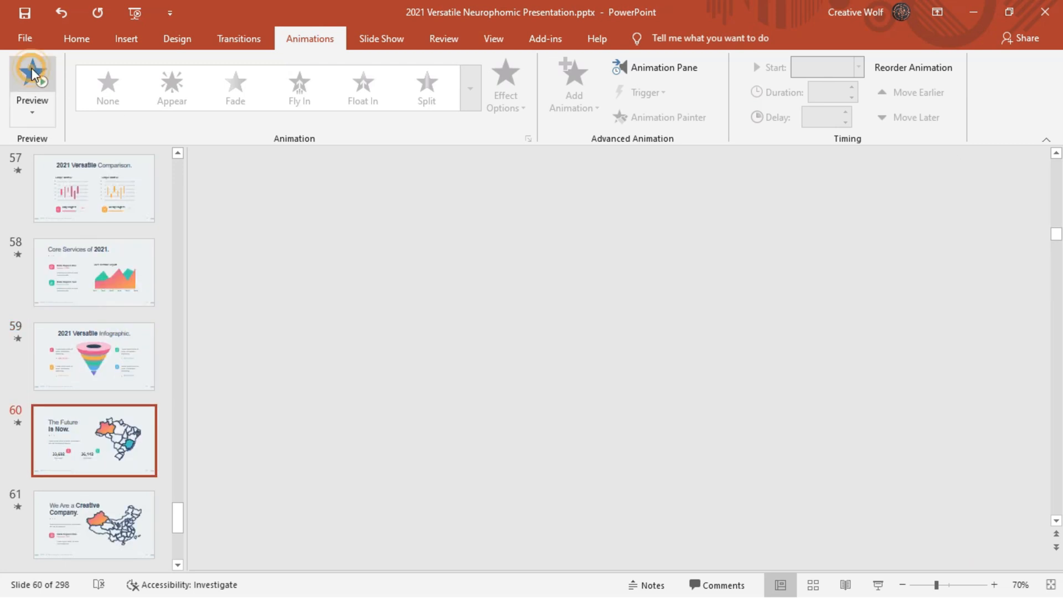
{"action": "left_click", "coordinate": [31, 81]}
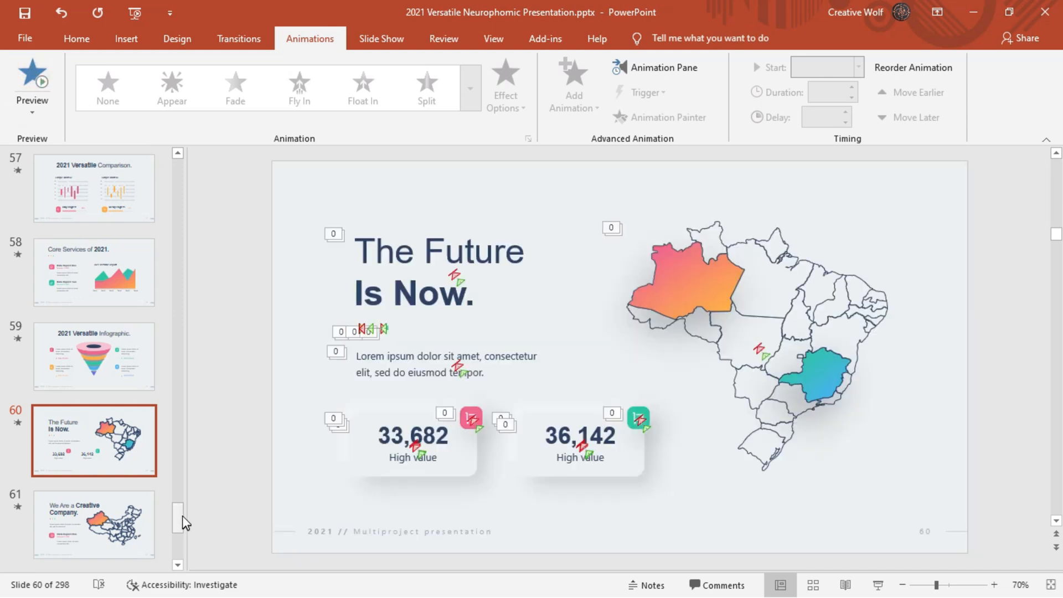
{"action": "left_click", "coordinate": [493, 38]}
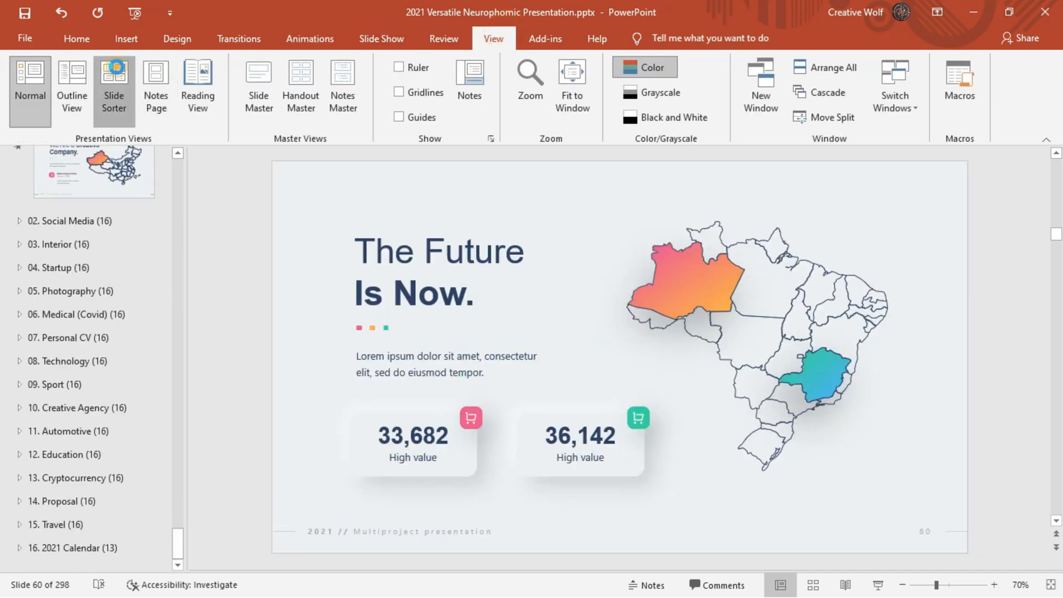
Show the slides in Slide Sorter and scroll through the Social Media section
{"action": "left_click", "coordinate": [114, 87]}
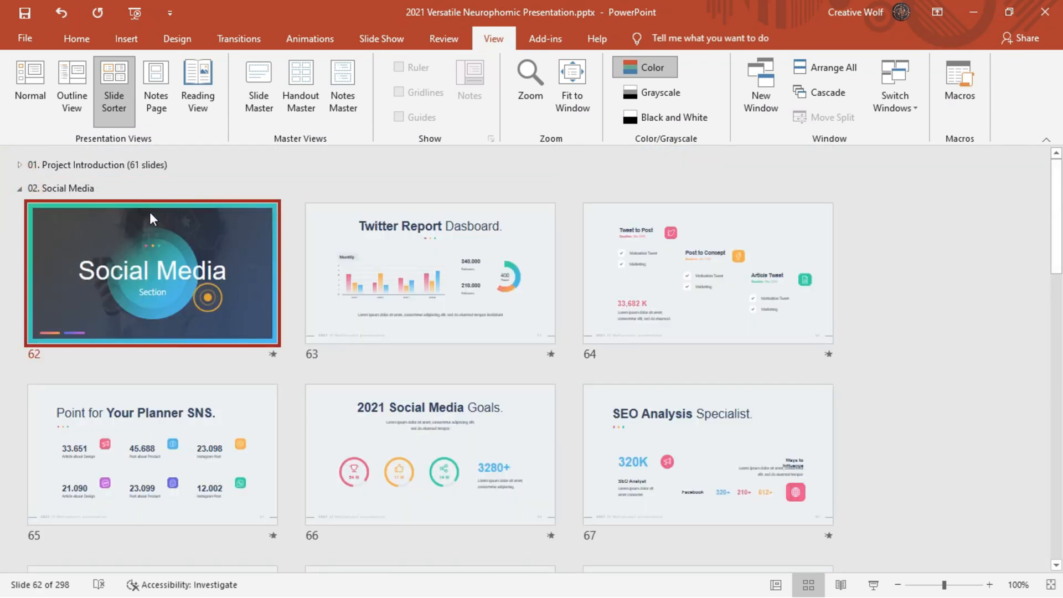
{"action": "left_click", "coordinate": [309, 38]}
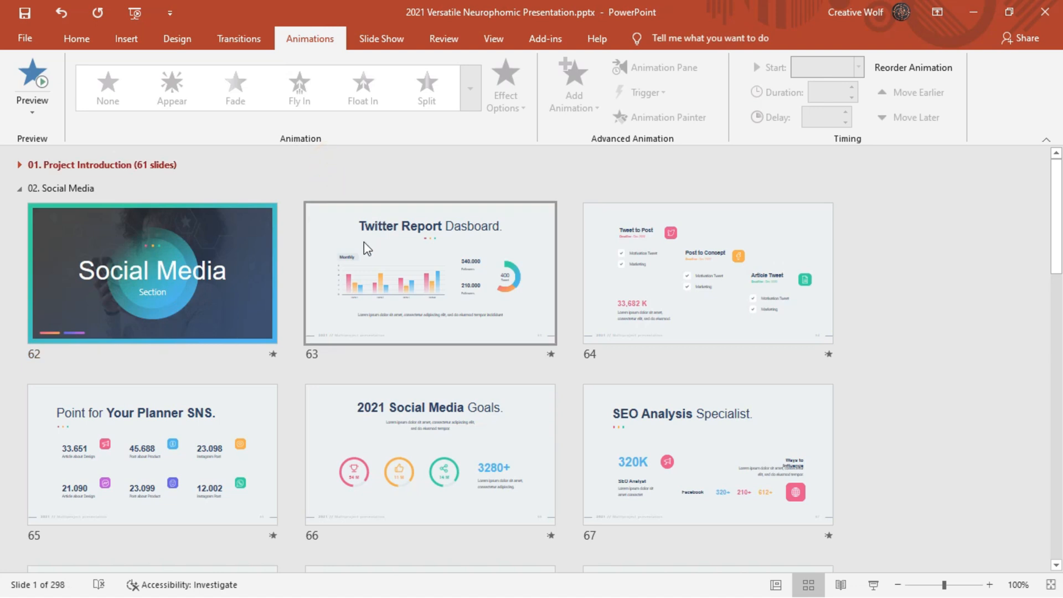
{"action": "scroll", "scroll_direction": "down", "scroll_amount": 3}
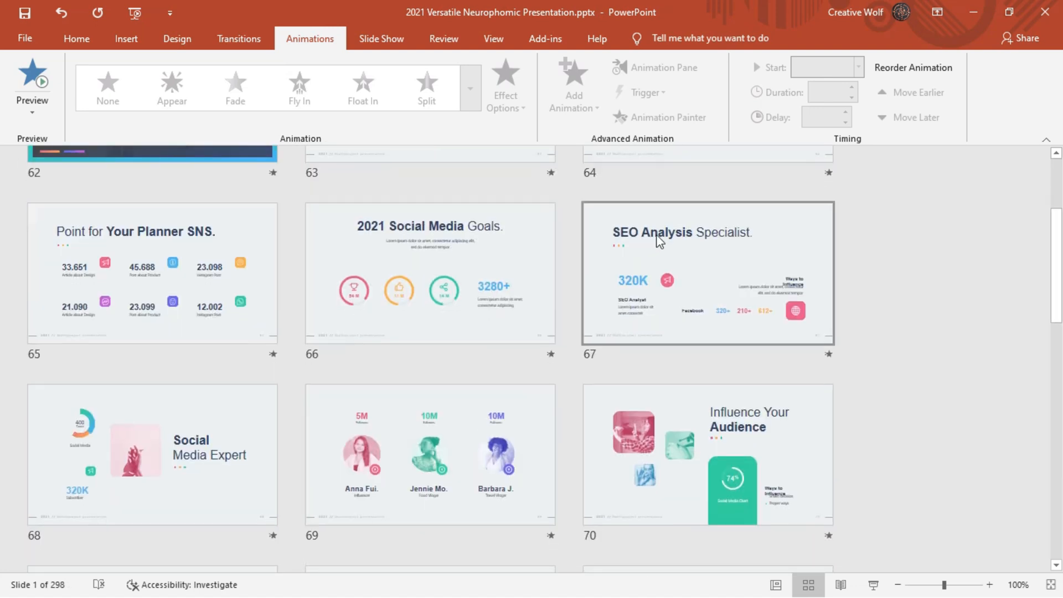
{"action": "scroll", "scroll_direction": "down", "scroll_amount": 3}
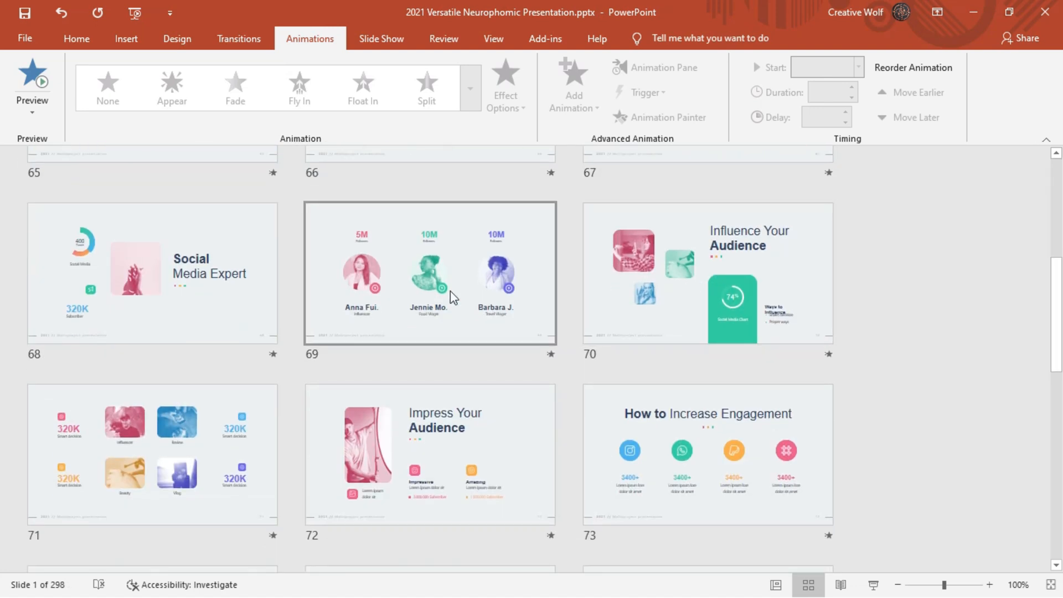
{"action": "scroll", "scroll_direction": "down", "scroll_amount": 3}
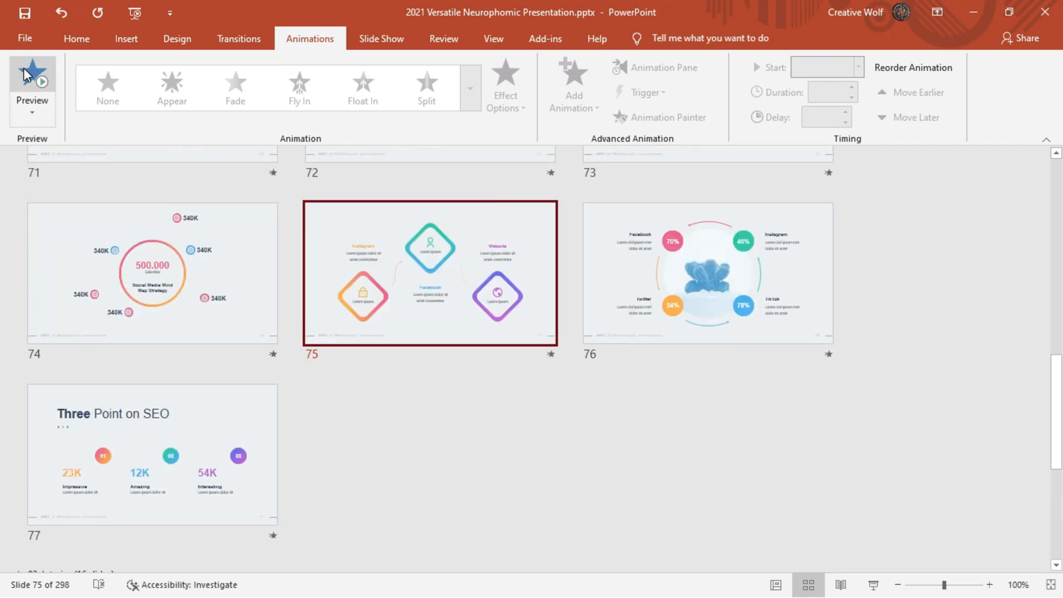
Preview animations on slide 75's diamond infographic and slide 77, Three Point on SEO
{"action": "left_click", "coordinate": [31, 78]}
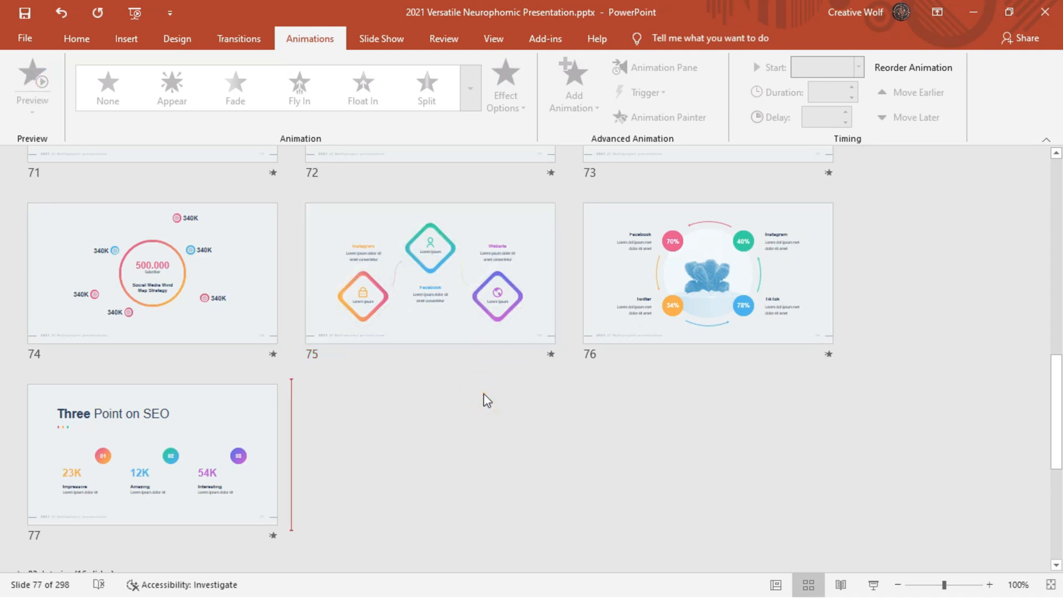
{"action": "left_click", "coordinate": [32, 86]}
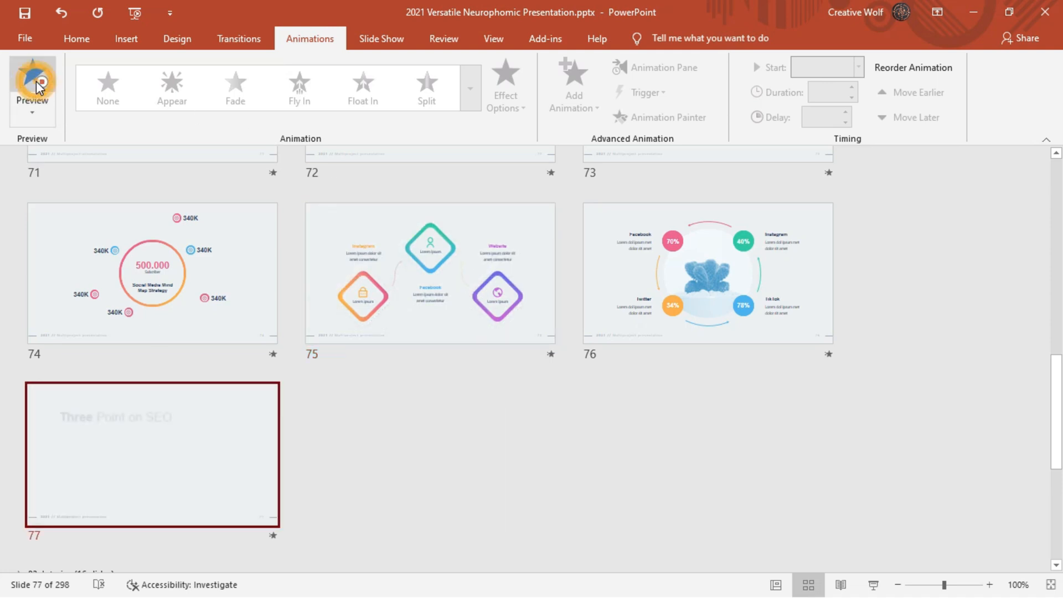
{"action": "left_click", "coordinate": [33, 87]}
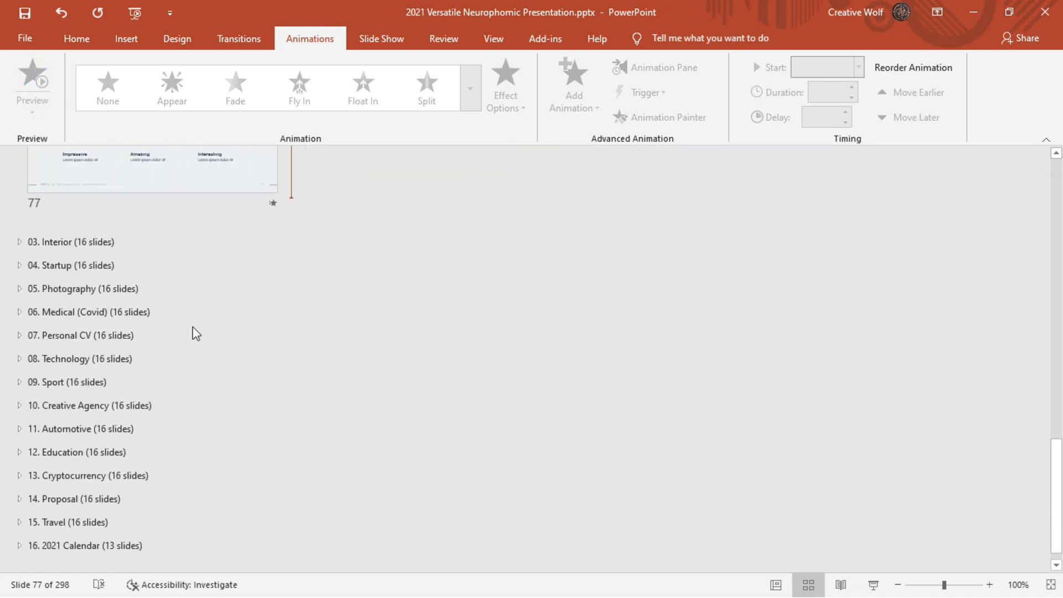
Expand 03. Interior and preview the title and Livingroom/Bedroom room-plan slide animations
{"action": "left_click", "coordinate": [21, 241]}
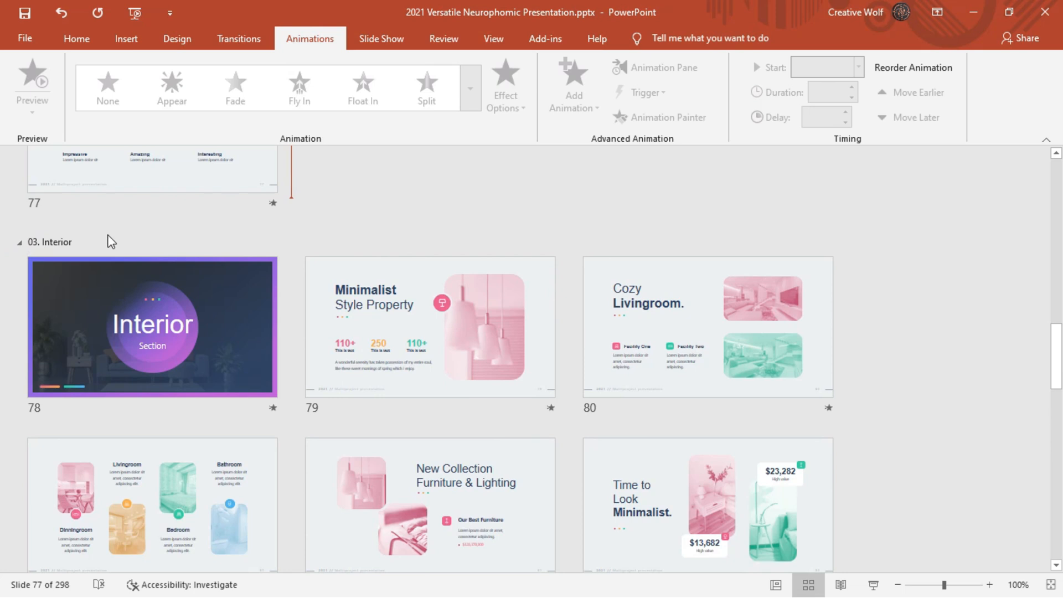
{"action": "left_click", "coordinate": [429, 327]}
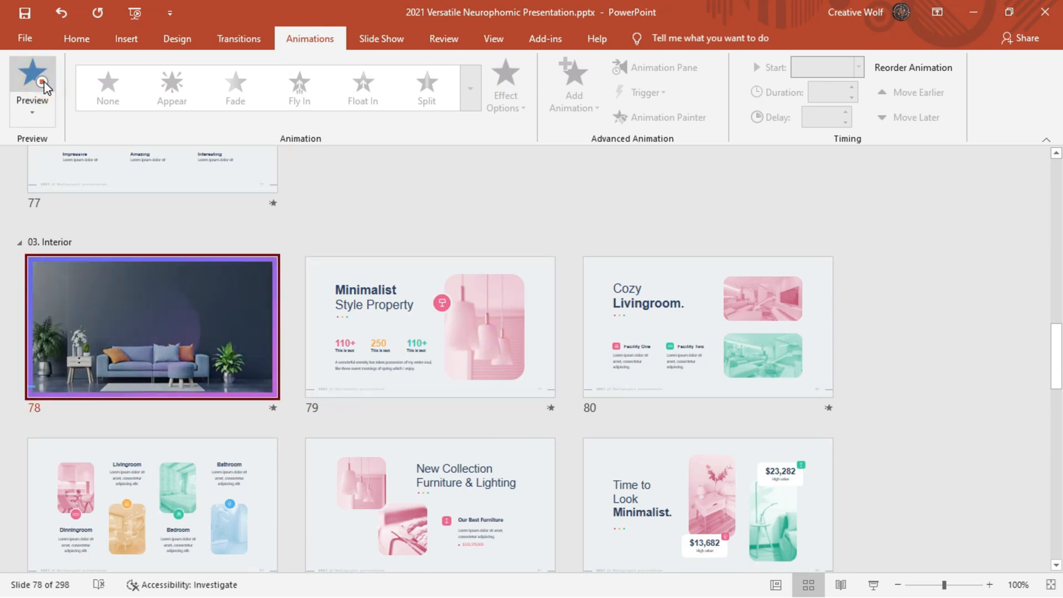
{"action": "left_click", "coordinate": [31, 84]}
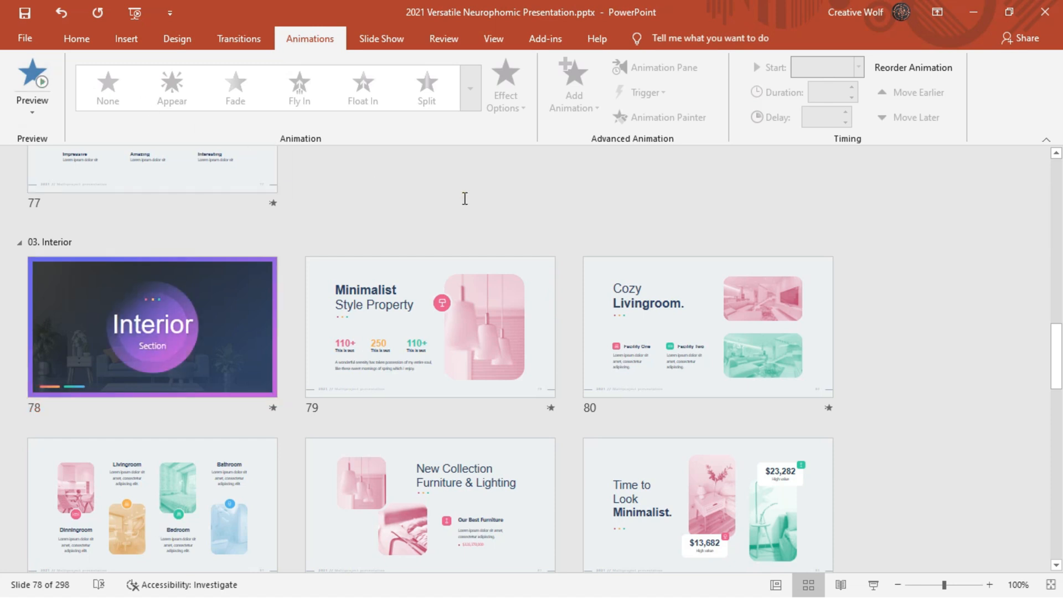
{"action": "left_click", "coordinate": [685, 326]}
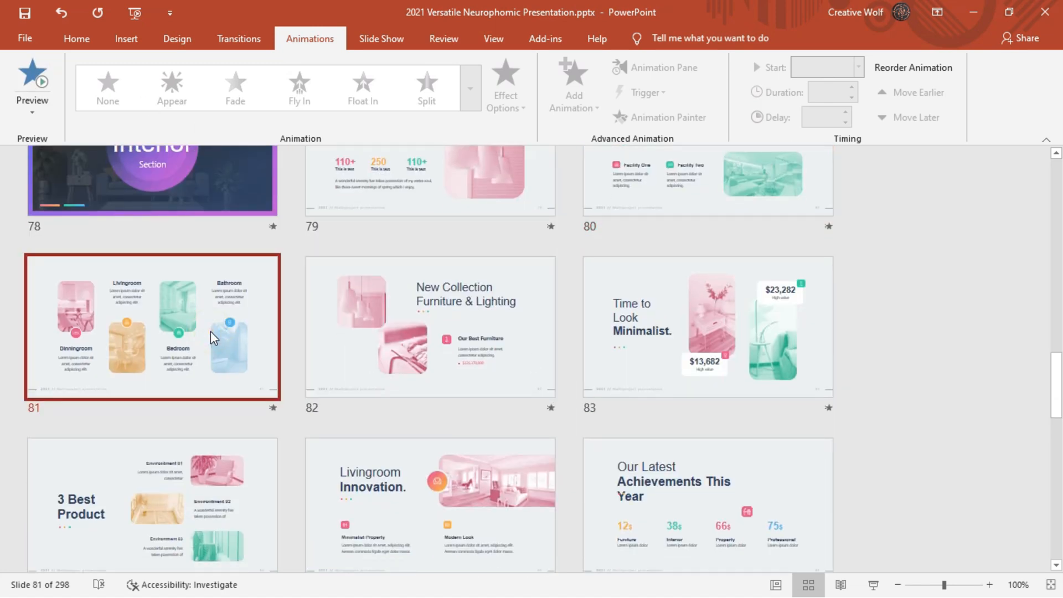
{"action": "left_click", "coordinate": [32, 75]}
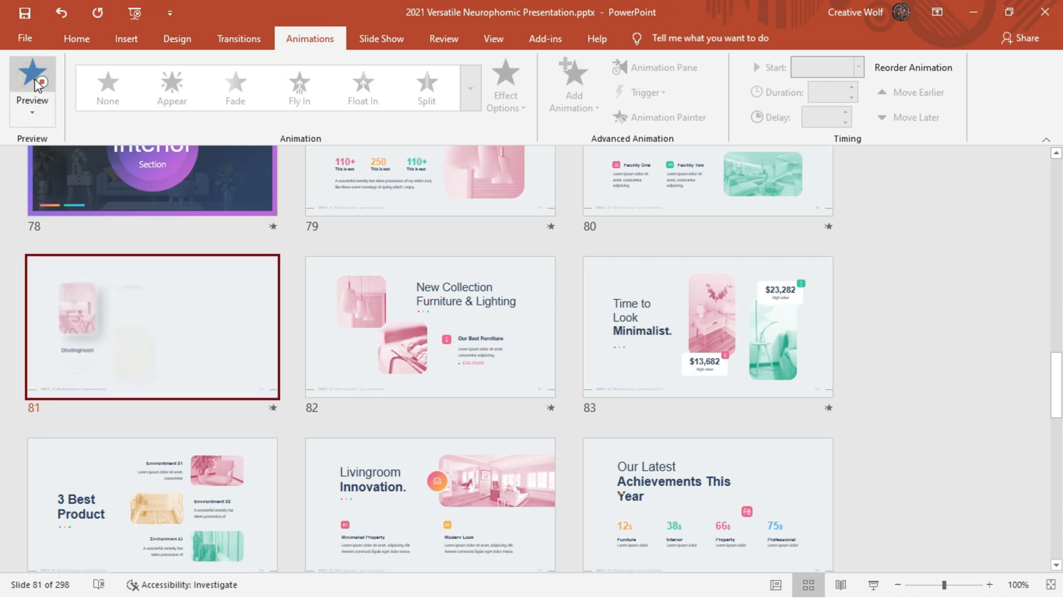
{"action": "left_click", "coordinate": [33, 78]}
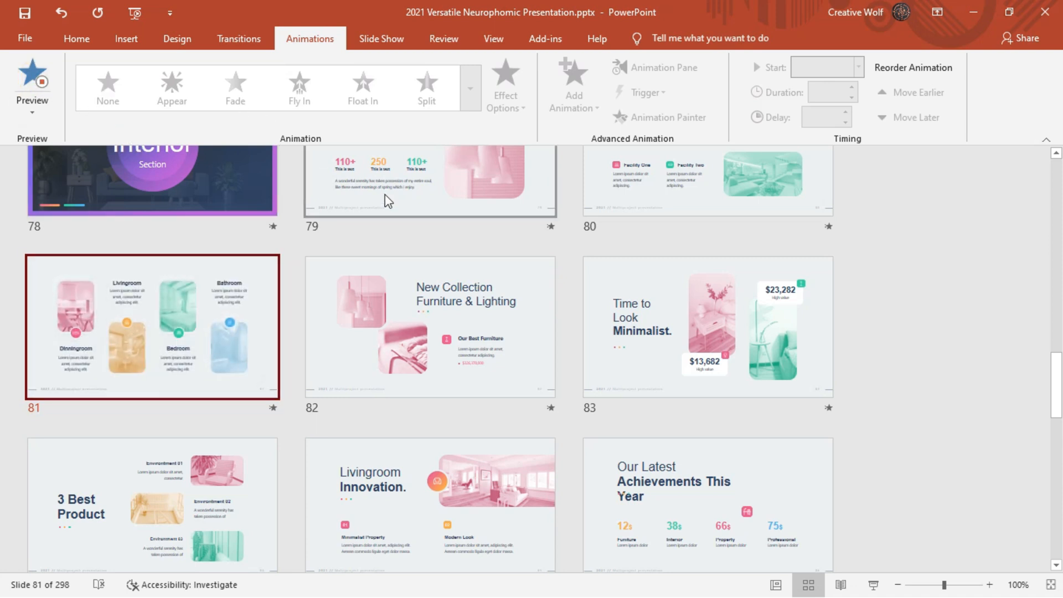
Scroll past the All in One Project Planner slide and expand 04. Startup
{"action": "scroll", "scroll_direction": "down", "scroll_amount": 3}
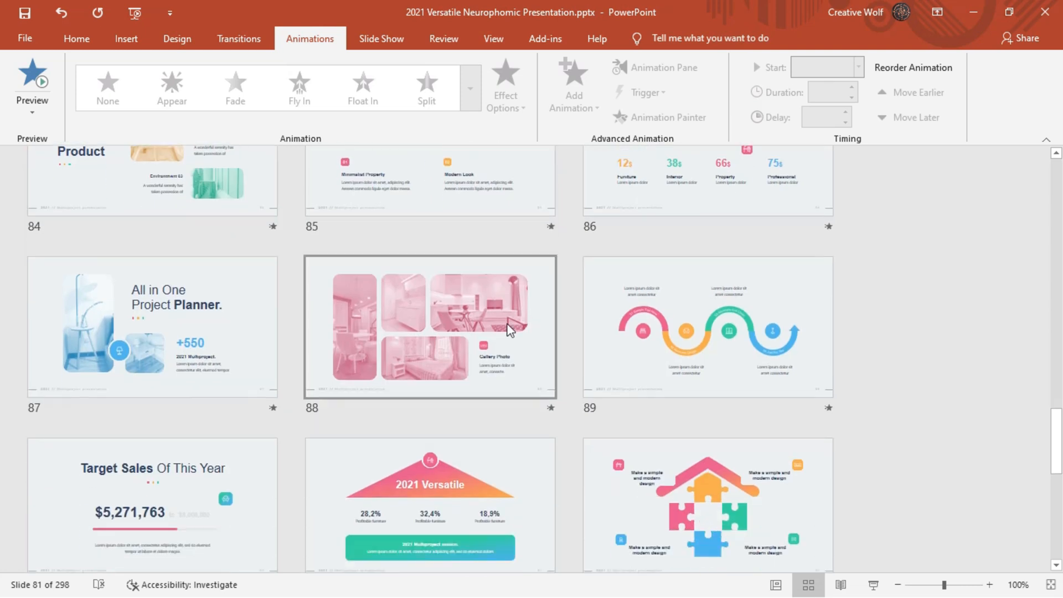
{"action": "left_click", "coordinate": [492, 39]}
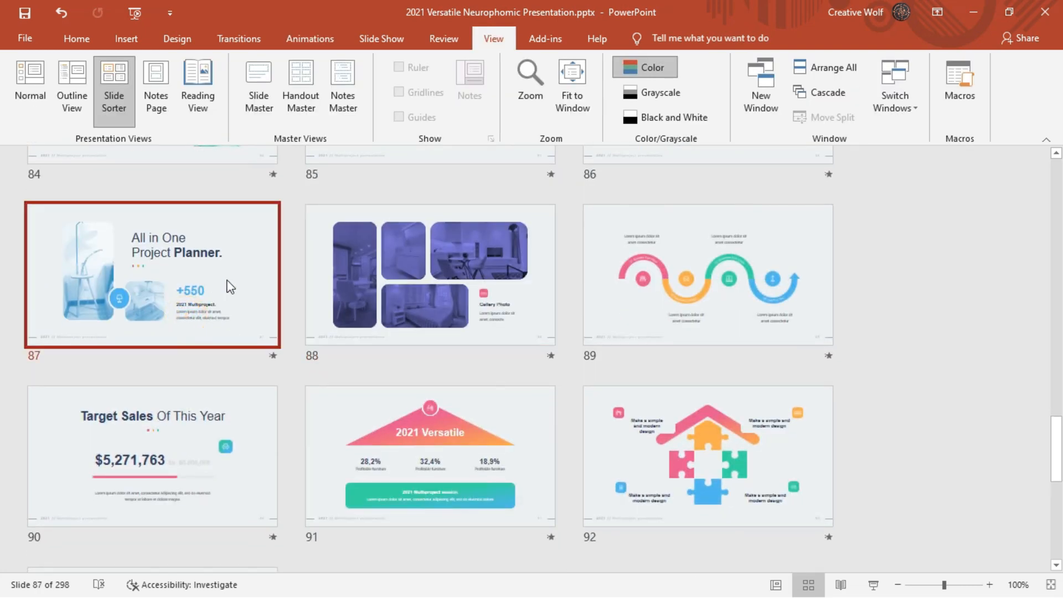
{"action": "scroll", "scroll_direction": "down", "scroll_amount": 3}
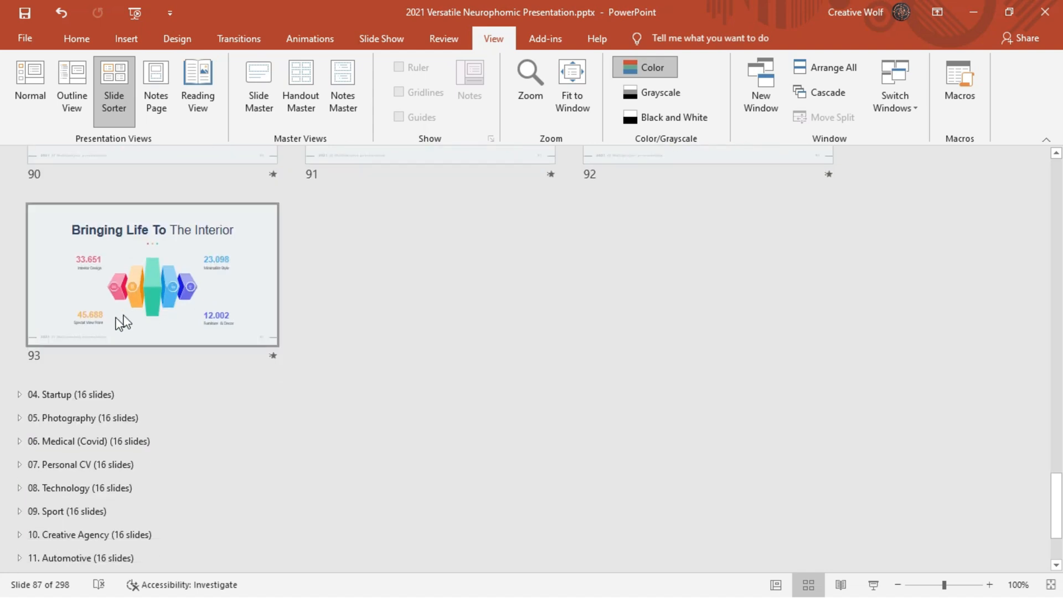
{"action": "left_click", "coordinate": [20, 395]}
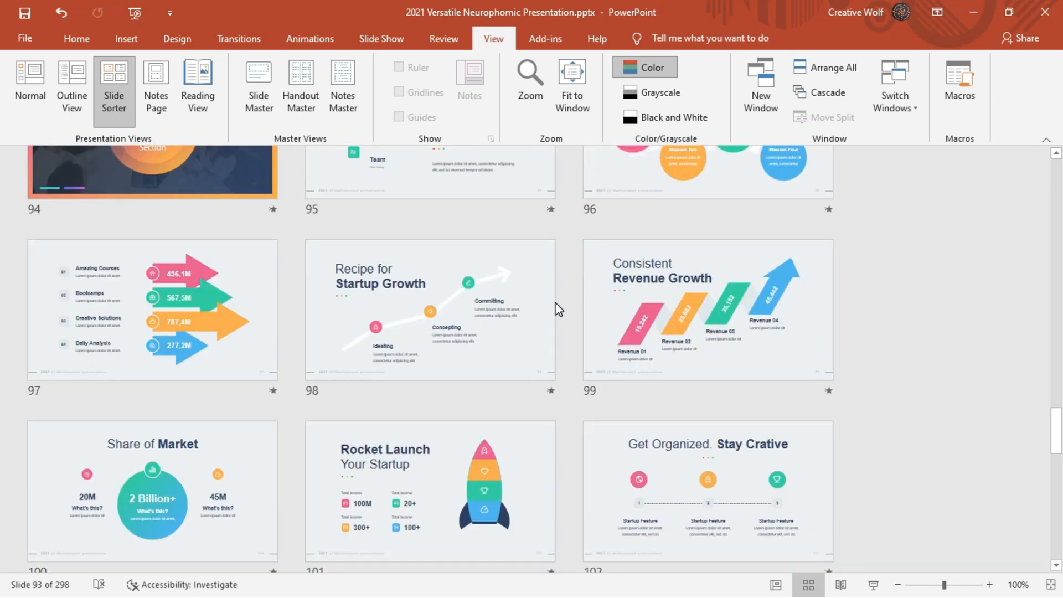
Preview slide 101 Rocket Launch Your Startup's animation and scroll past slide 109
{"action": "left_click", "coordinate": [429, 298]}
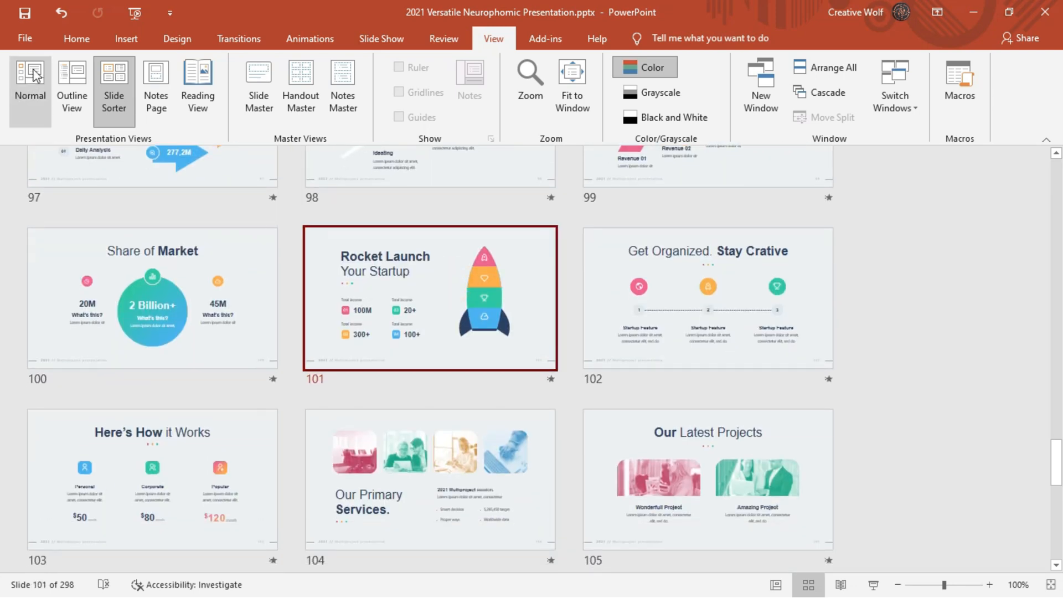
{"action": "left_click", "coordinate": [309, 38]}
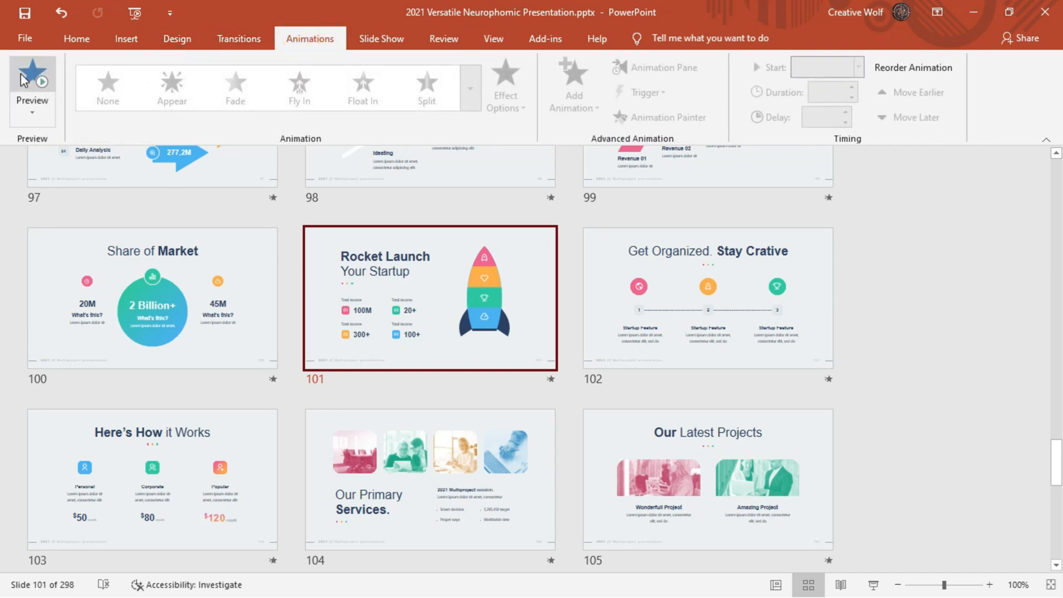
{"action": "left_click", "coordinate": [31, 82]}
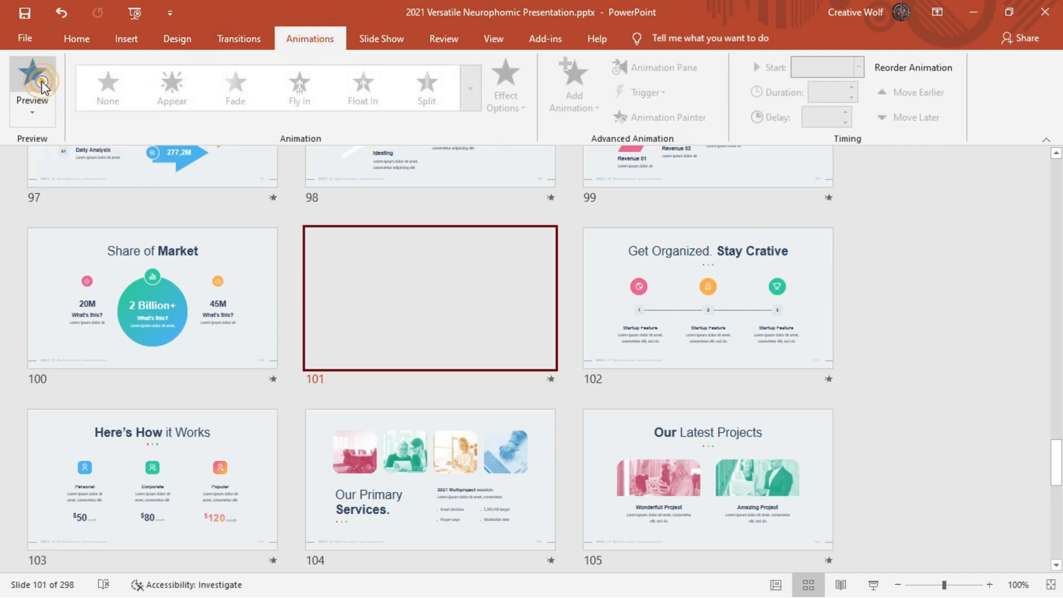
{"action": "left_click", "coordinate": [31, 85]}
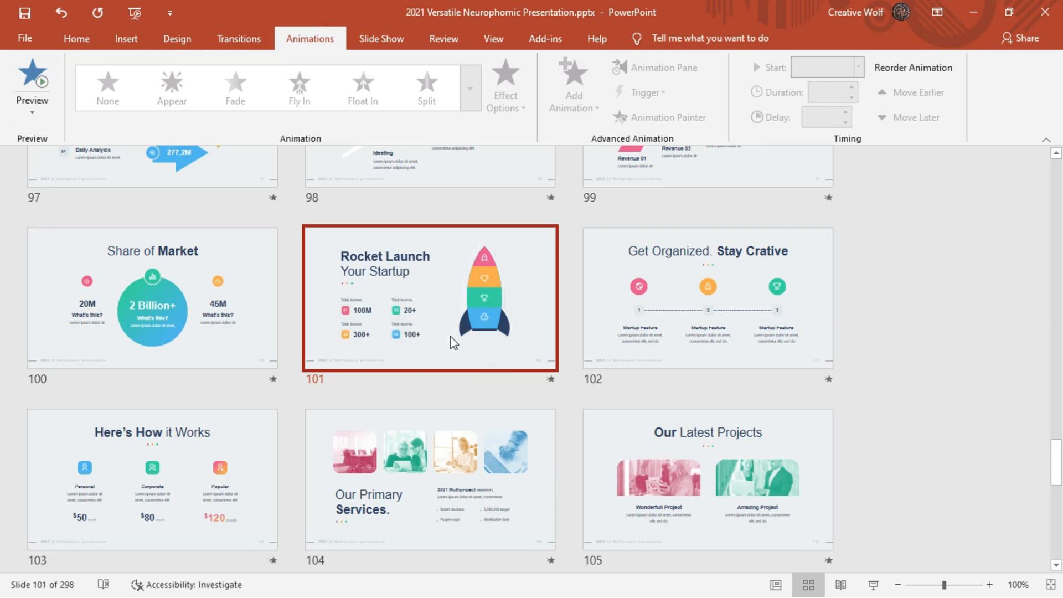
{"action": "scroll", "scroll_direction": "down", "scroll_amount": 3}
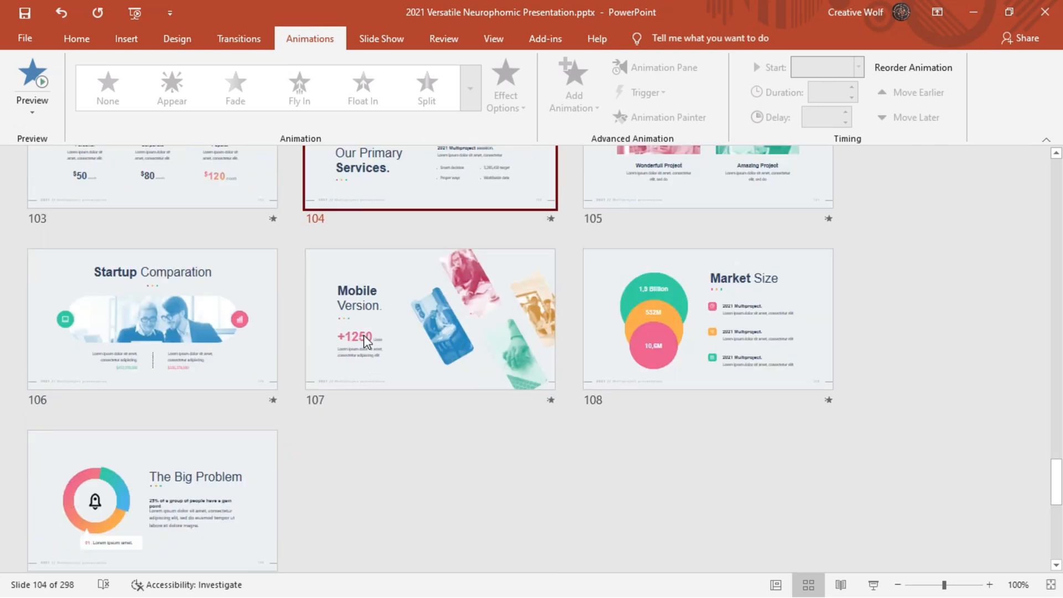
{"action": "scroll", "scroll_direction": "down", "scroll_amount": 3}
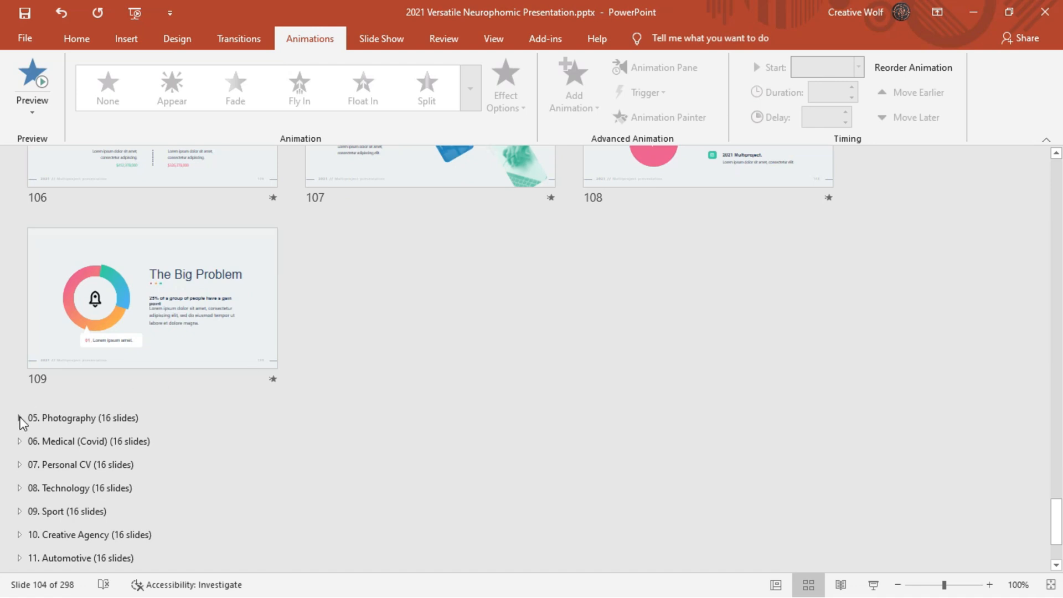
Expand 05. Photography and view its slides in Normal view through slide 121
{"action": "left_click", "coordinate": [20, 418]}
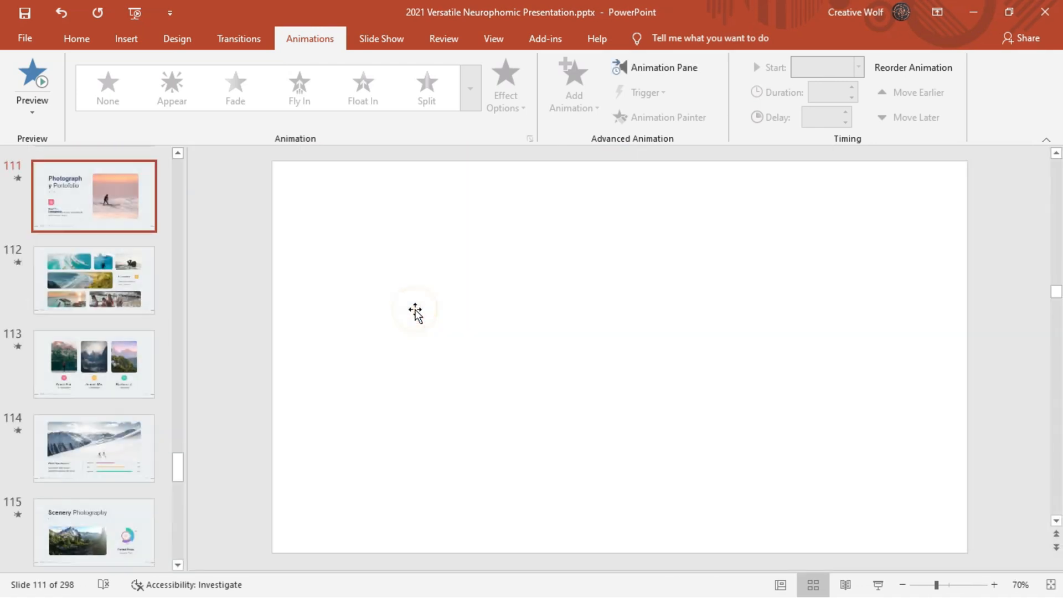
{"action": "left_click", "coordinate": [882, 585]}
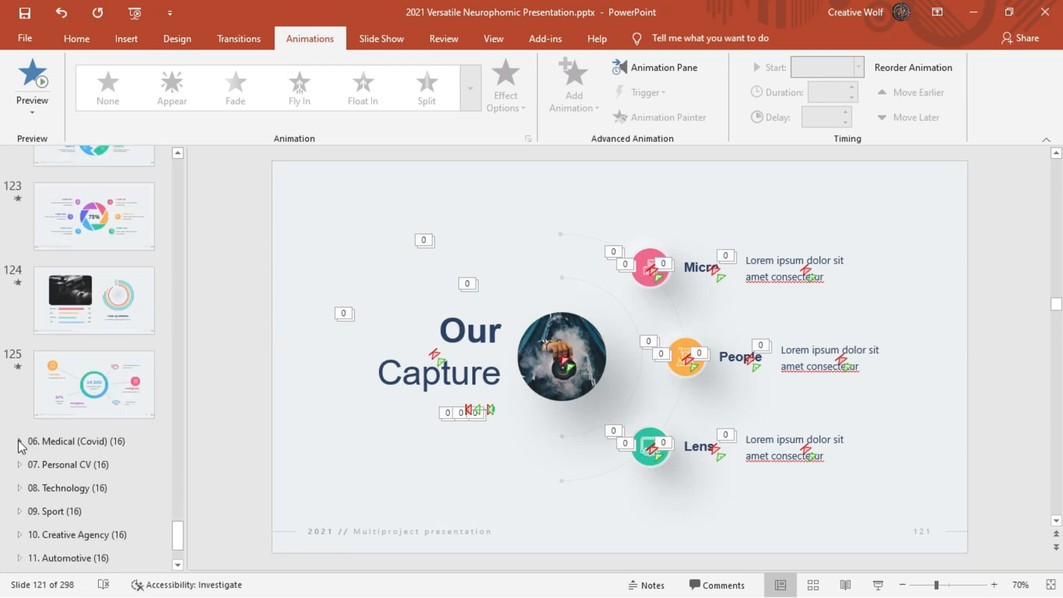
Expand 06. Medical (Covid) in Slide Sorter and scroll down to 07. Personal CV
{"action": "left_click", "coordinate": [21, 441]}
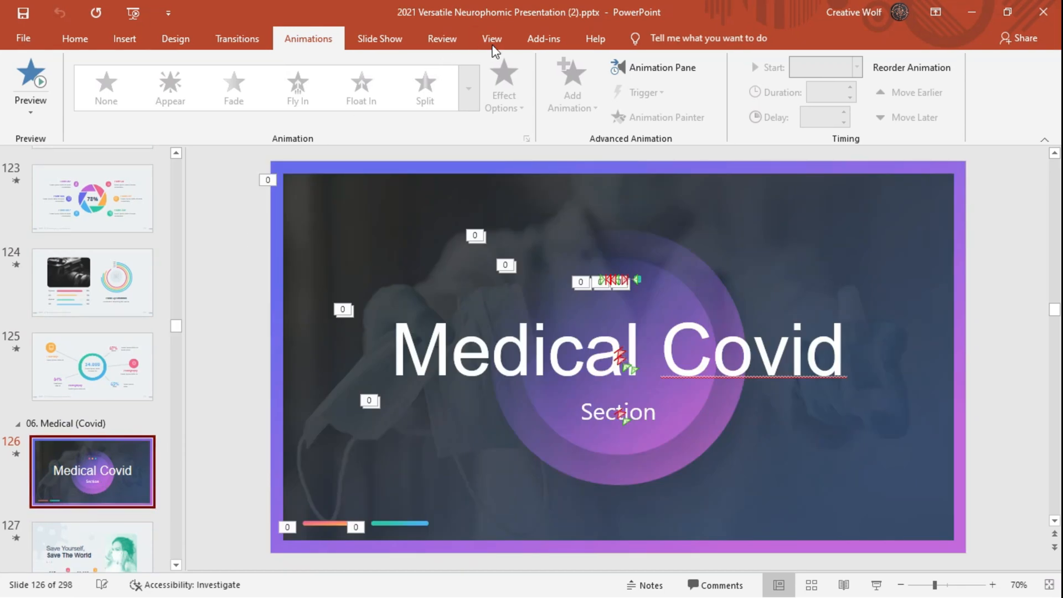
{"action": "left_click", "coordinate": [112, 85]}
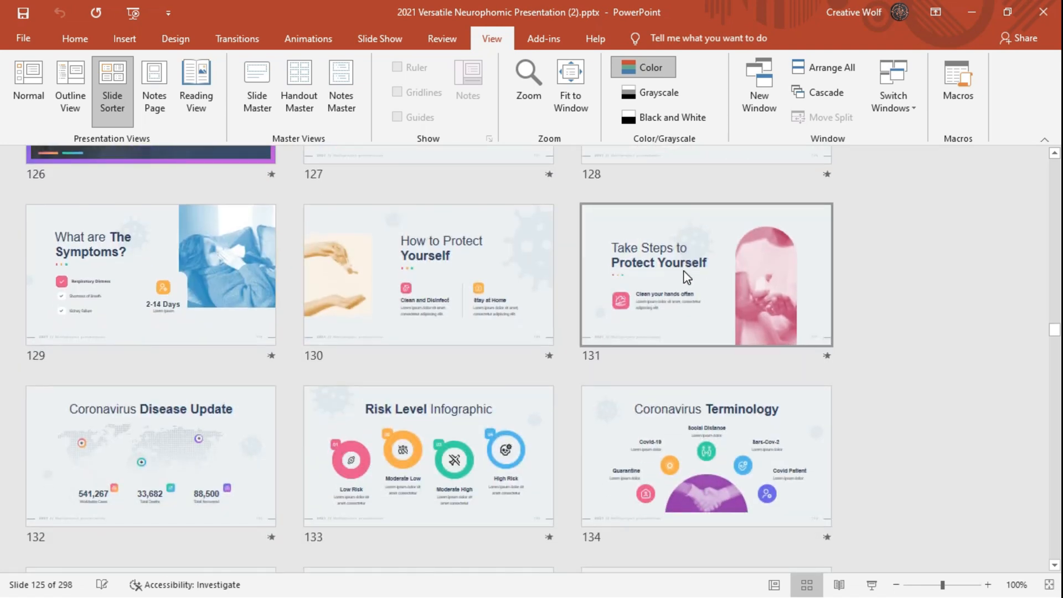
{"action": "scroll", "scroll_direction": "down", "scroll_amount": 3}
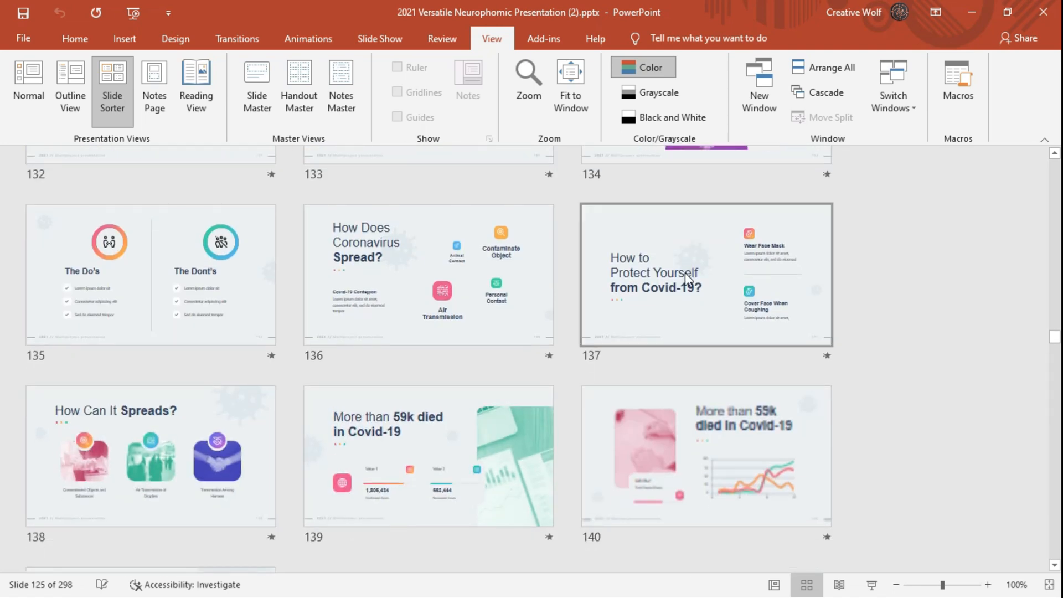
{"action": "scroll", "scroll_direction": "down", "scroll_amount": 3}
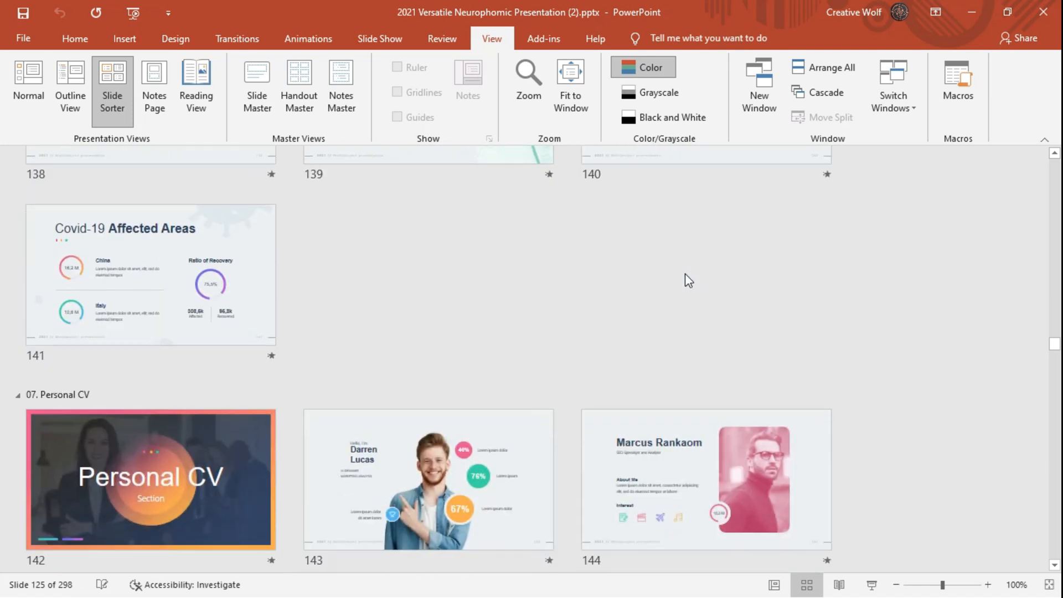
{"action": "scroll", "scroll_direction": "down", "scroll_amount": 3}
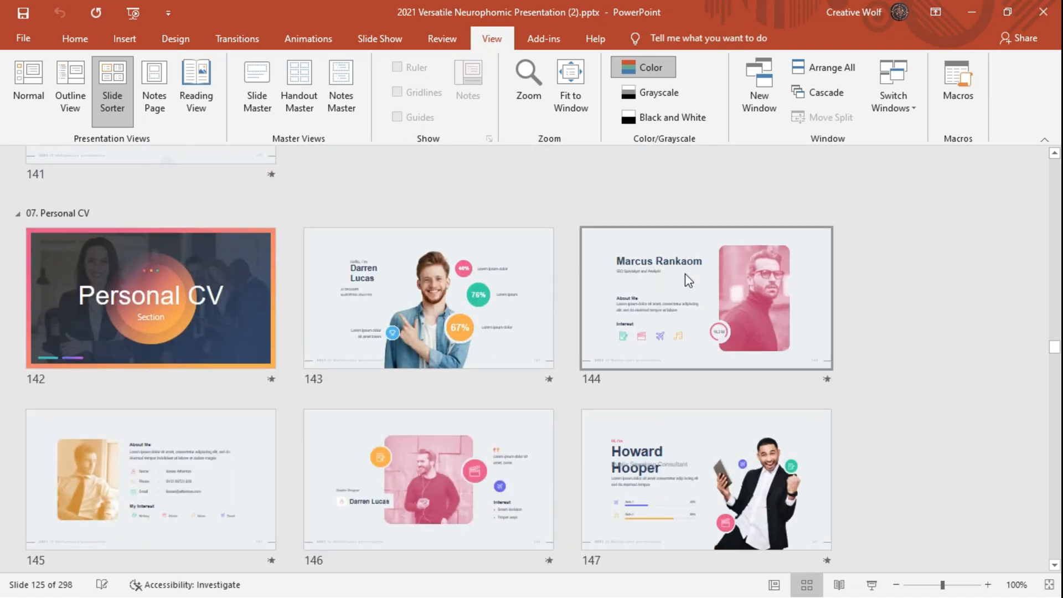
On slide 143, change MARK to JAMES and UI DESIGNER to TEACHER
{"action": "left_click", "coordinate": [150, 298]}
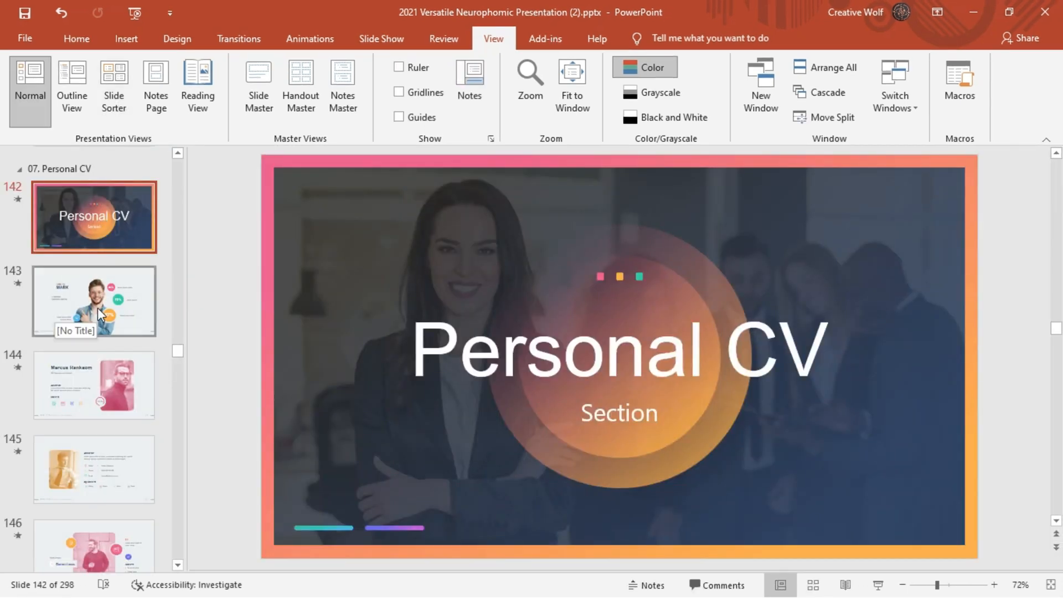
{"action": "left_click", "coordinate": [95, 301]}
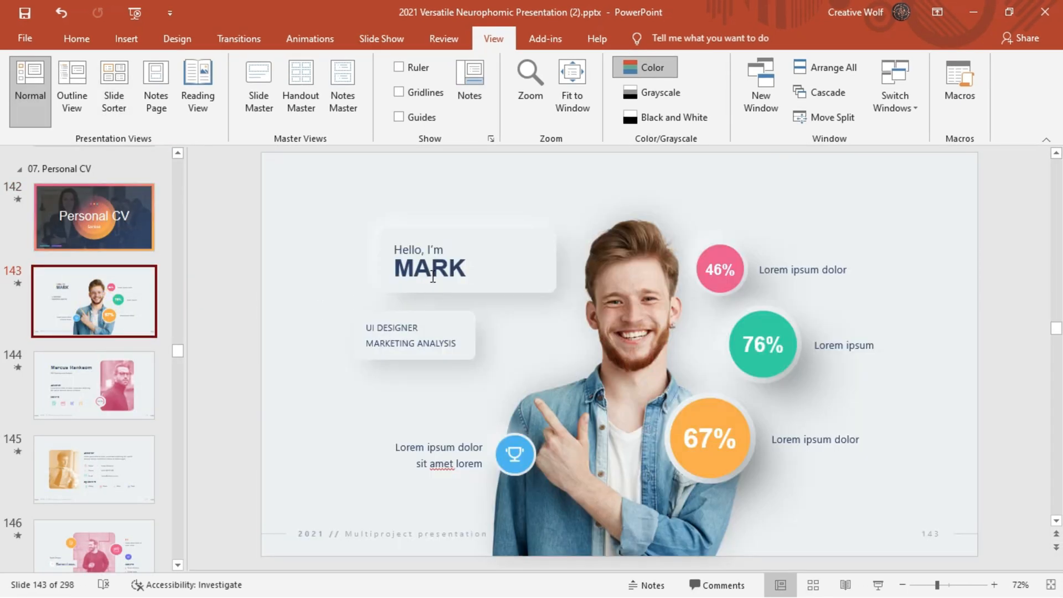
{"action": "left_click", "coordinate": [430, 265]}
{"action": "type", "text": "TEA"}
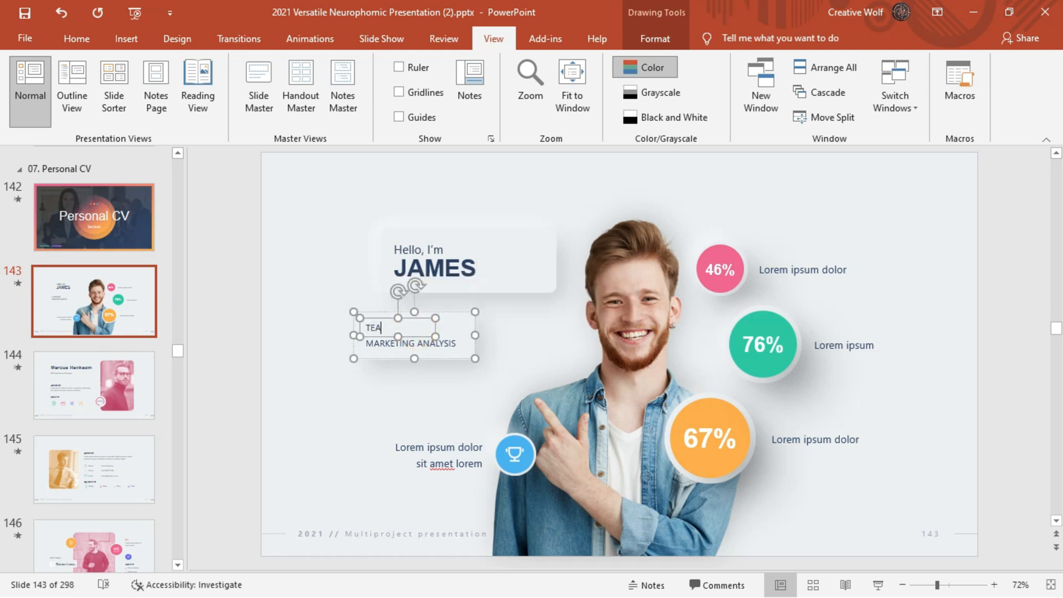
{"action": "type", "text": "CHER"}
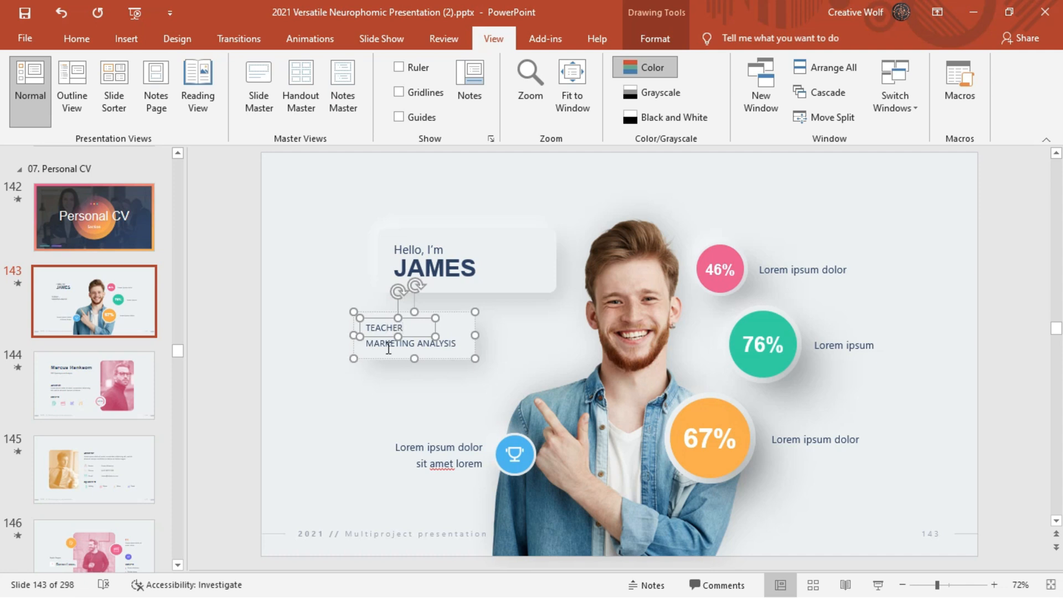
{"action": "left_click", "coordinate": [93, 385]}
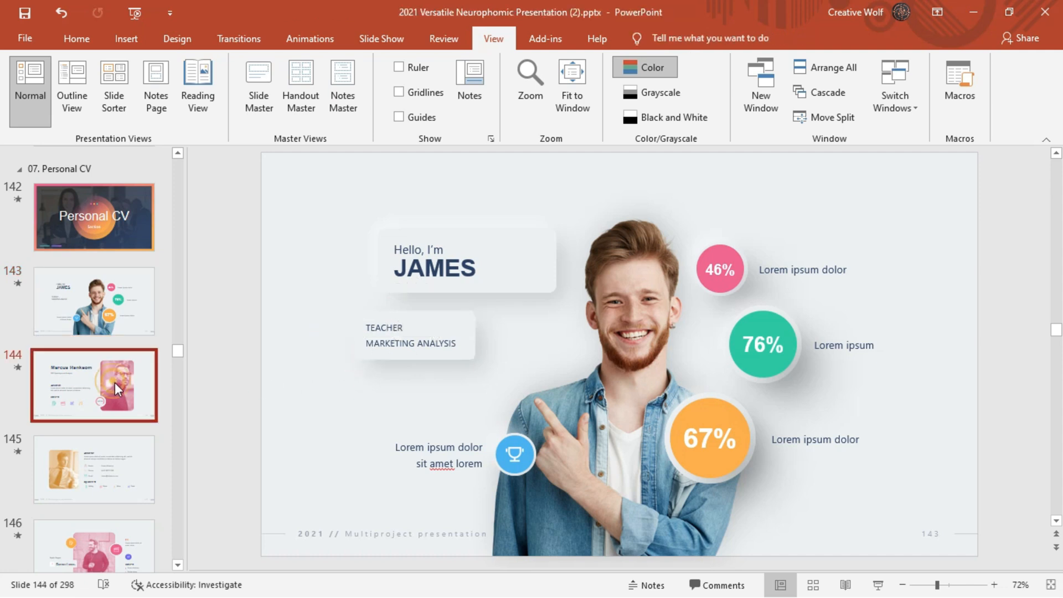
Go to the About Me and cheering-man slides and preview slide 147's animations
{"action": "left_click", "coordinate": [93, 469]}
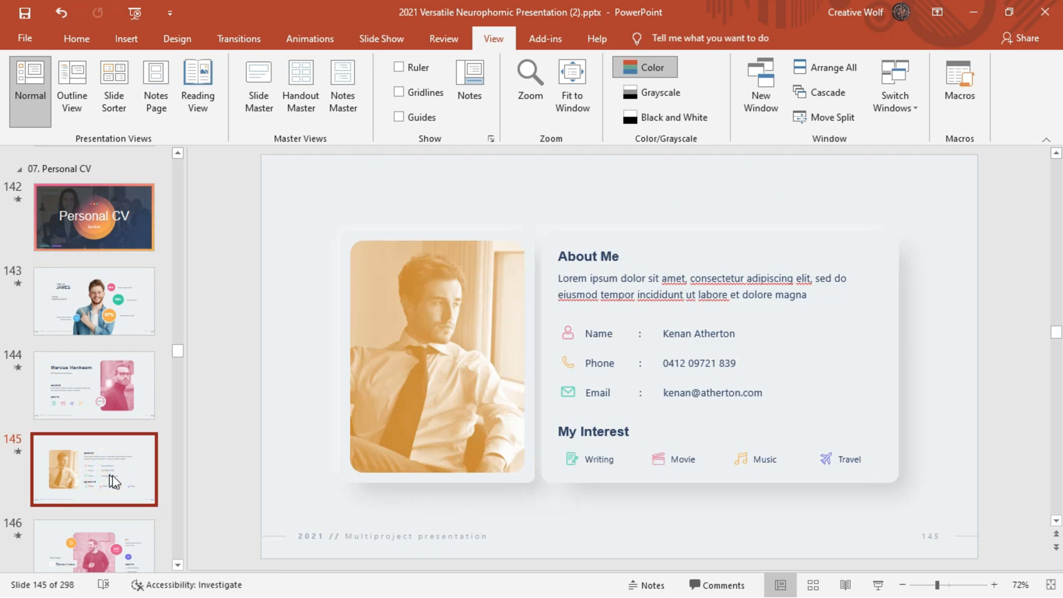
{"action": "left_click", "coordinate": [437, 356]}
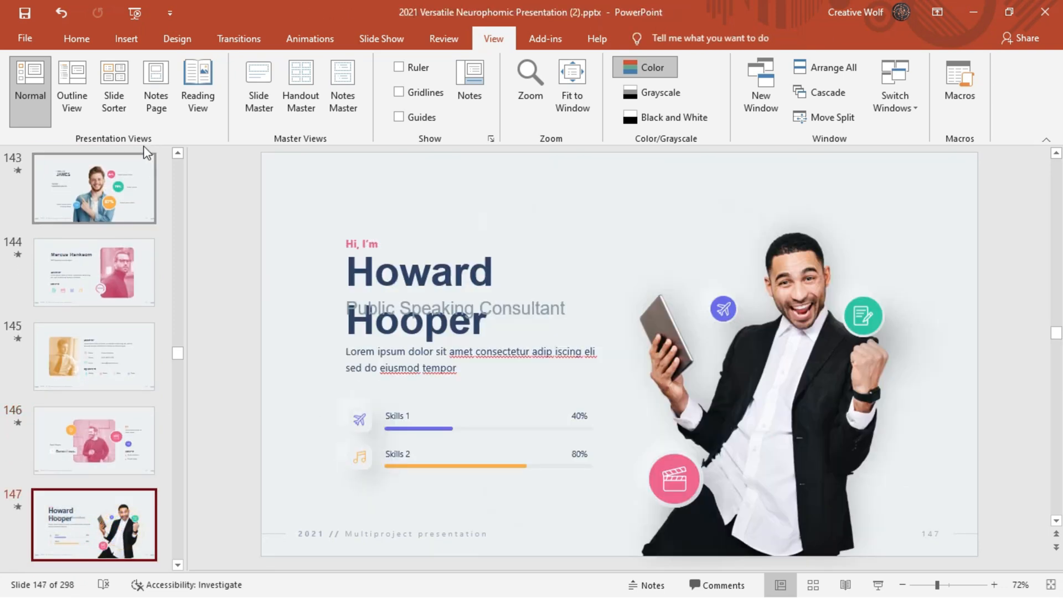
{"action": "left_click", "coordinate": [309, 38]}
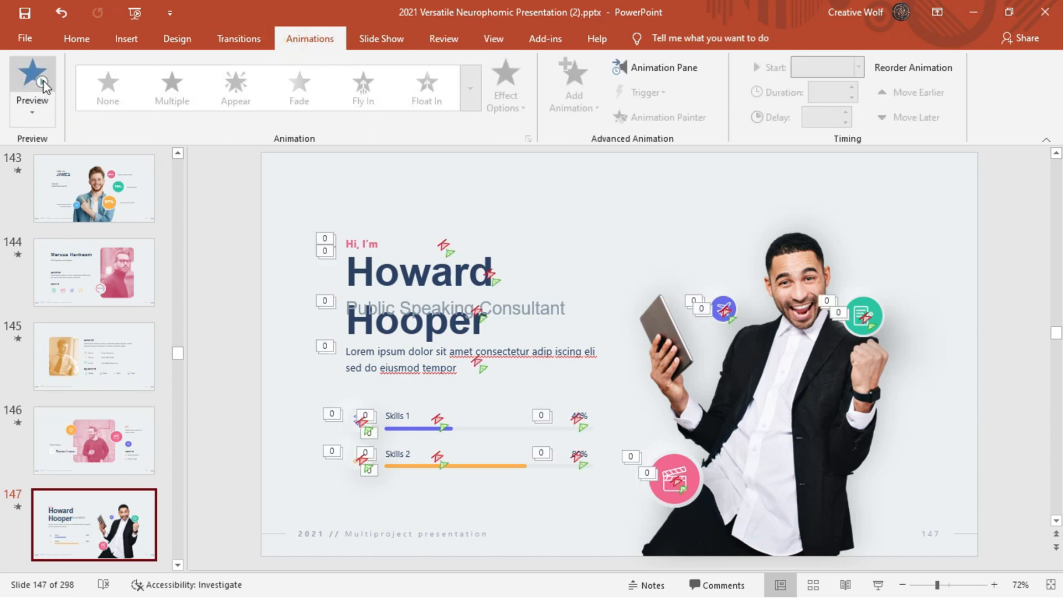
{"action": "left_click", "coordinate": [32, 74]}
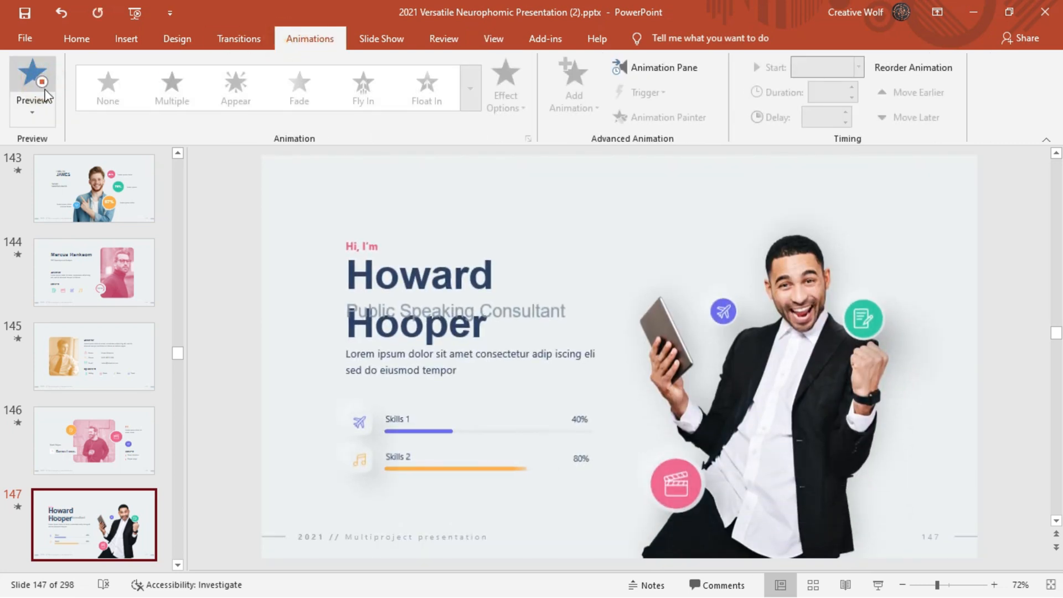
Preview the resume slide 149's animations and move to slide 158, the Technology title
{"action": "left_click", "coordinate": [32, 75]}
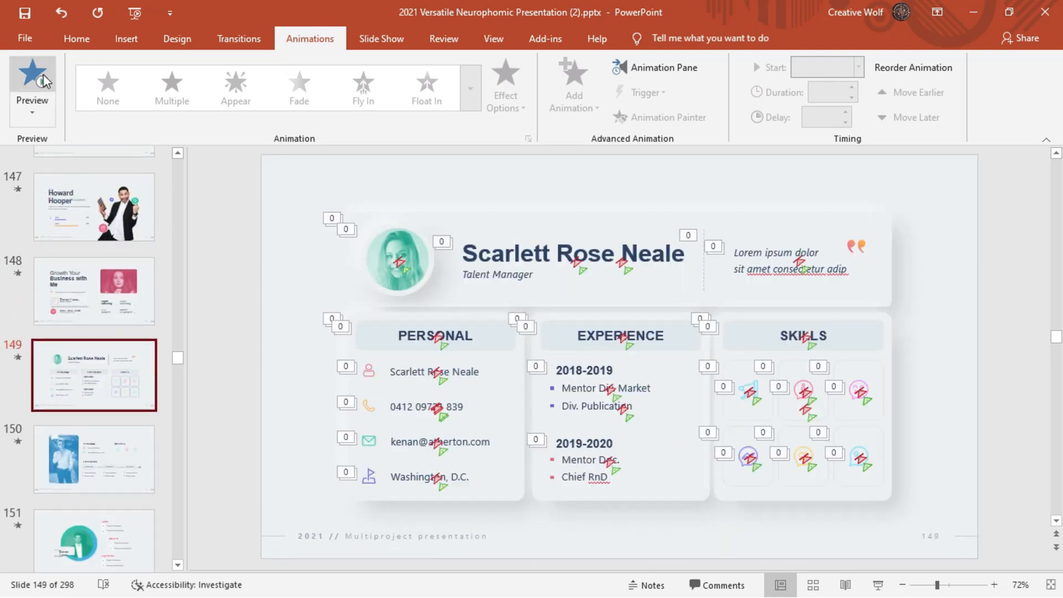
{"action": "left_click", "coordinate": [32, 82]}
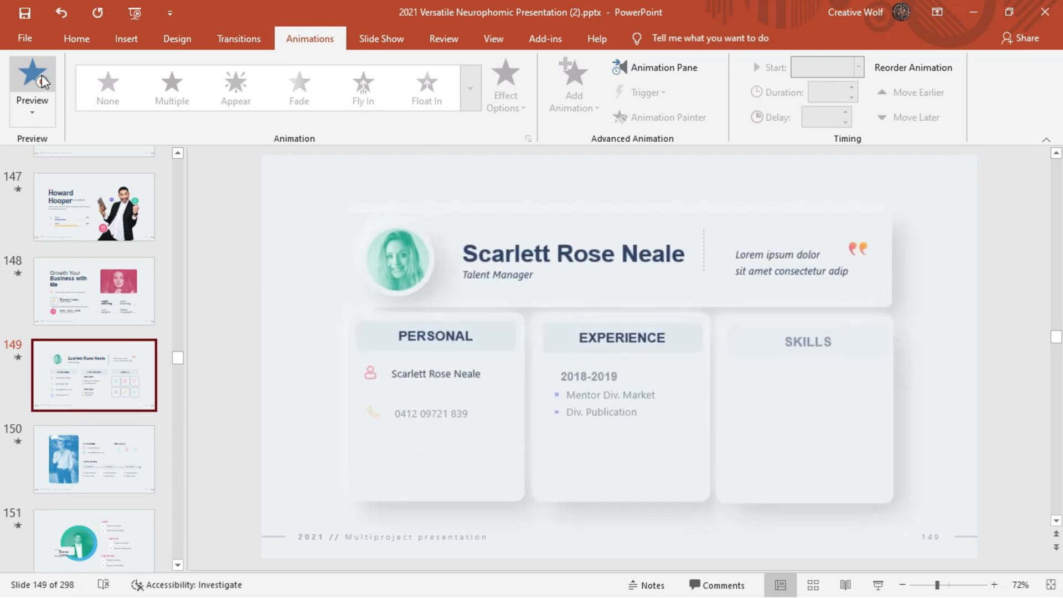
{"action": "left_click", "coordinate": [32, 75]}
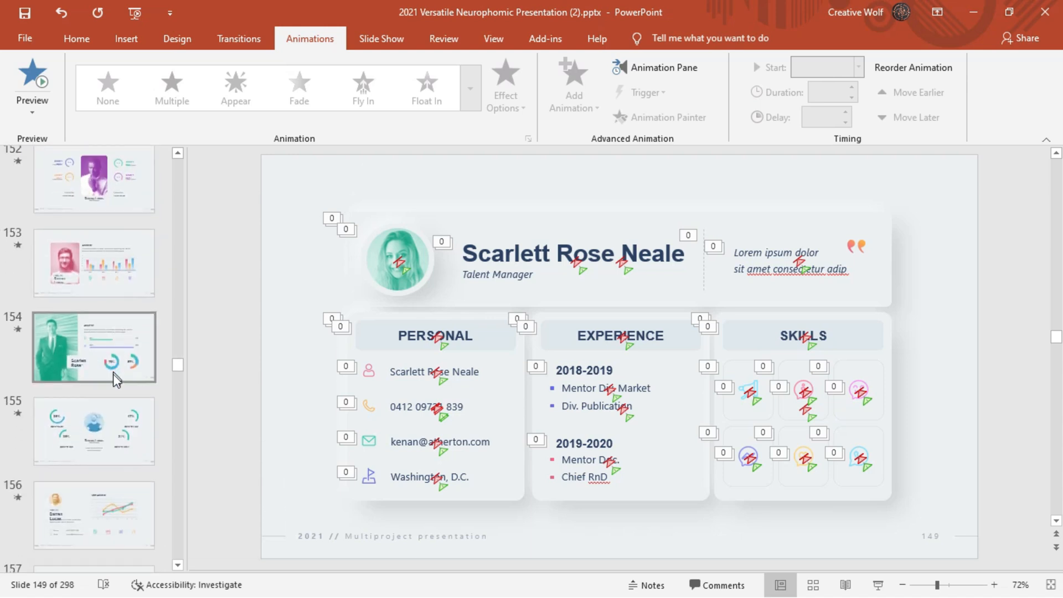
{"action": "left_click", "coordinate": [94, 251]}
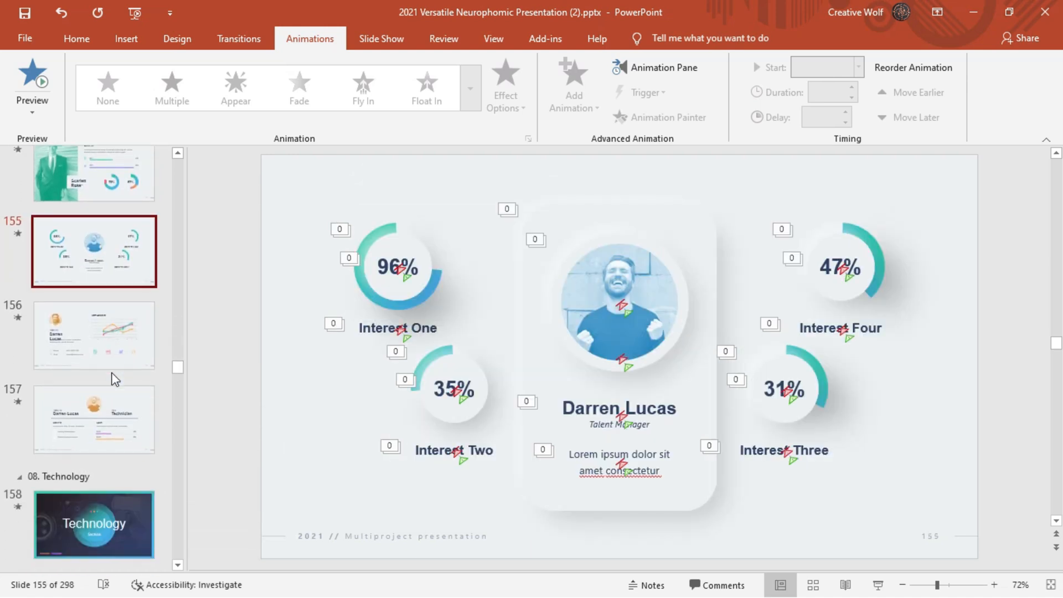
{"action": "left_click", "coordinate": [94, 360]}
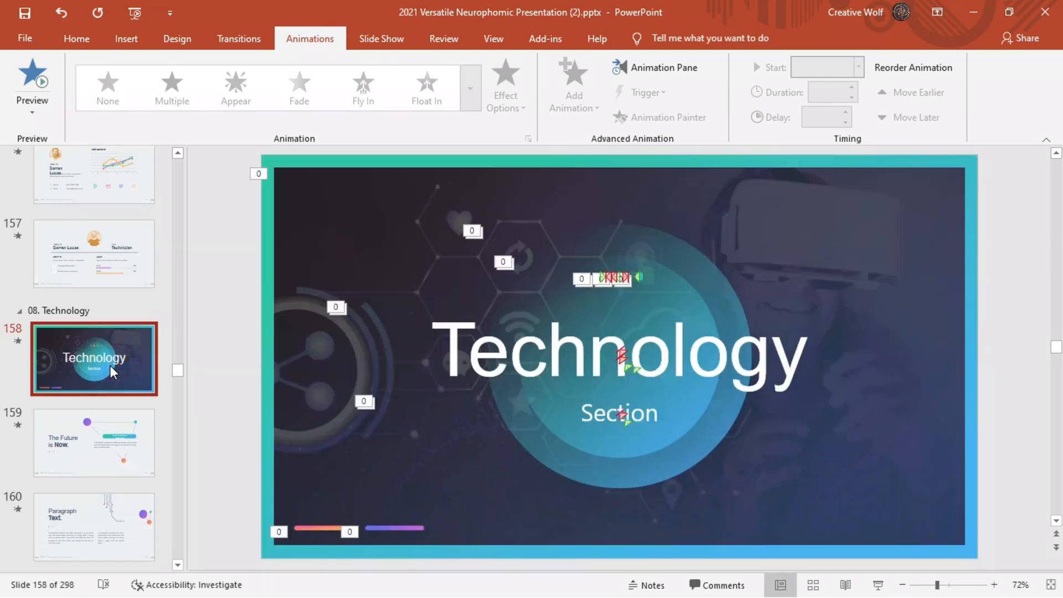
Switch to Slide Sorter and scroll down through the Technology slides
{"action": "left_click", "coordinate": [493, 39]}
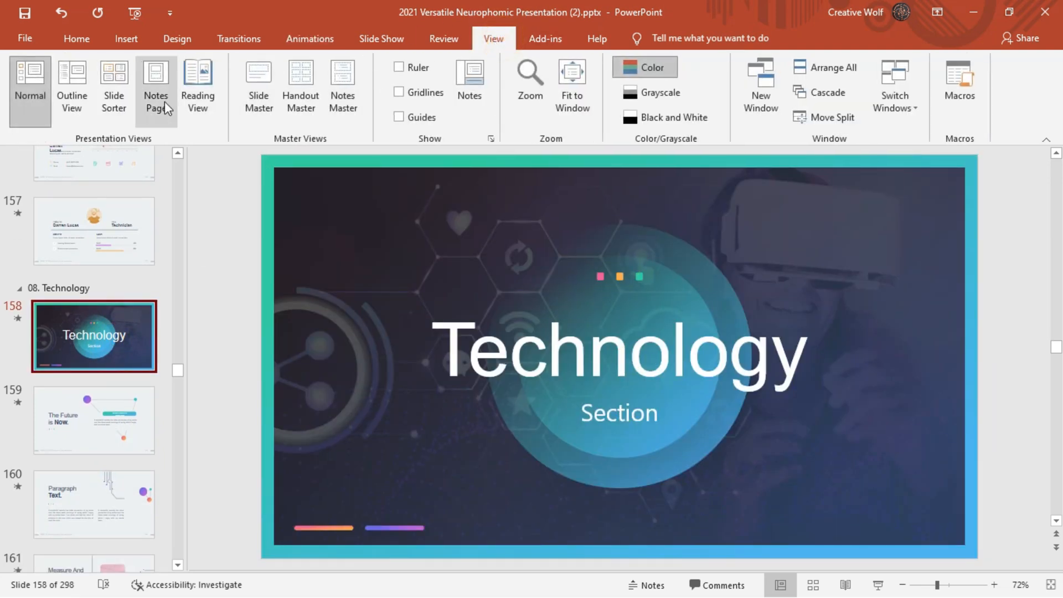
{"action": "left_click", "coordinate": [113, 85]}
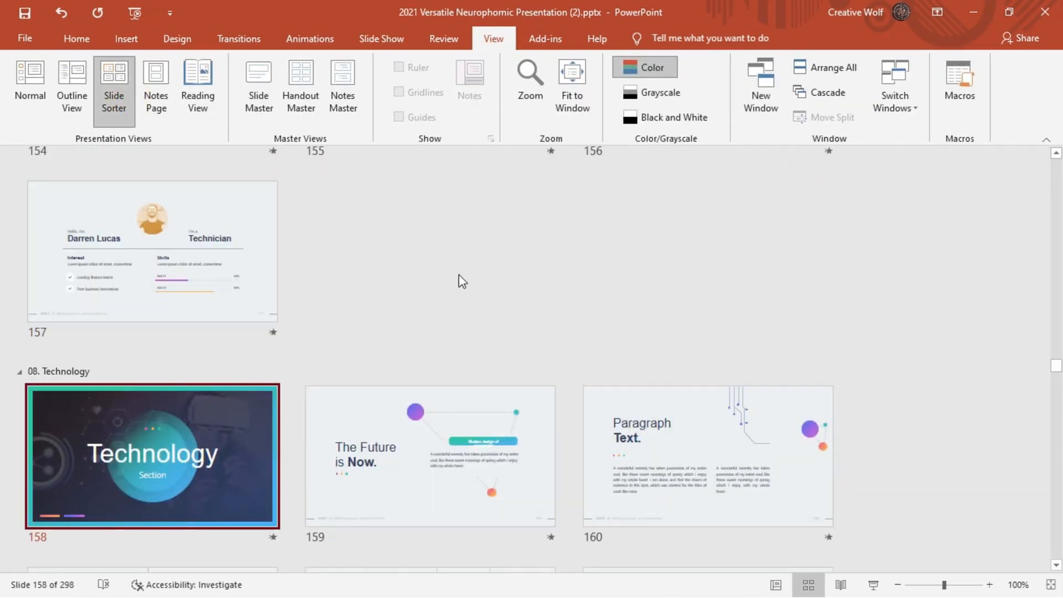
{"action": "scroll", "scroll_direction": "down", "scroll_amount": 3}
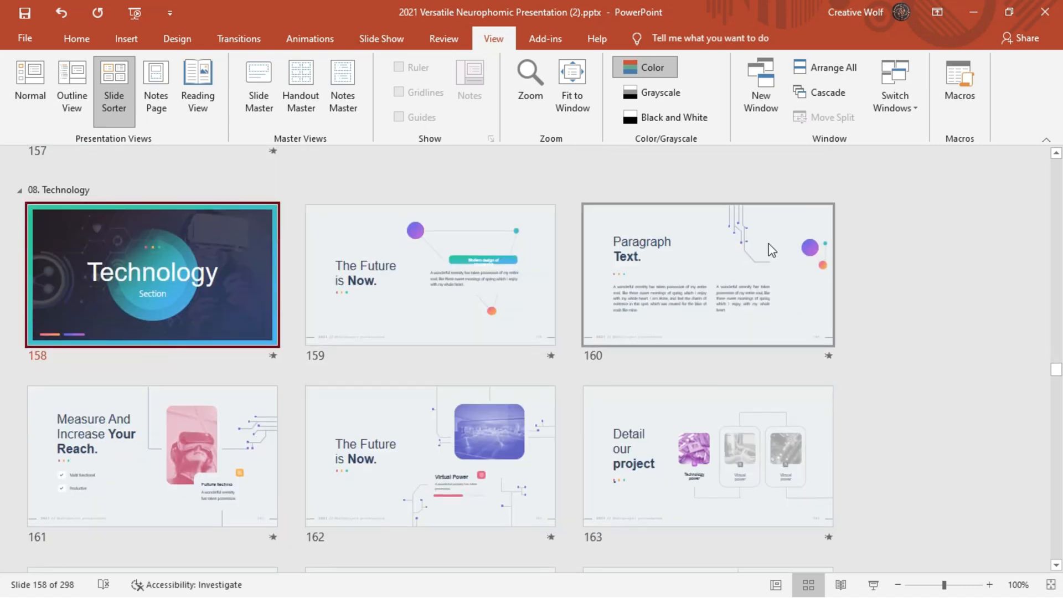
{"action": "mouse_move", "coordinate": [718, 263]}
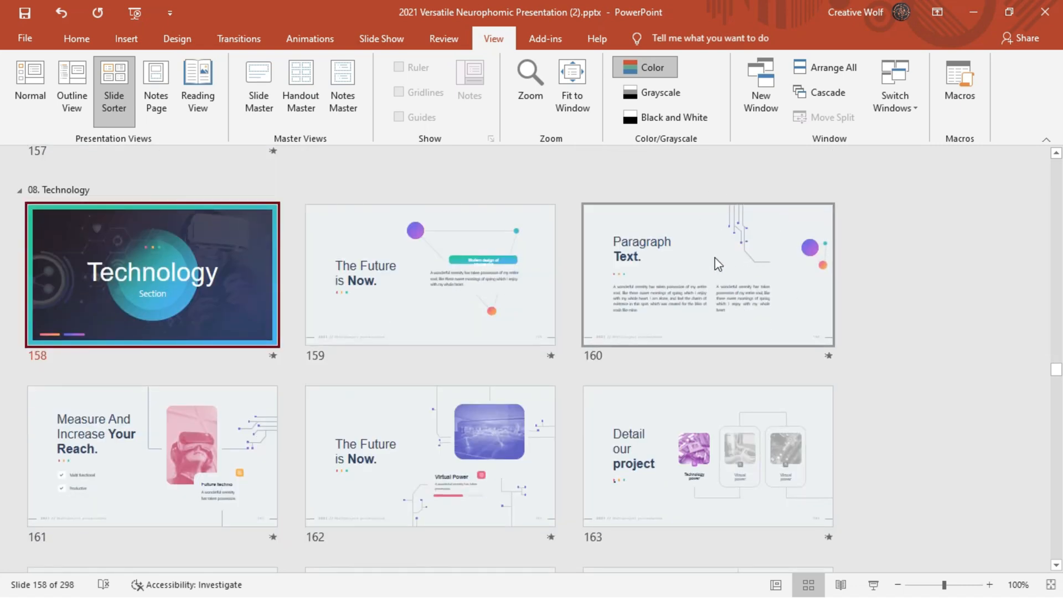
{"action": "scroll", "scroll_direction": "down", "scroll_amount": 3}
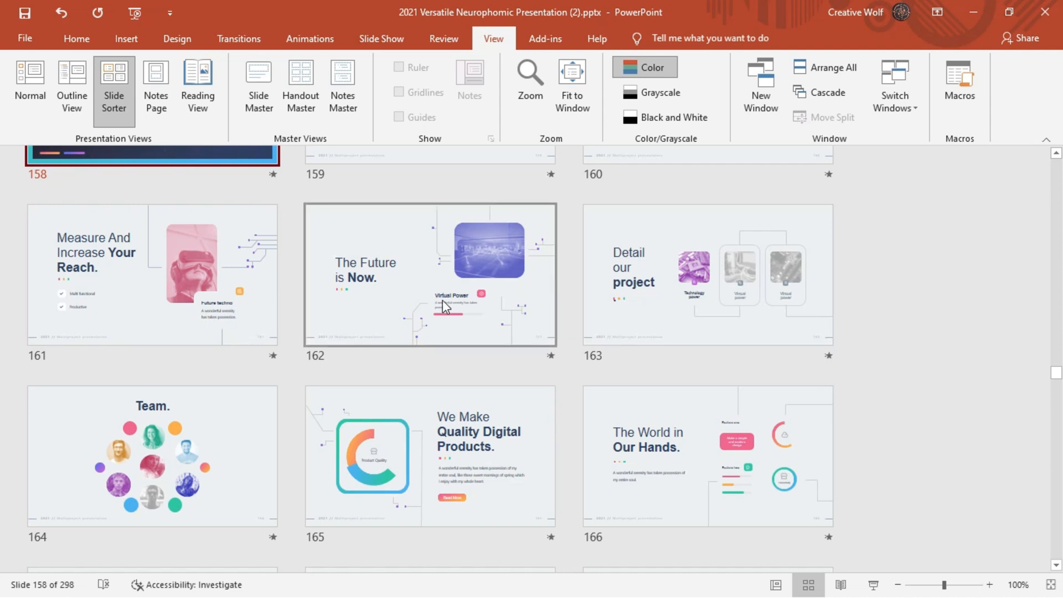
{"action": "scroll", "scroll_direction": "down", "scroll_amount": 3}
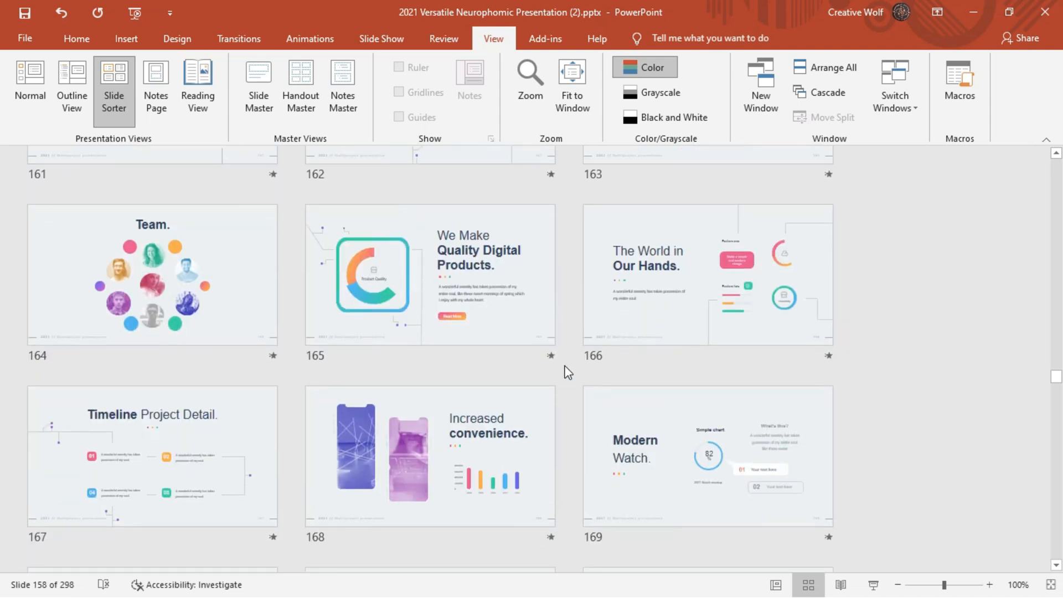
{"action": "scroll", "scroll_direction": "down", "scroll_amount": 3}
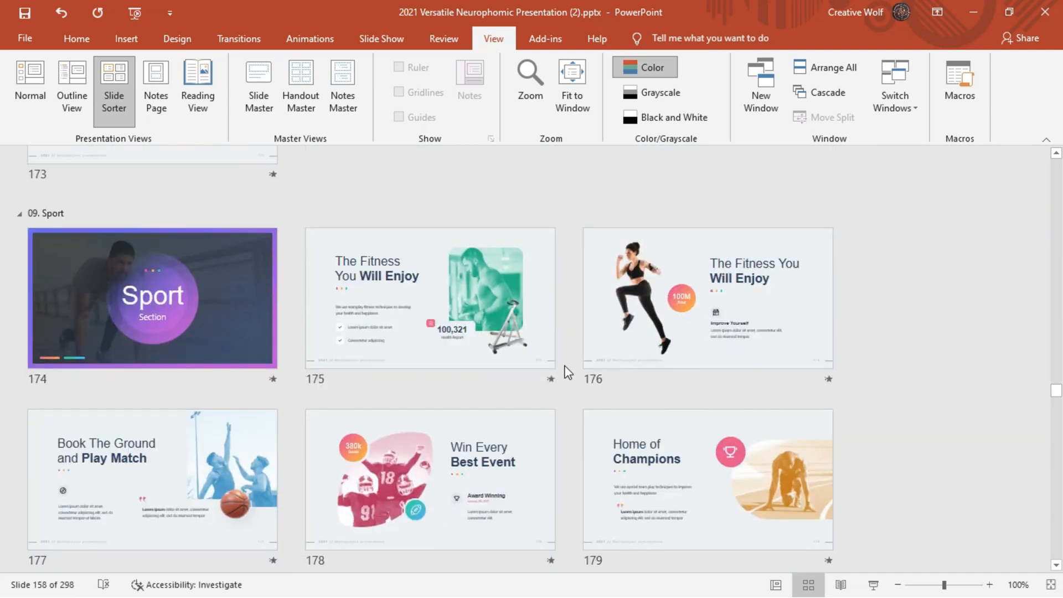
Select The Fitness You Will Enjoy slide and scroll on to Automotive slide 207
{"action": "left_click", "coordinate": [707, 297]}
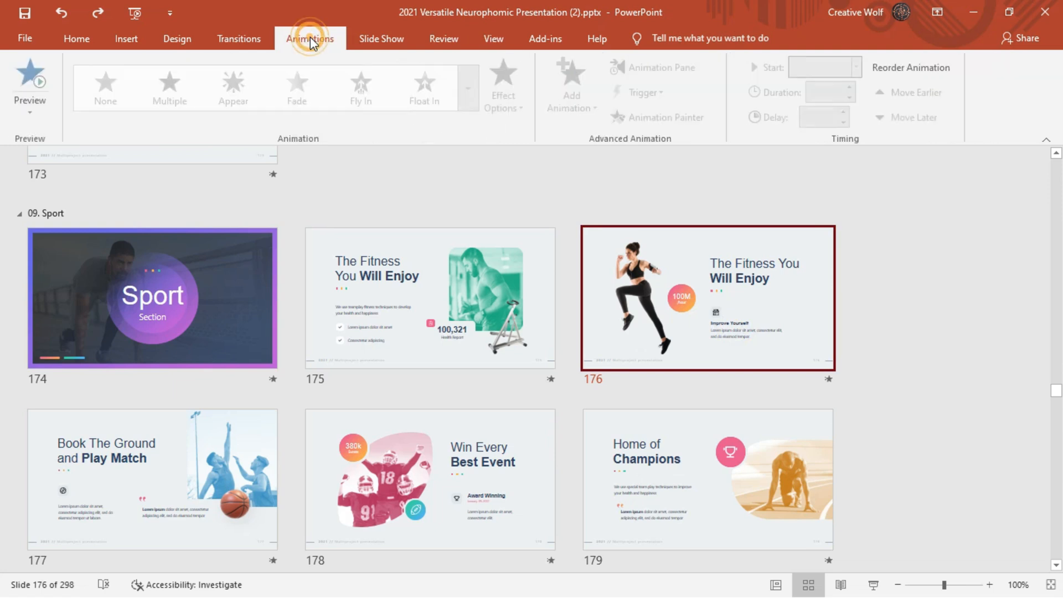
{"action": "left_click", "coordinate": [30, 78]}
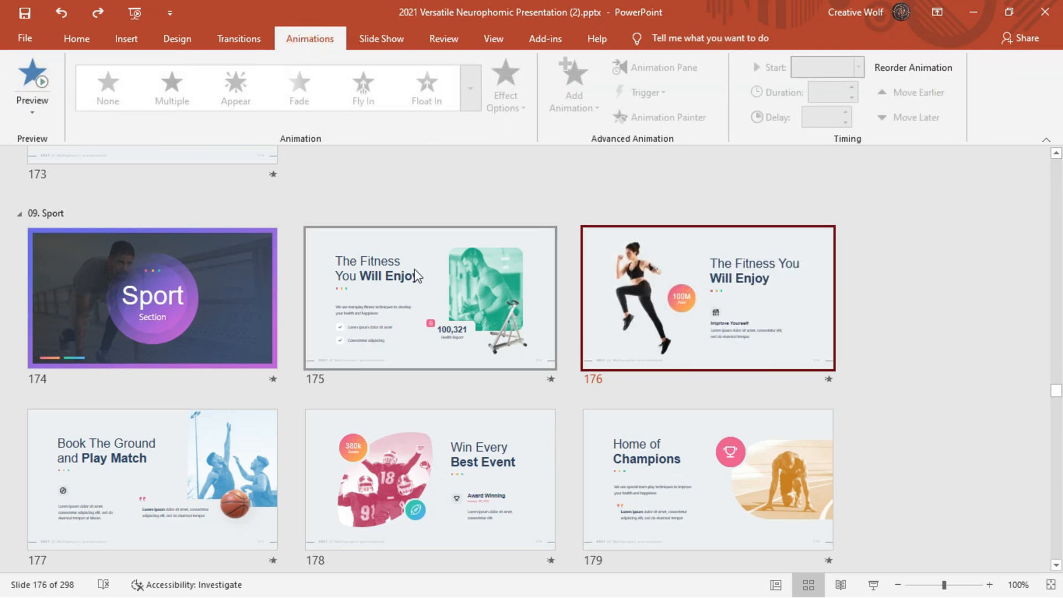
{"action": "scroll", "scroll_direction": "down", "scroll_amount": 3}
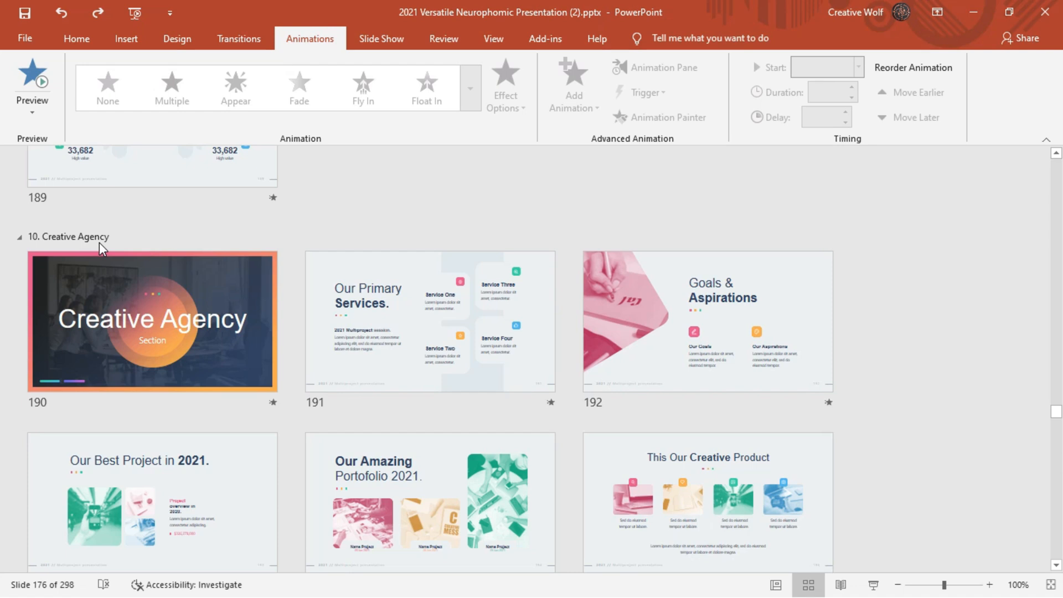
{"action": "scroll", "scroll_direction": "down", "scroll_amount": 3}
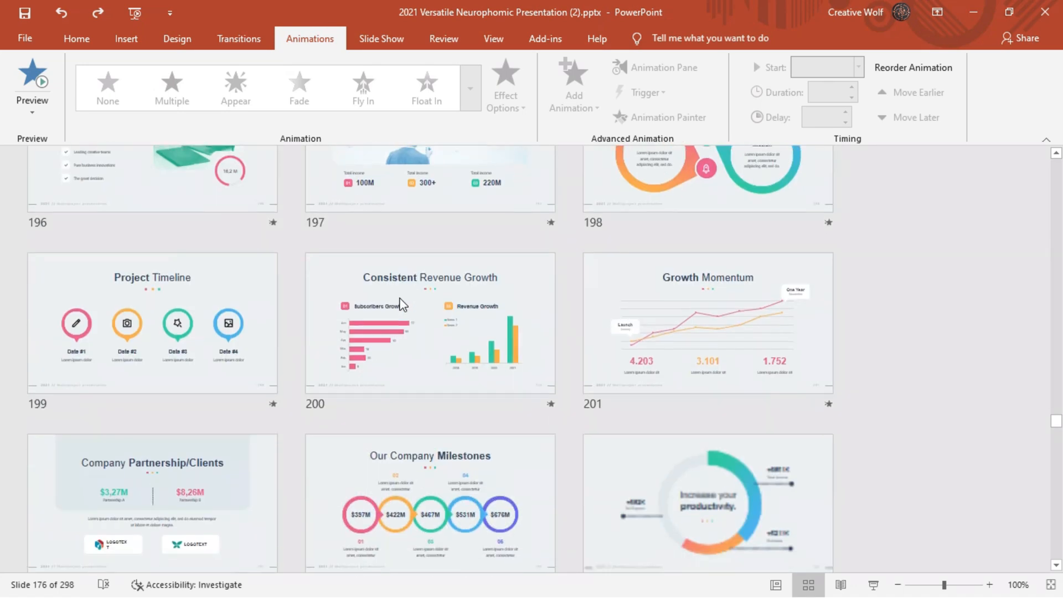
{"action": "scroll", "scroll_direction": "down", "scroll_amount": 3}
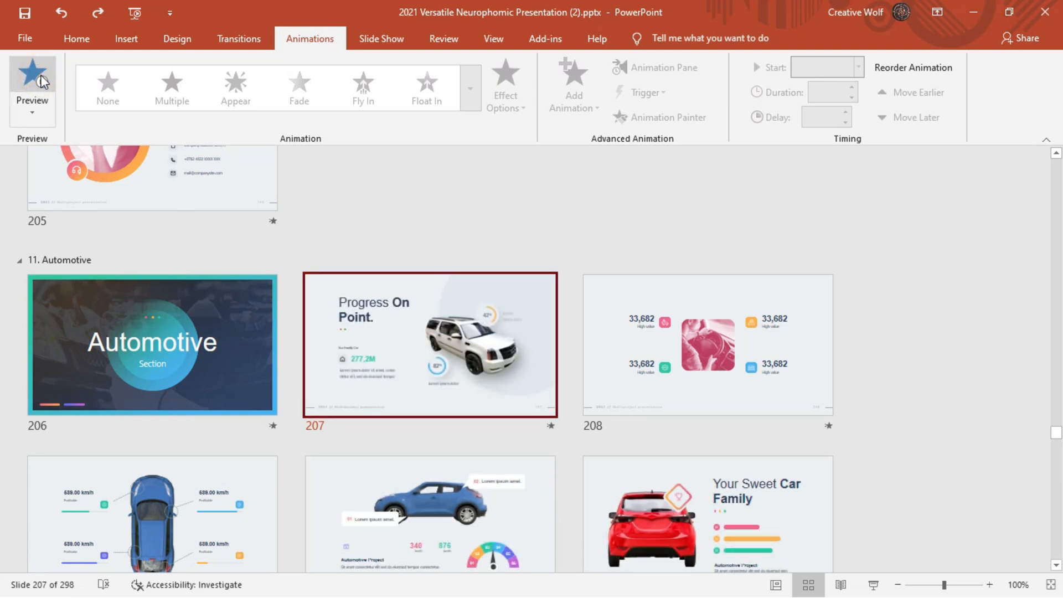
Preview slide 209's top-view car animations and scroll down into the Education section
{"action": "left_click", "coordinate": [31, 73]}
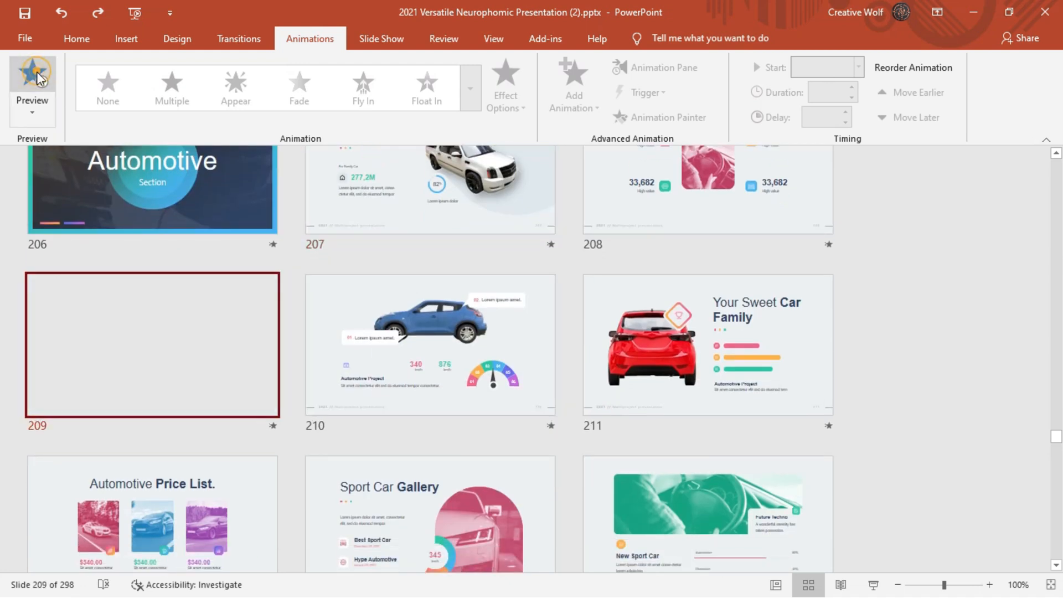
{"action": "left_click", "coordinate": [32, 80]}
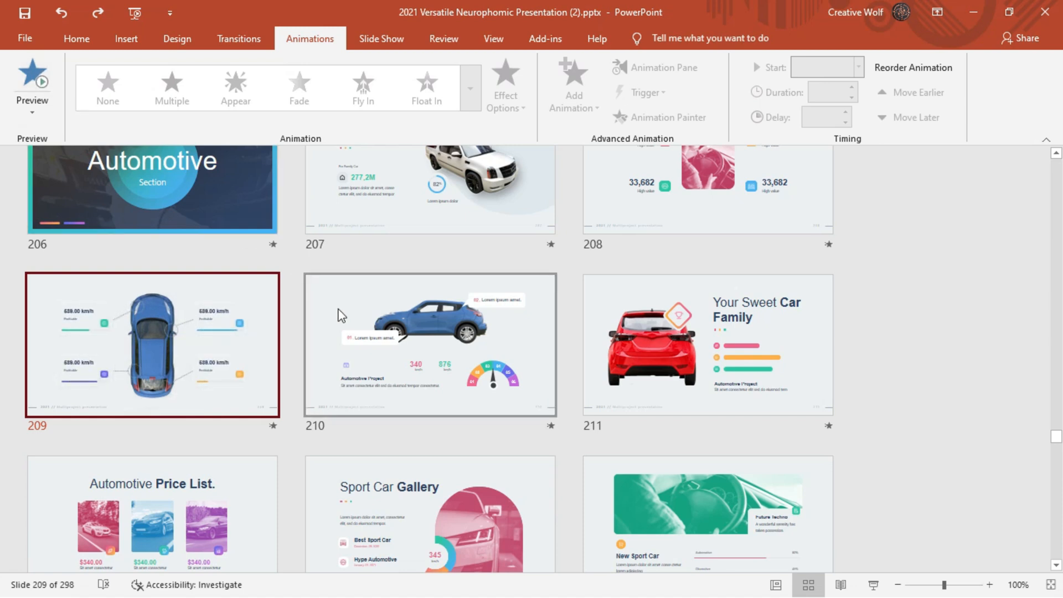
{"action": "scroll", "scroll_direction": "down", "scroll_amount": 3}
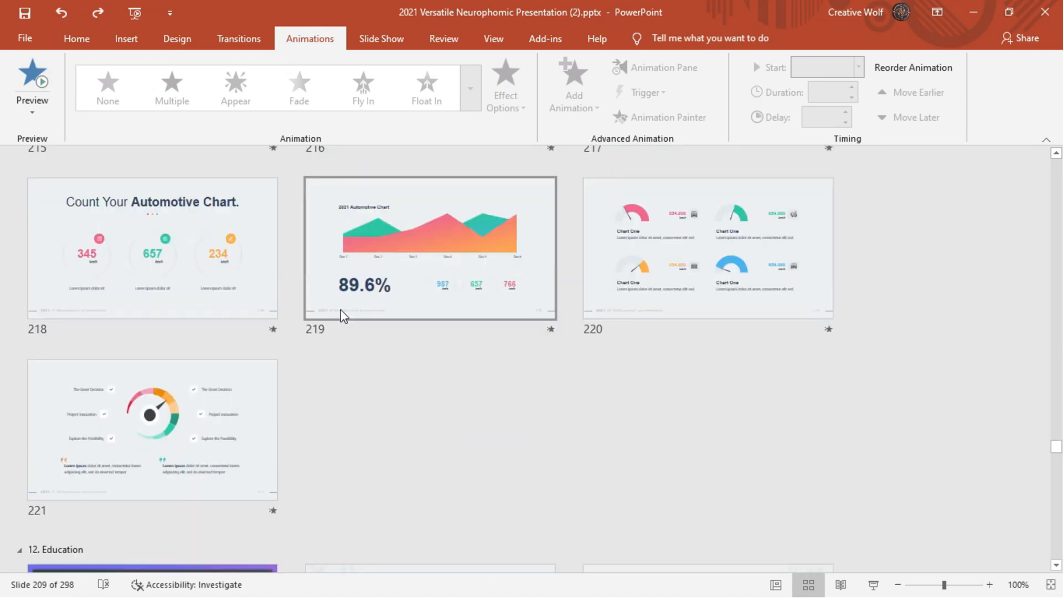
{"action": "scroll", "scroll_direction": "down", "scroll_amount": 3}
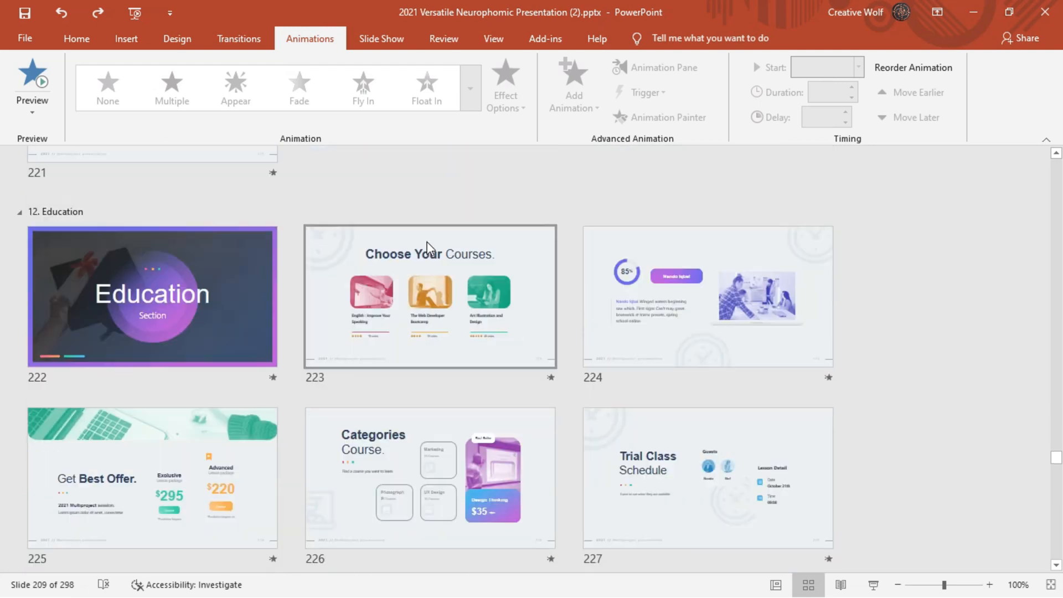
{"action": "scroll", "scroll_direction": "down", "scroll_amount": 3}
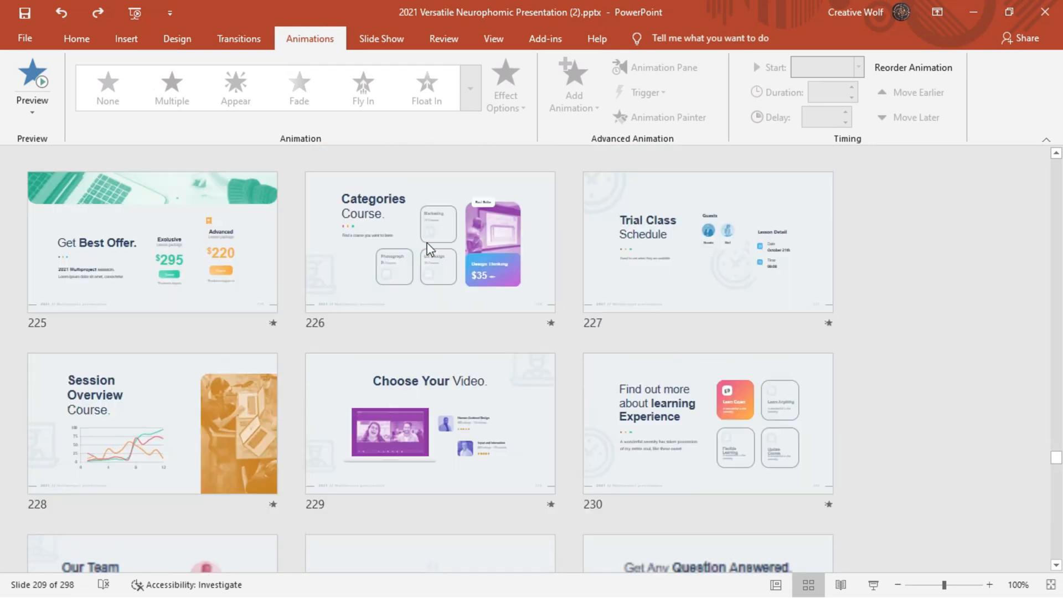
Scroll into the Cryptocurrency section and open slide 249, Live currency
{"action": "scroll", "scroll_direction": "down", "scroll_amount": 3}
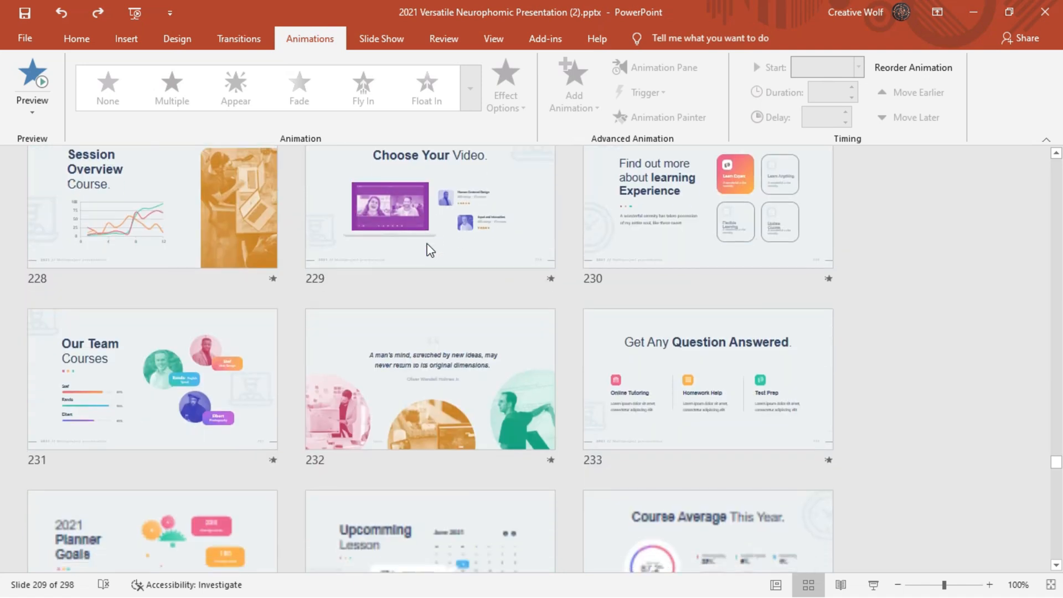
{"action": "scroll", "scroll_direction": "down", "scroll_amount": 3}
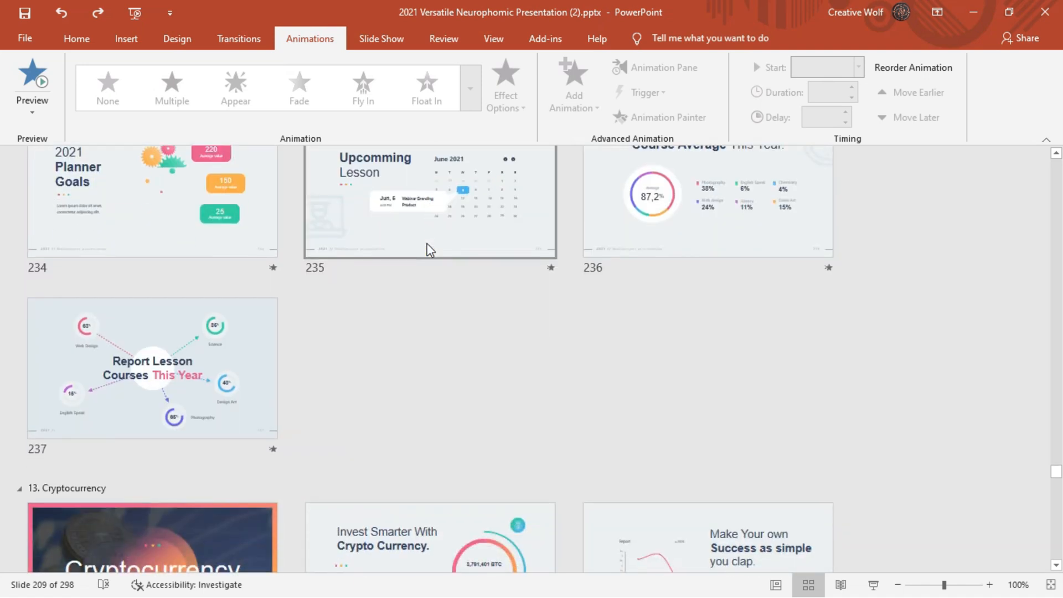
{"action": "scroll", "scroll_direction": "down", "scroll_amount": 3}
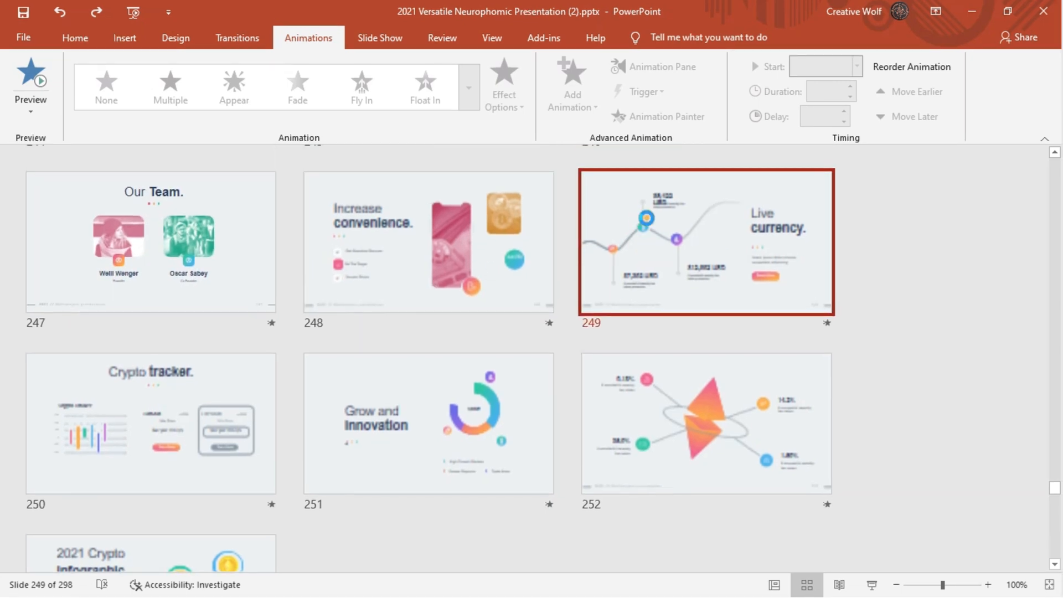
{"action": "left_click", "coordinate": [779, 585]}
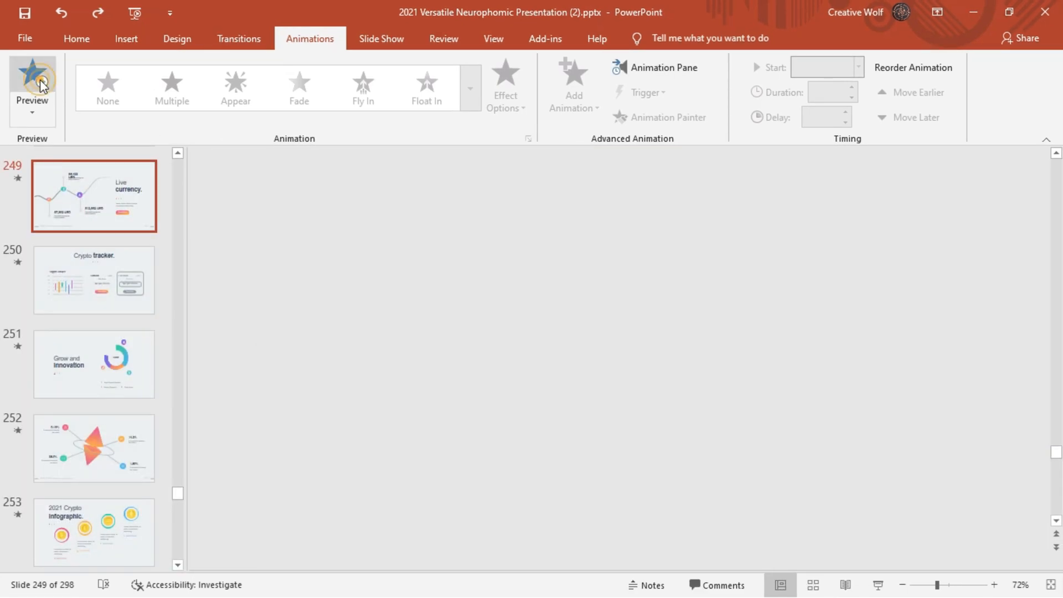
Preview animations on the Live currency and Crypto tracker slides, then select the triangle percentages slide
{"action": "left_click", "coordinate": [31, 81]}
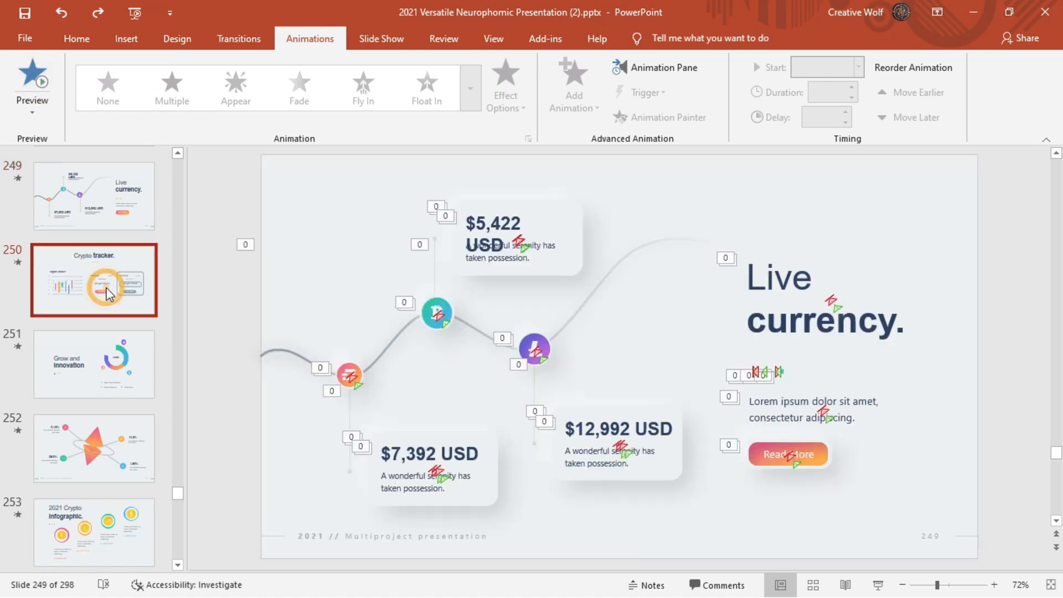
{"action": "left_click", "coordinate": [31, 82]}
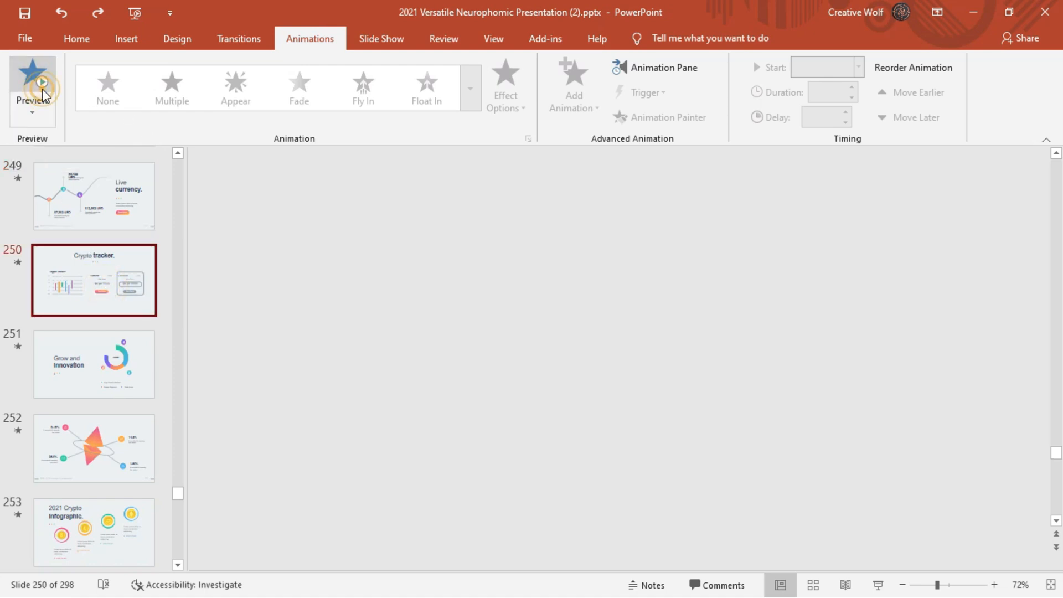
{"action": "left_click", "coordinate": [31, 81]}
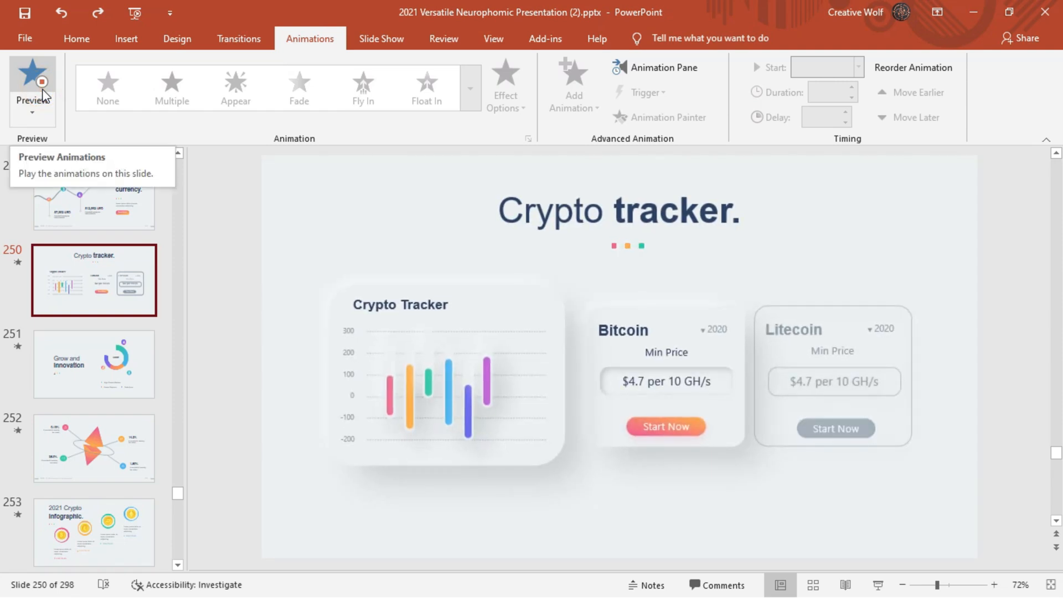
{"action": "left_click", "coordinate": [94, 447]}
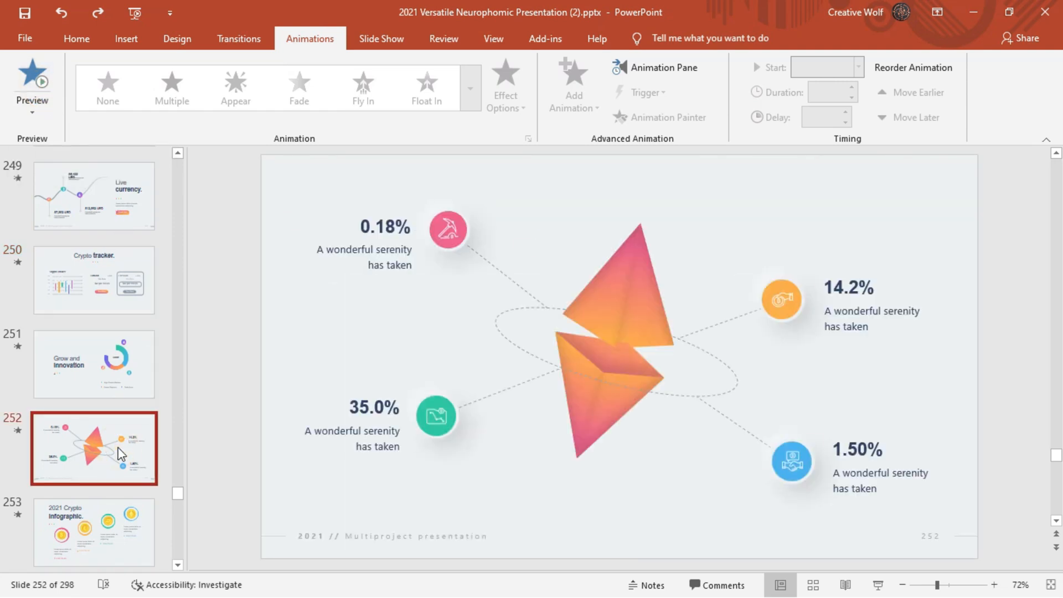
{"action": "left_click", "coordinate": [31, 79]}
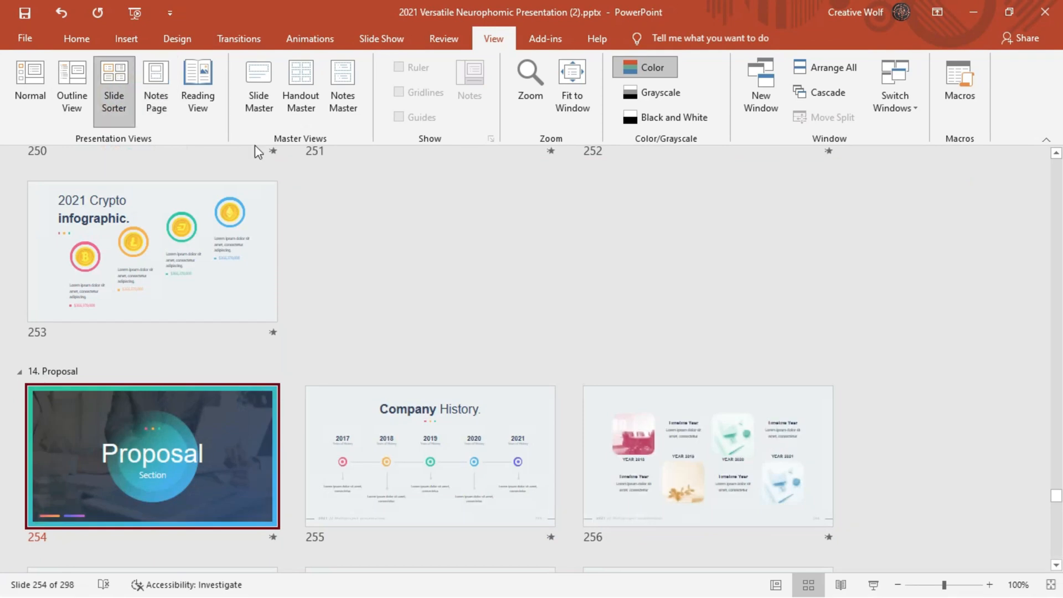
Scroll to the SWOT diagram slide 263 and preview its animations
{"action": "scroll", "scroll_direction": "down", "scroll_amount": 3}
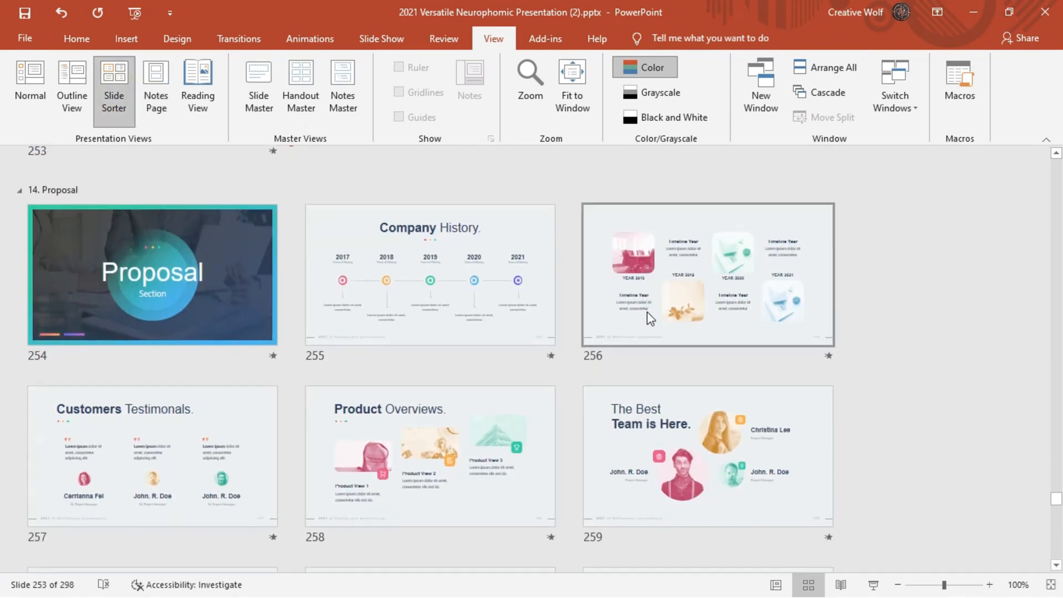
{"action": "scroll", "scroll_direction": "down", "scroll_amount": 3}
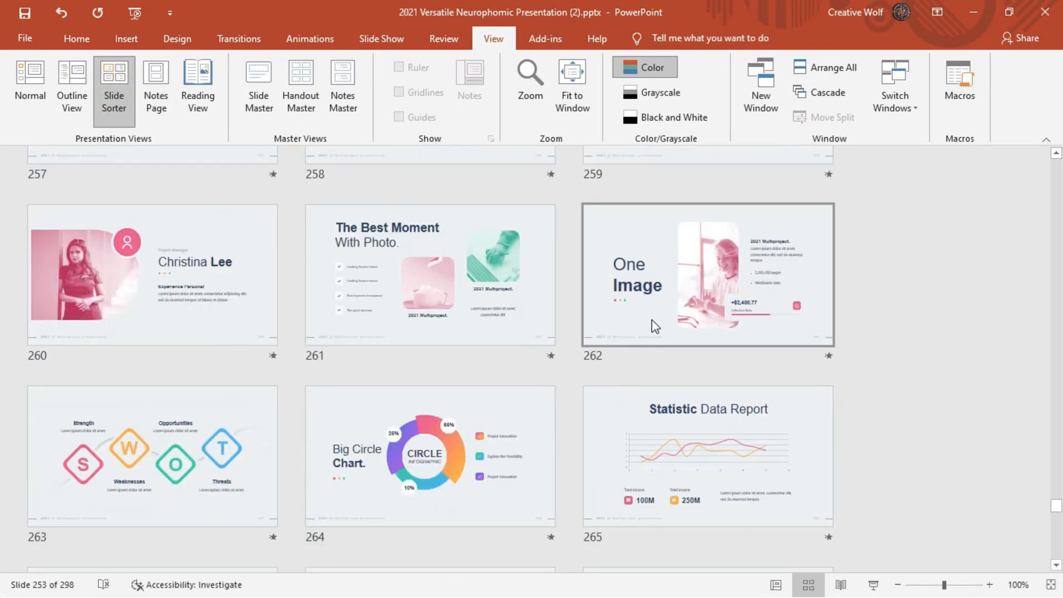
{"action": "scroll", "scroll_direction": "down", "scroll_amount": 3}
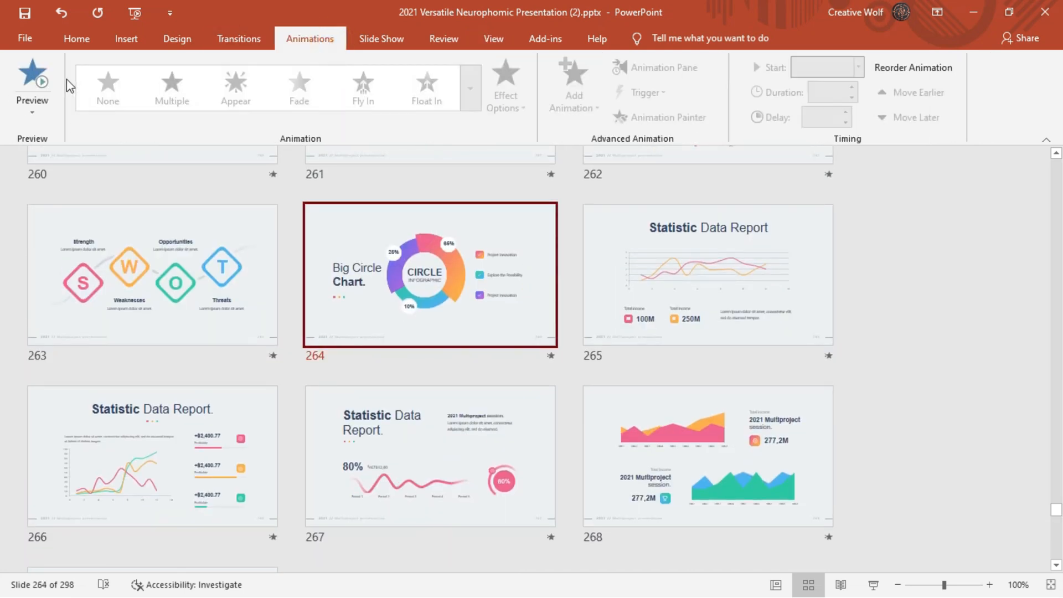
{"action": "left_click", "coordinate": [32, 75]}
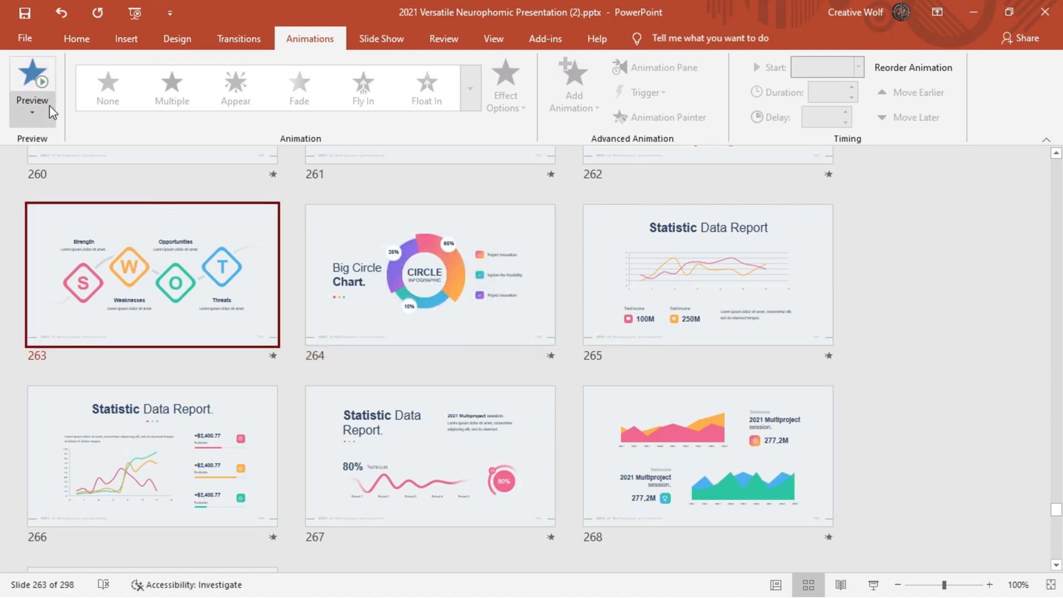
{"action": "left_click", "coordinate": [31, 80]}
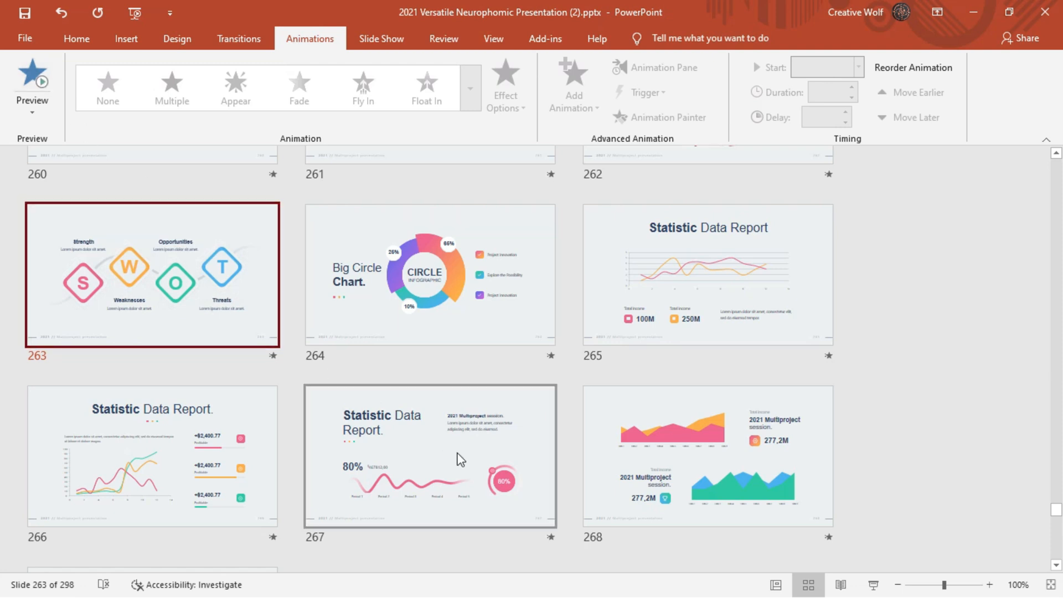
Preview the Best Image Gallery slide 278, then scroll on to the 2021 Calendar slides
{"action": "scroll", "scroll_direction": "down", "scroll_amount": 3}
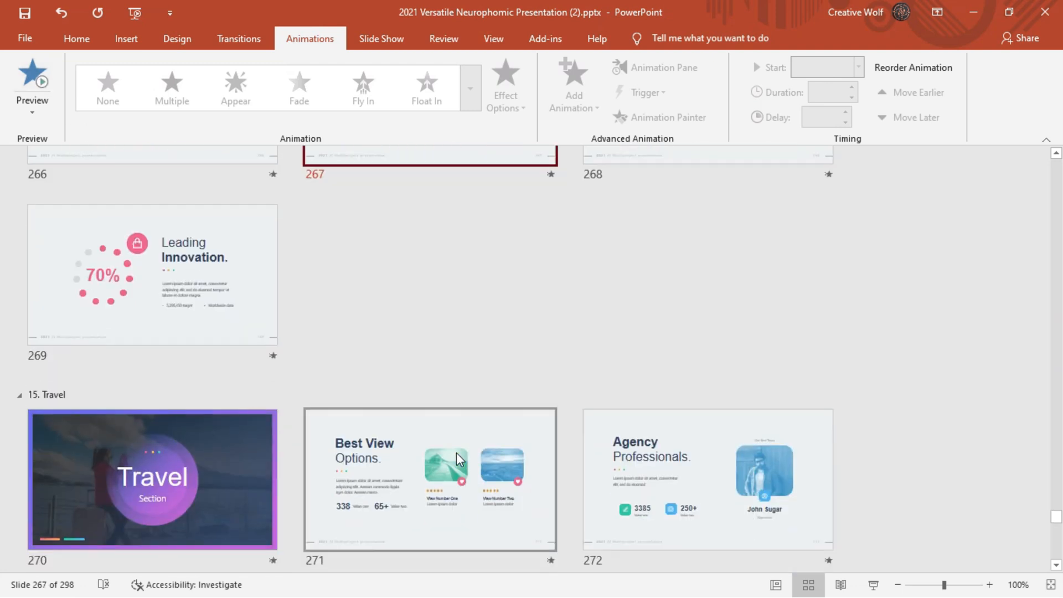
{"action": "scroll", "scroll_direction": "down", "scroll_amount": 3}
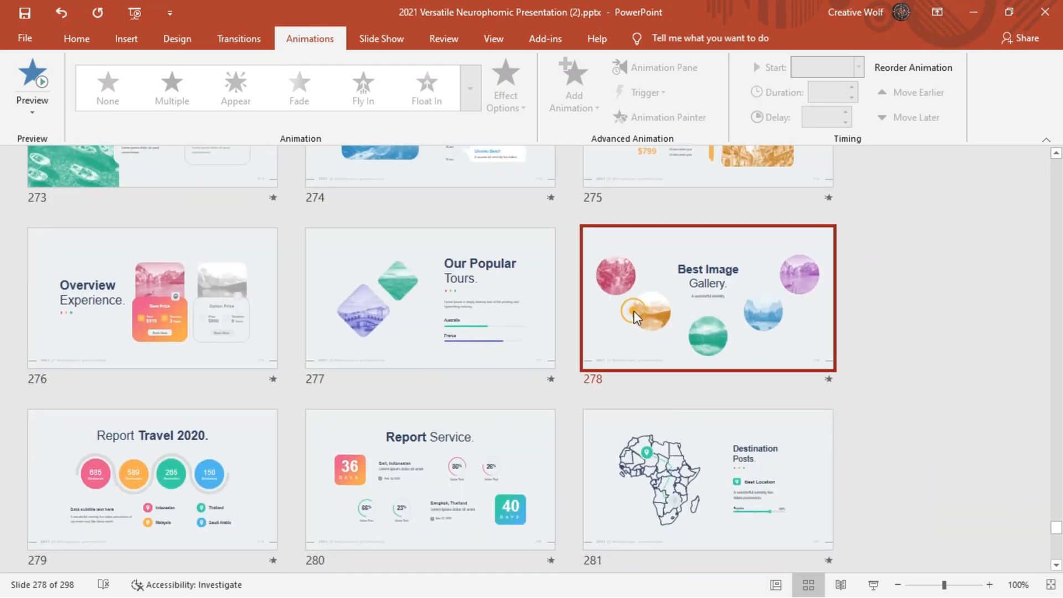
{"action": "left_click", "coordinate": [32, 75]}
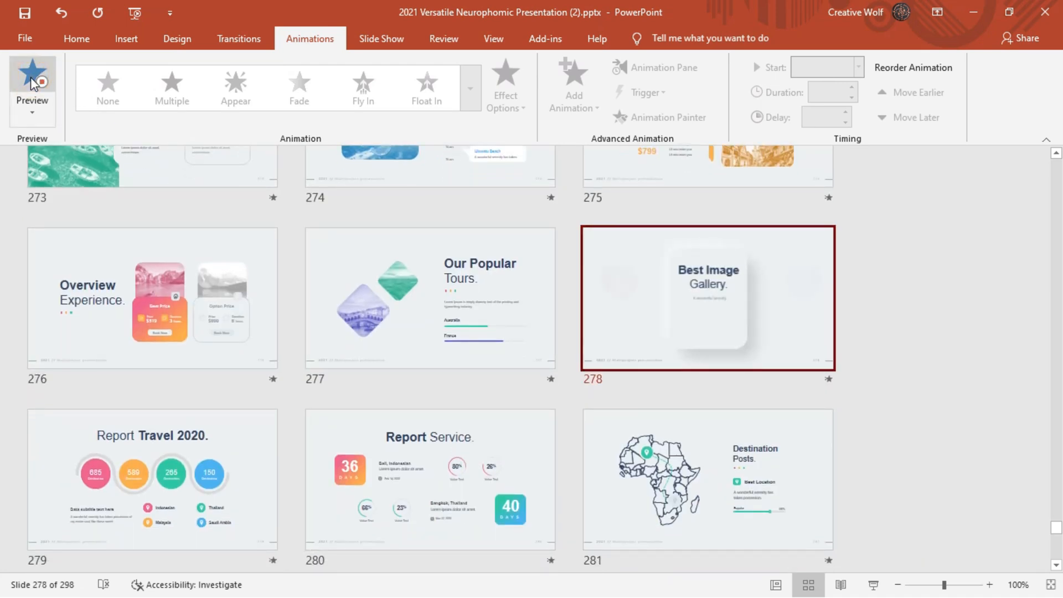
{"action": "left_click", "coordinate": [32, 74]}
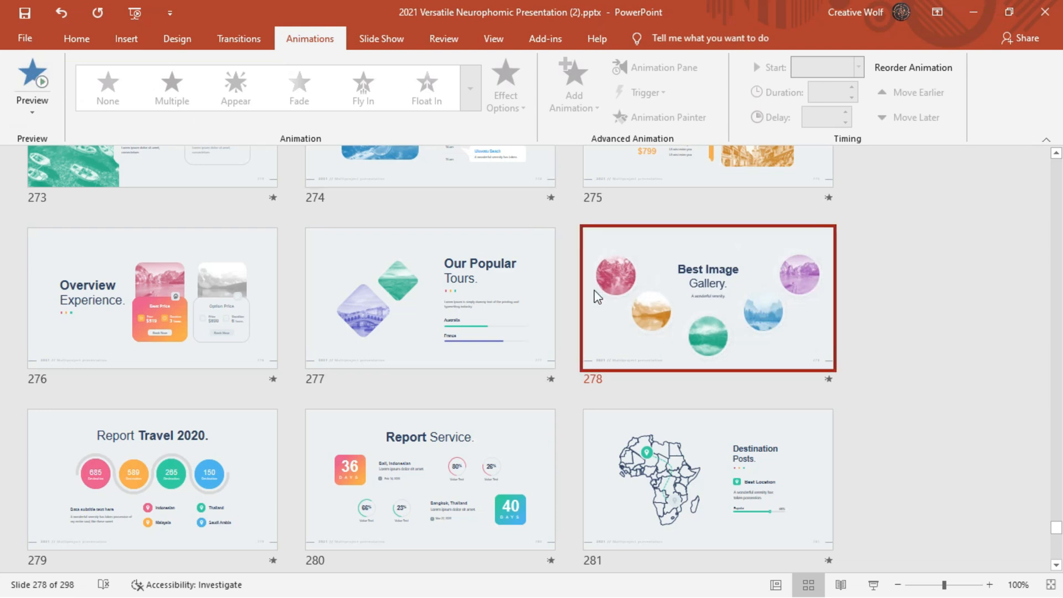
{"action": "scroll", "scroll_direction": "down", "scroll_amount": 3}
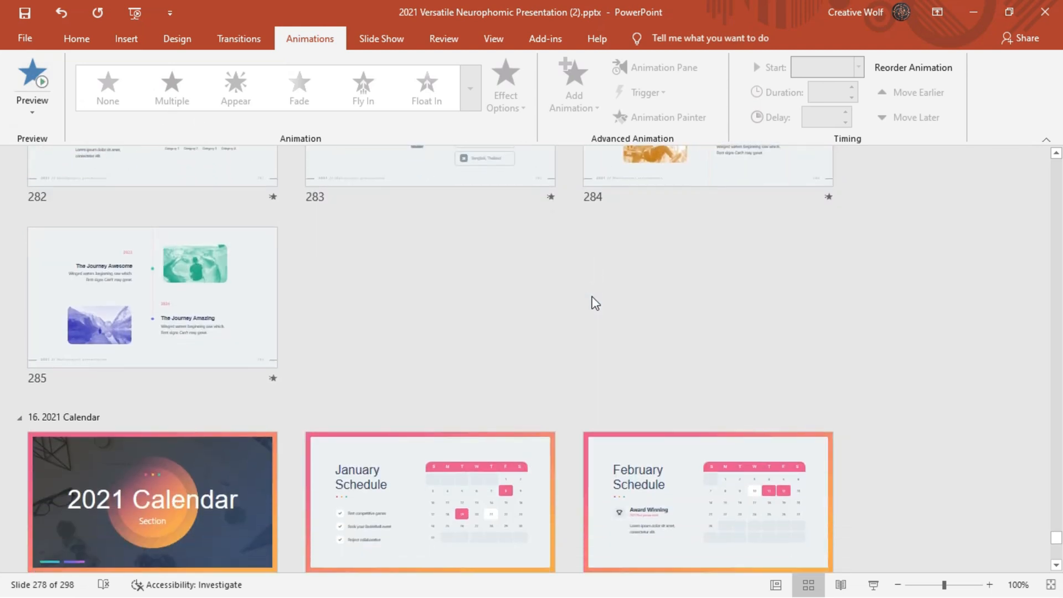
{"action": "scroll", "scroll_direction": "down", "scroll_amount": 3}
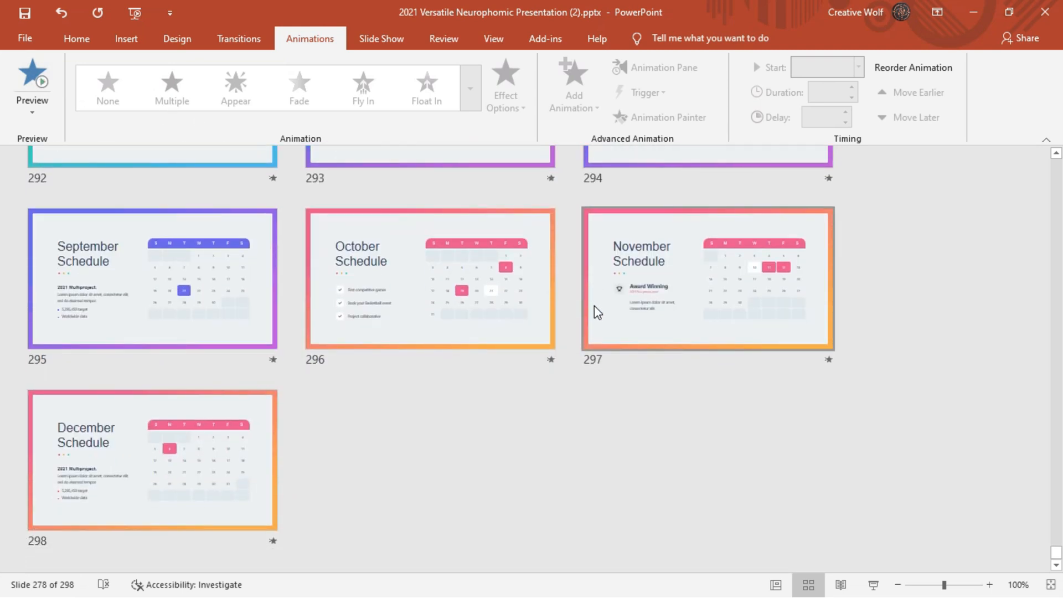